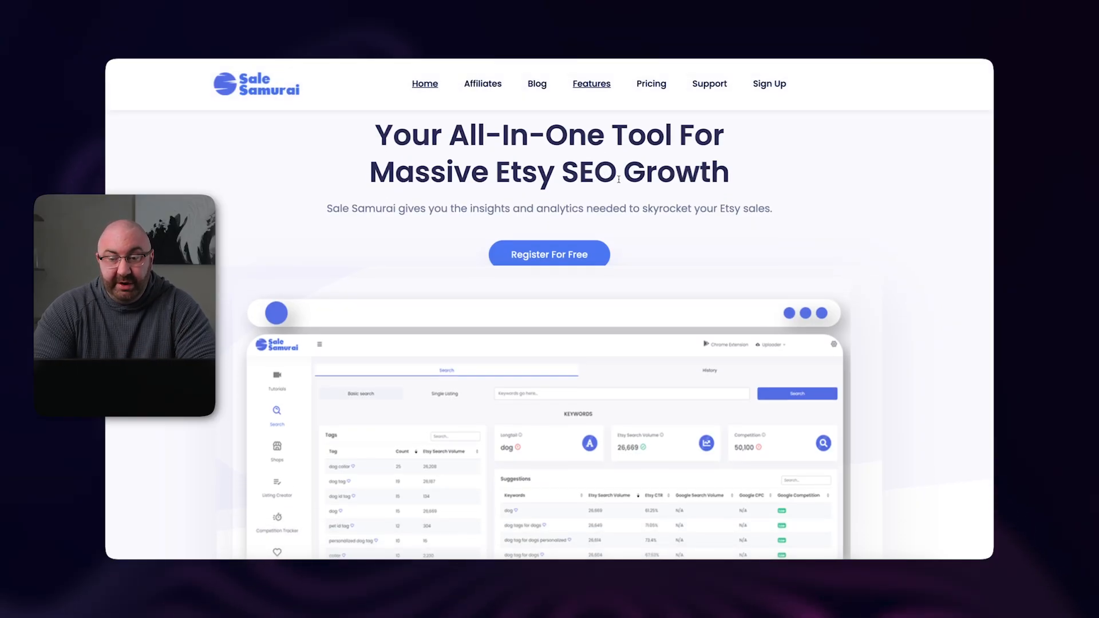
- Review the feature overview sections down the Sale Samurai home page
{"action": "scroll", "scroll_direction": "down", "scroll_amount": 3}
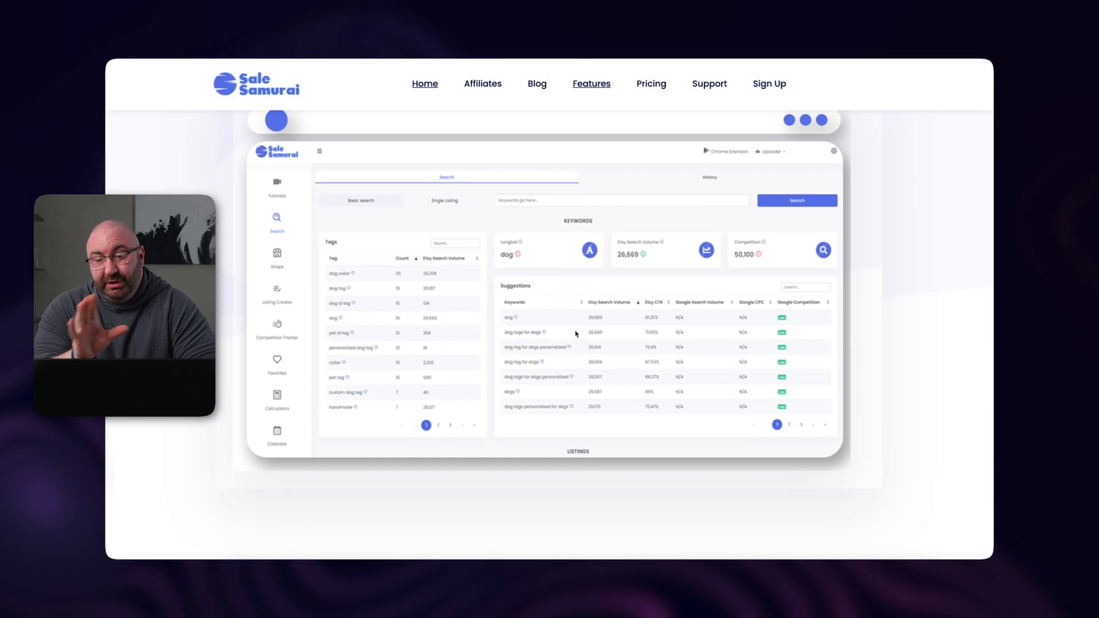
{"action": "scroll", "scroll_direction": "down", "scroll_amount": 3}
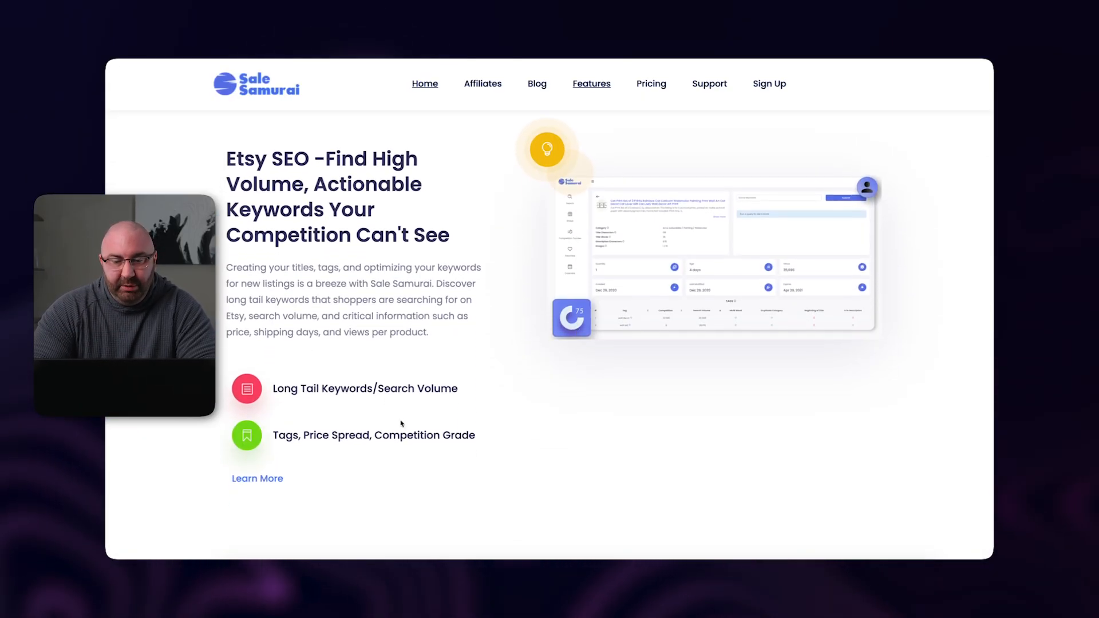
{"action": "scroll", "scroll_direction": "down", "scroll_amount": 3}
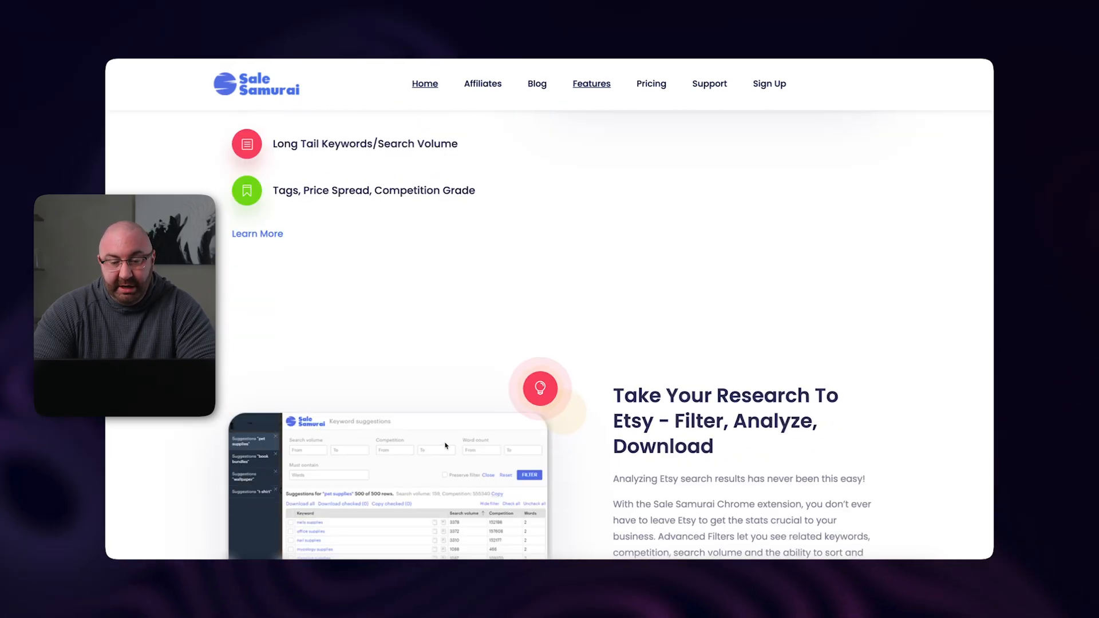
{"action": "scroll", "scroll_direction": "down", "scroll_amount": 3}
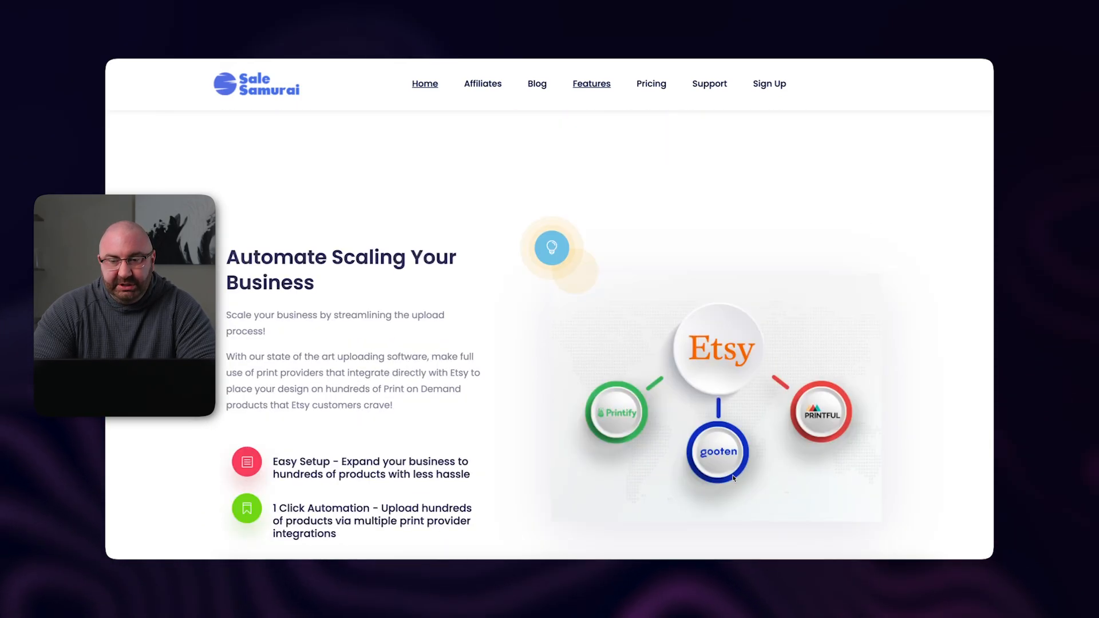
- Go to the Sale Samurai Blog and look through its article listing
{"action": "left_click", "coordinate": [537, 86]}
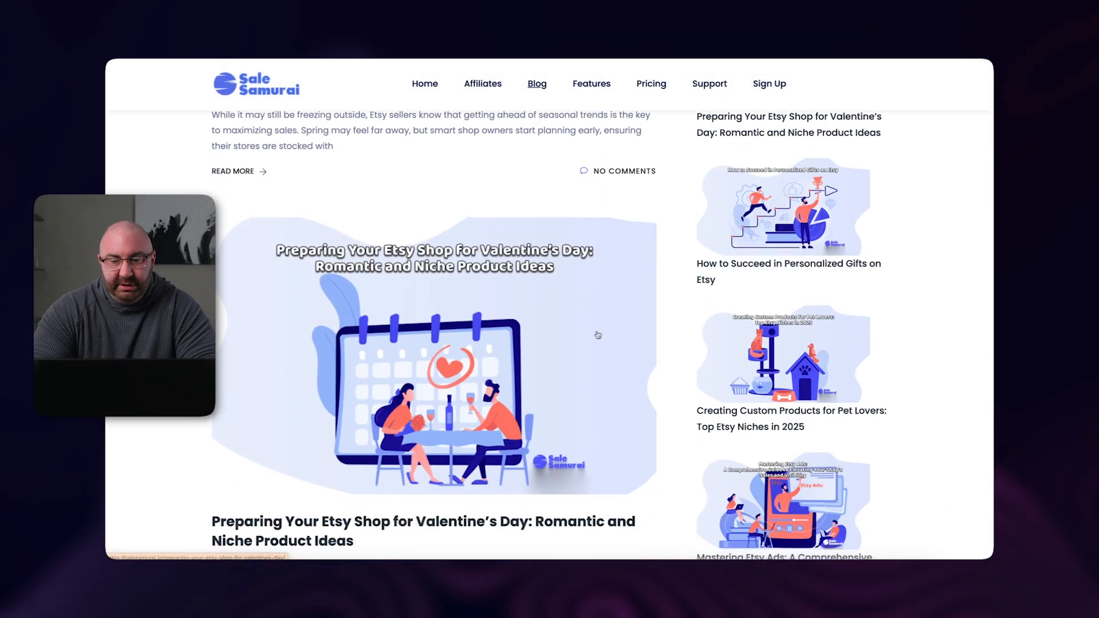
{"action": "scroll", "scroll_direction": "down", "scroll_amount": 3}
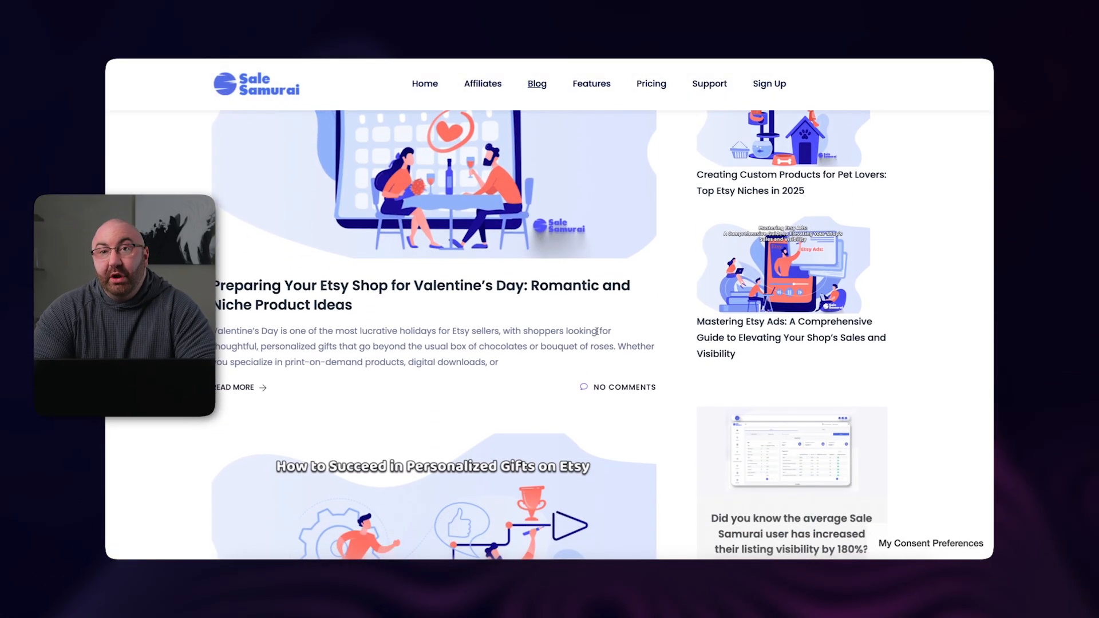
{"action": "scroll", "scroll_direction": "down", "scroll_amount": 3}
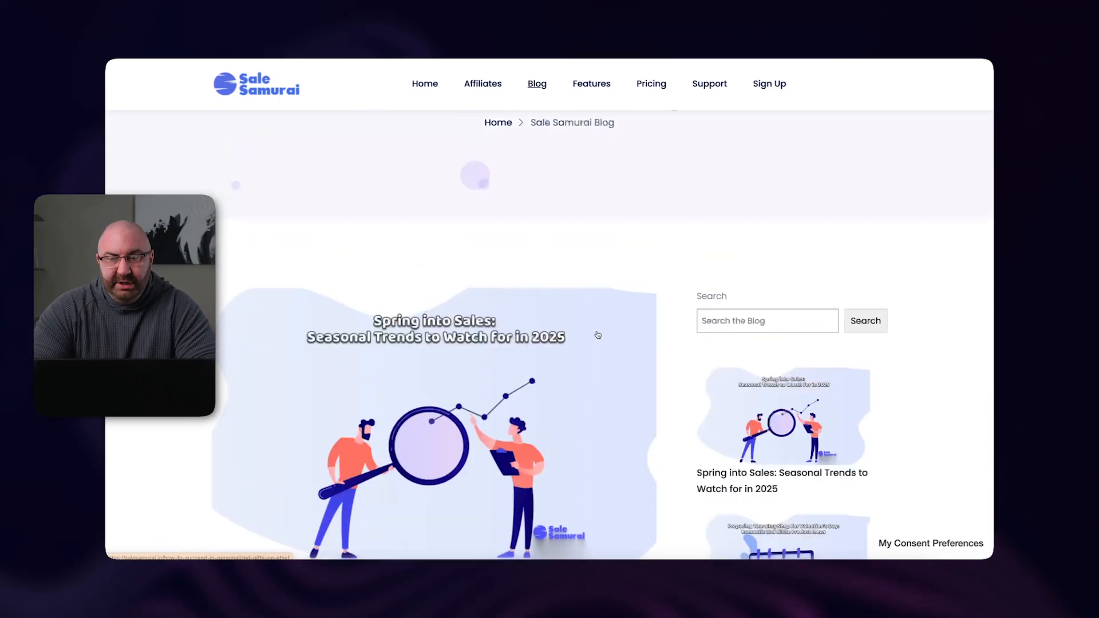
{"action": "scroll", "scroll_direction": "up", "scroll_amount": 3}
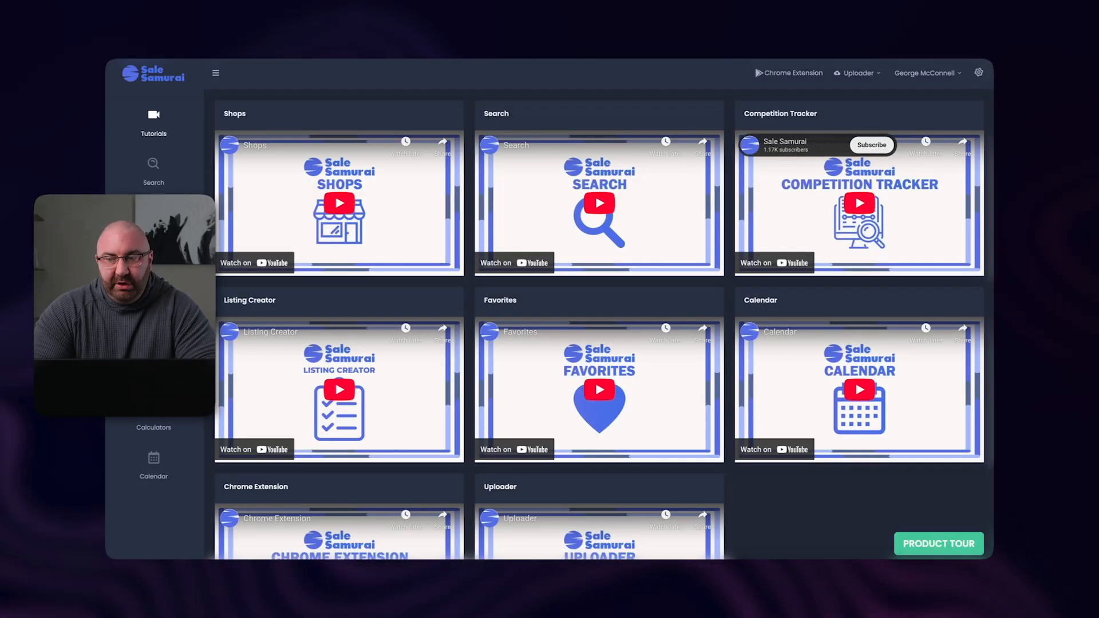
{"action": "left_click", "coordinate": [977, 72]}
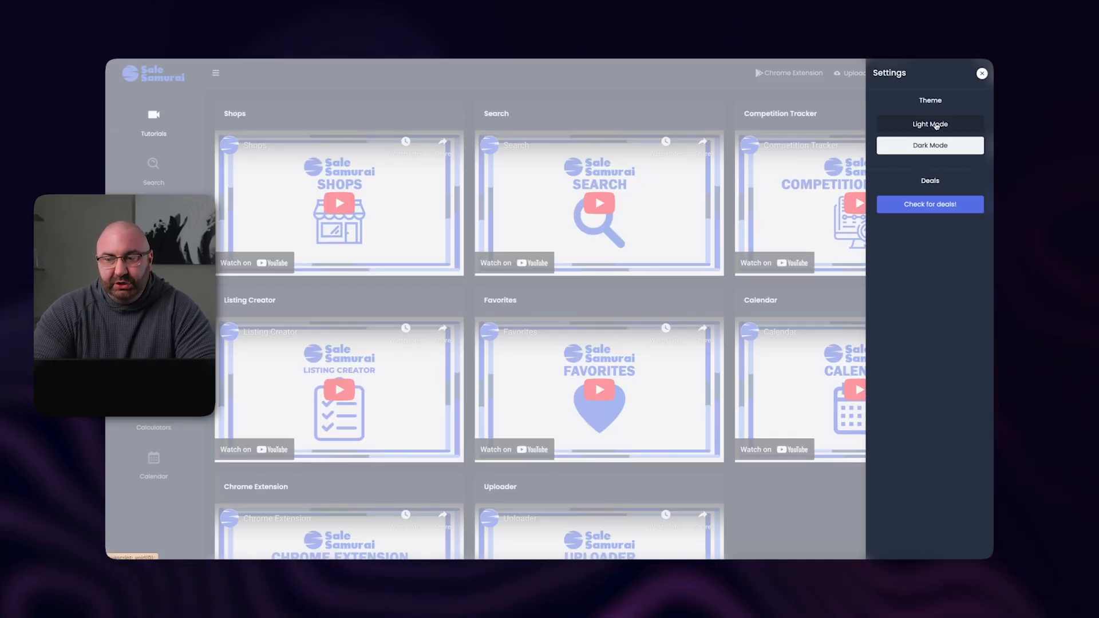
{"action": "left_click", "coordinate": [929, 124]}
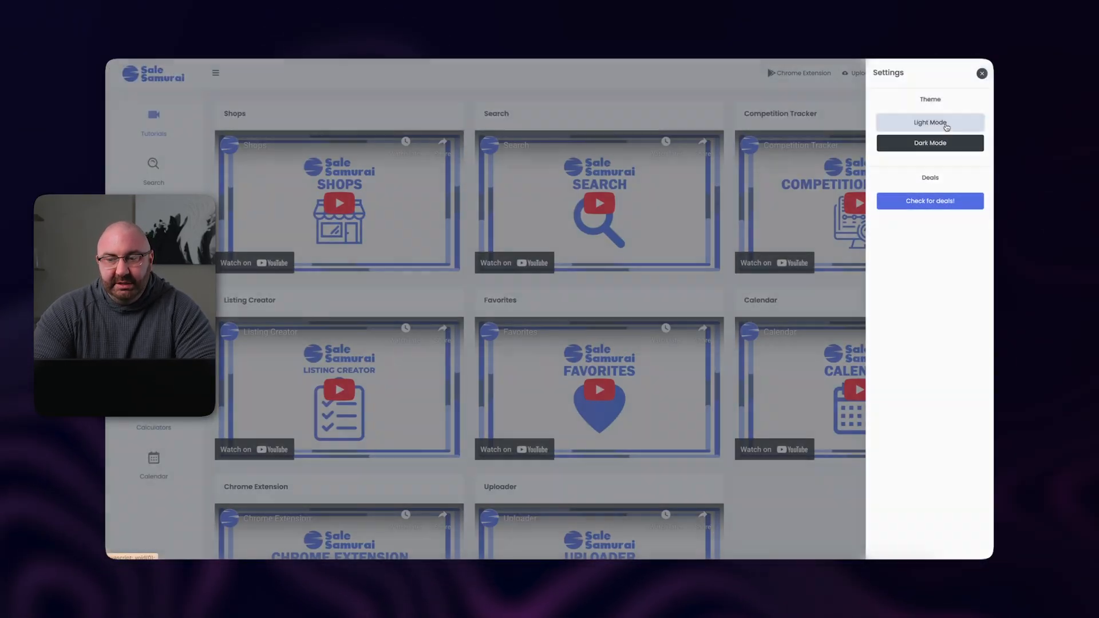
{"action": "left_click", "coordinate": [981, 73]}
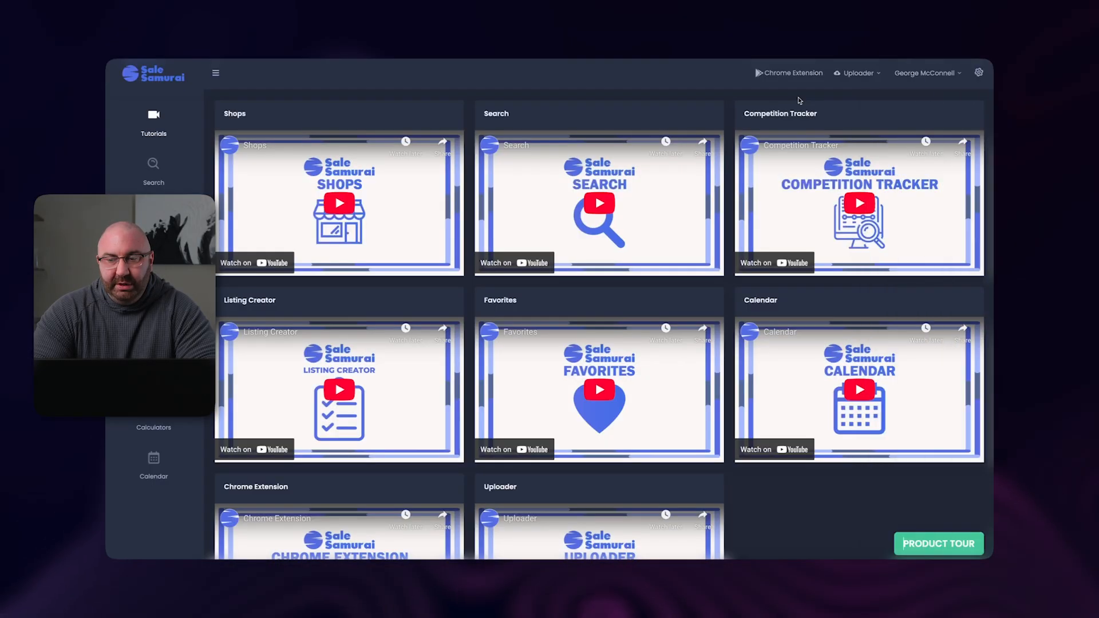
{"action": "mouse_move", "coordinate": [792, 73]}
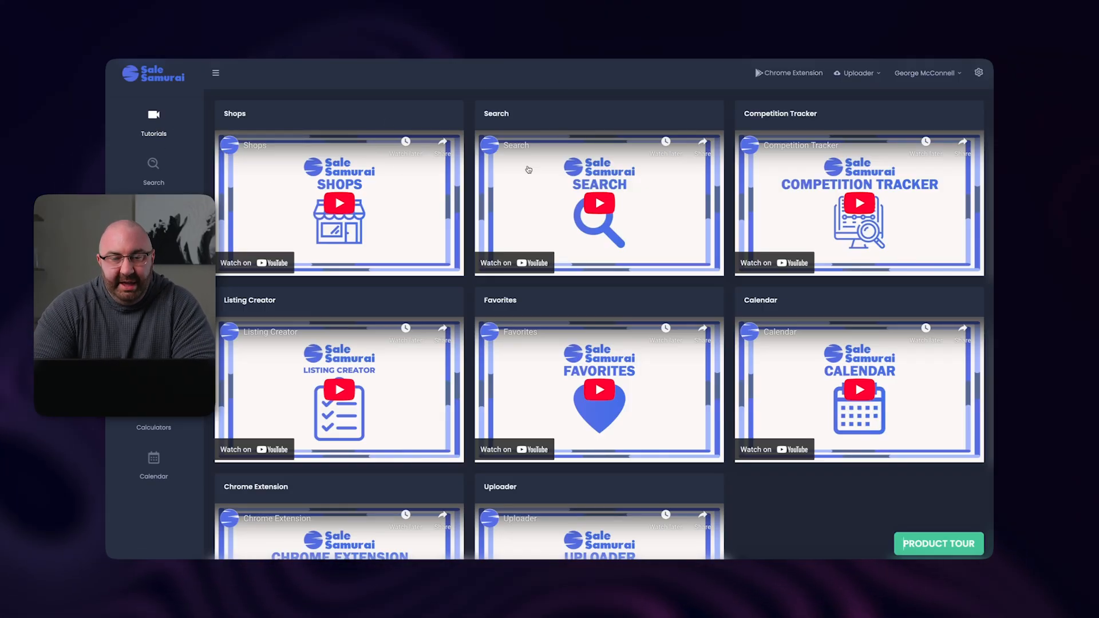
{"action": "mouse_move", "coordinate": [812, 364]}
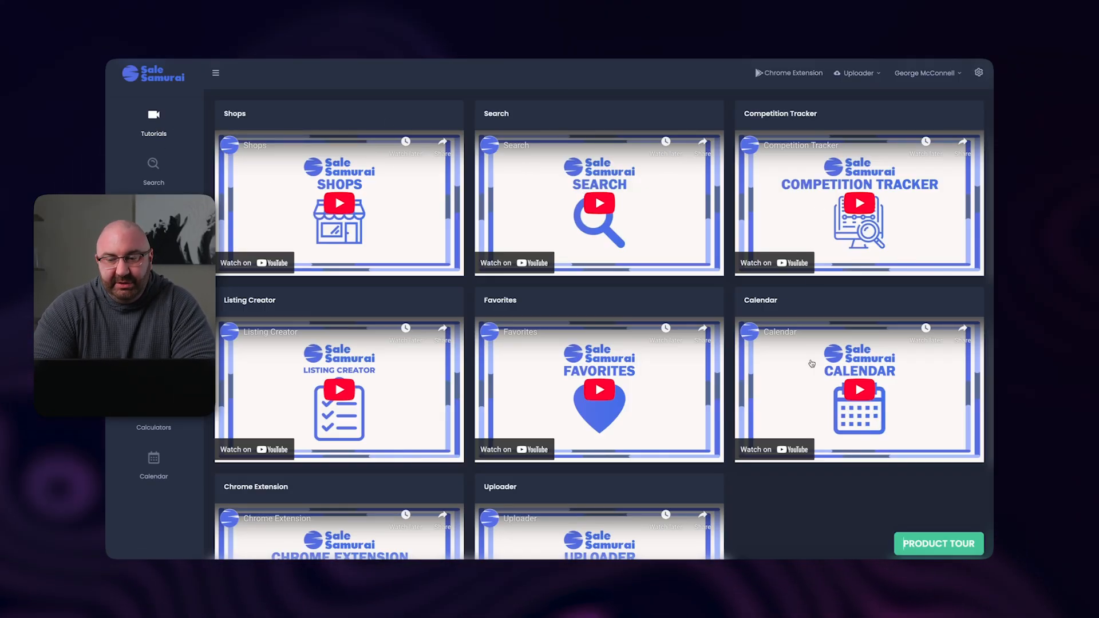
{"action": "mouse_move", "coordinate": [776, 212]}
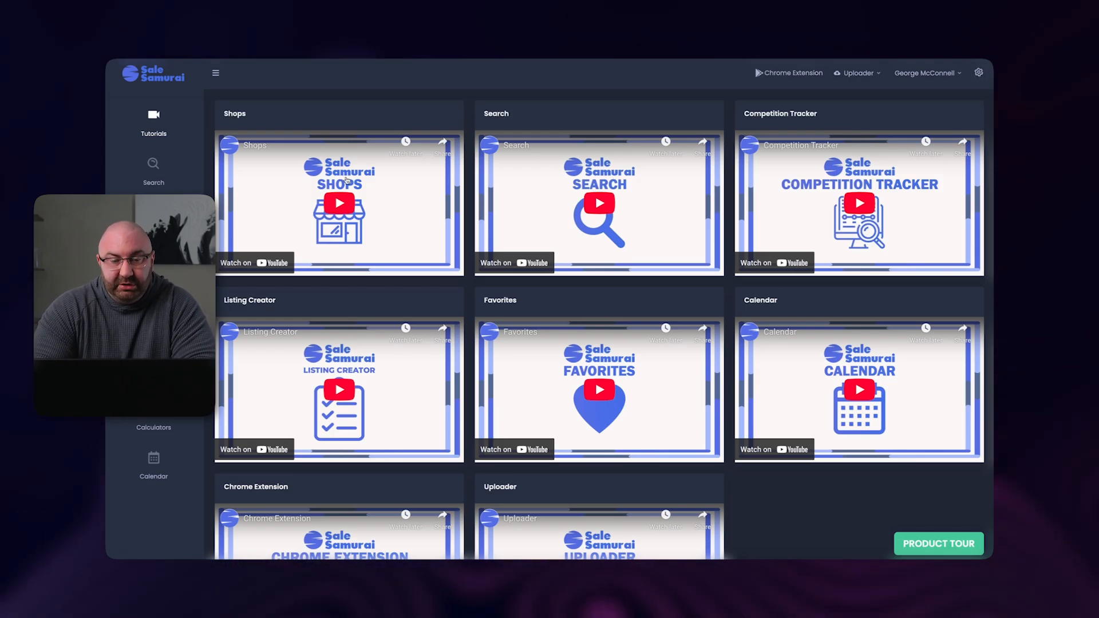
{"action": "scroll", "scroll_direction": "down", "scroll_amount": 3}
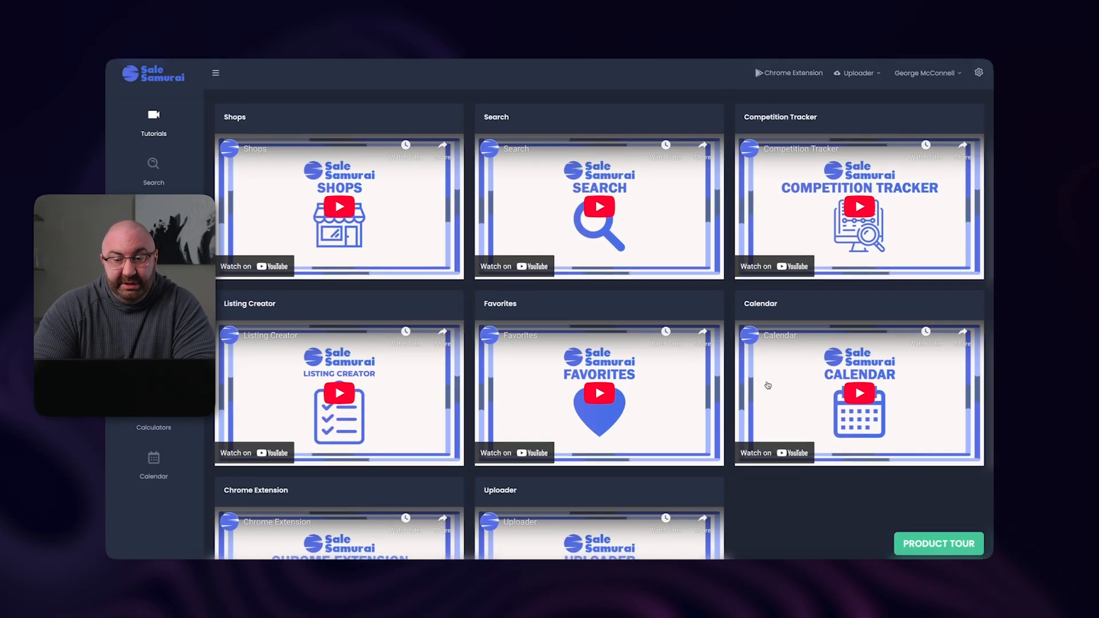
- Run a keyword search for 'mothers day shirts' from the Search tool
{"action": "left_click", "coordinate": [152, 166]}
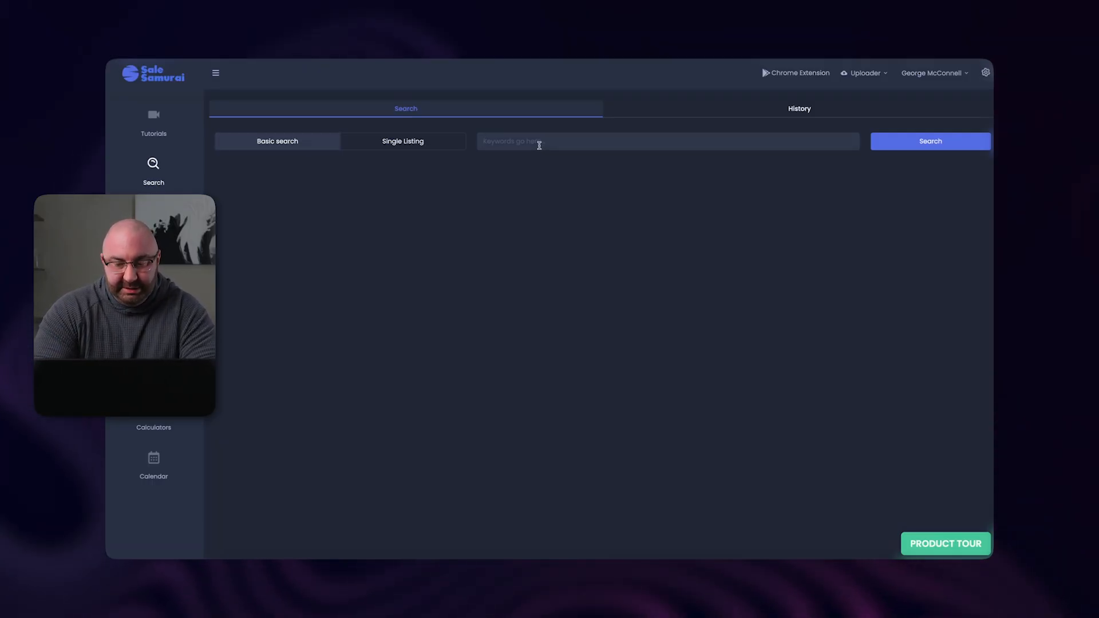
{"action": "type", "text": "mothers day"}
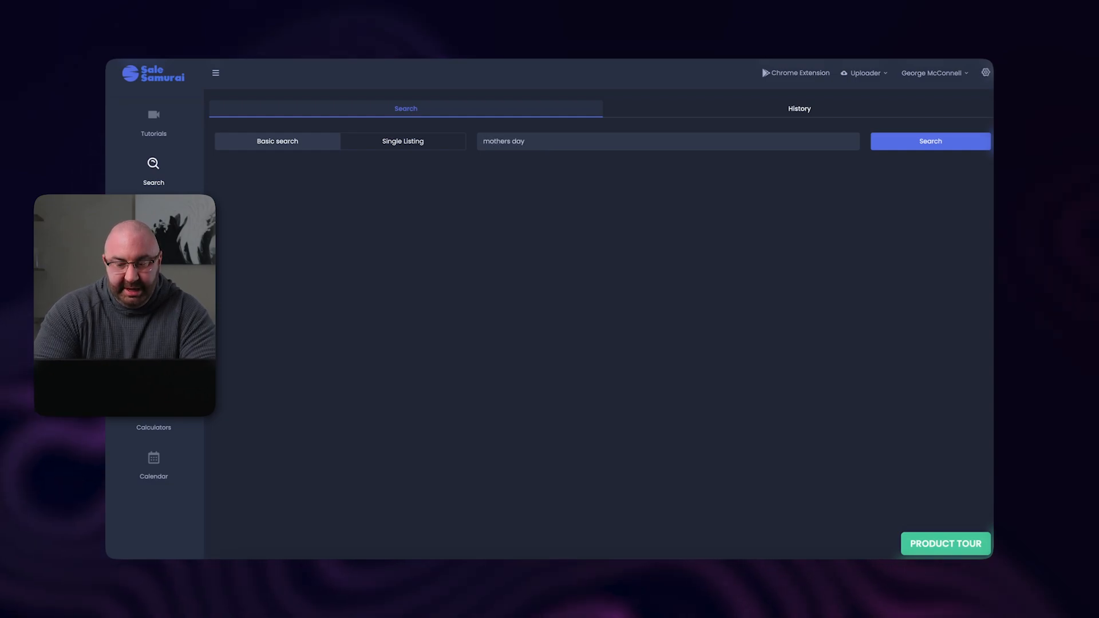
{"action": "left_click", "coordinate": [929, 142]}
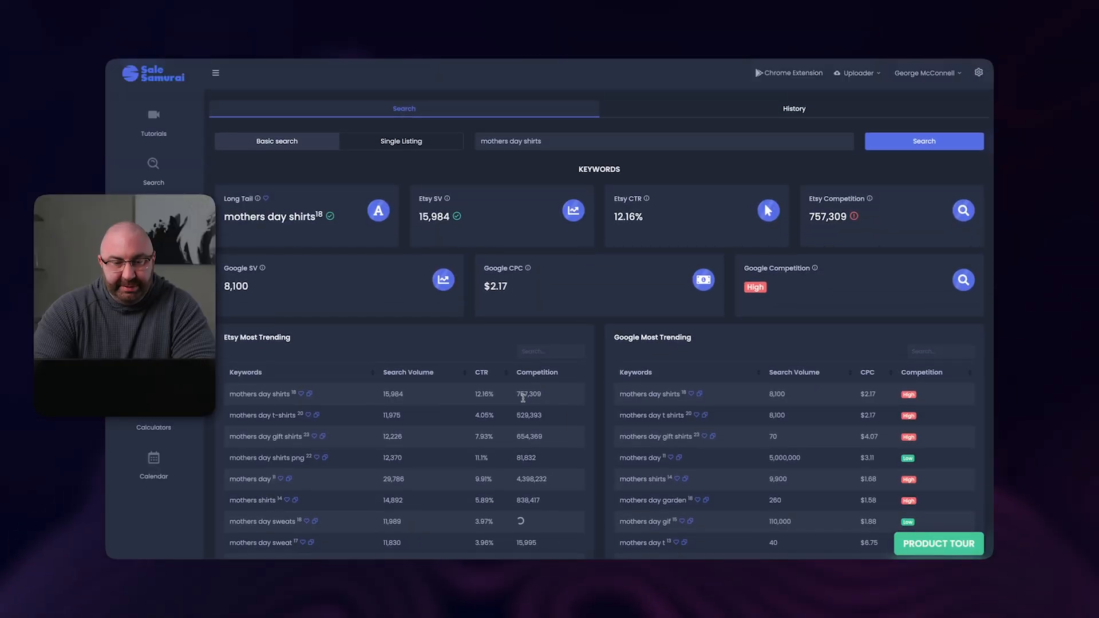
{"action": "scroll", "scroll_direction": "down", "scroll_amount": 3}
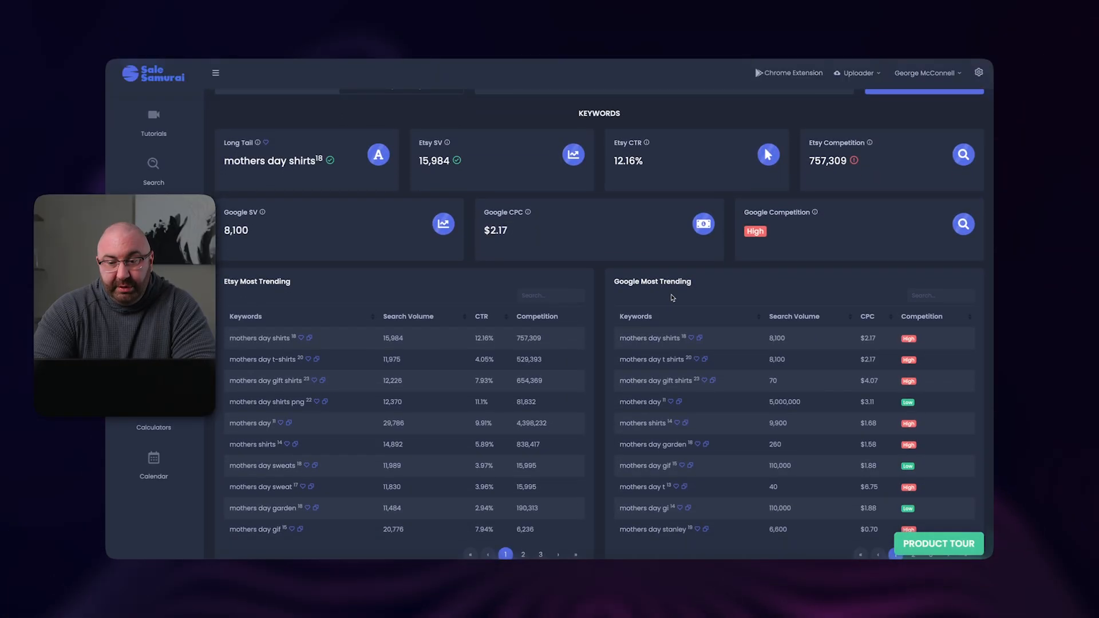
{"action": "mouse_move", "coordinate": [707, 295]}
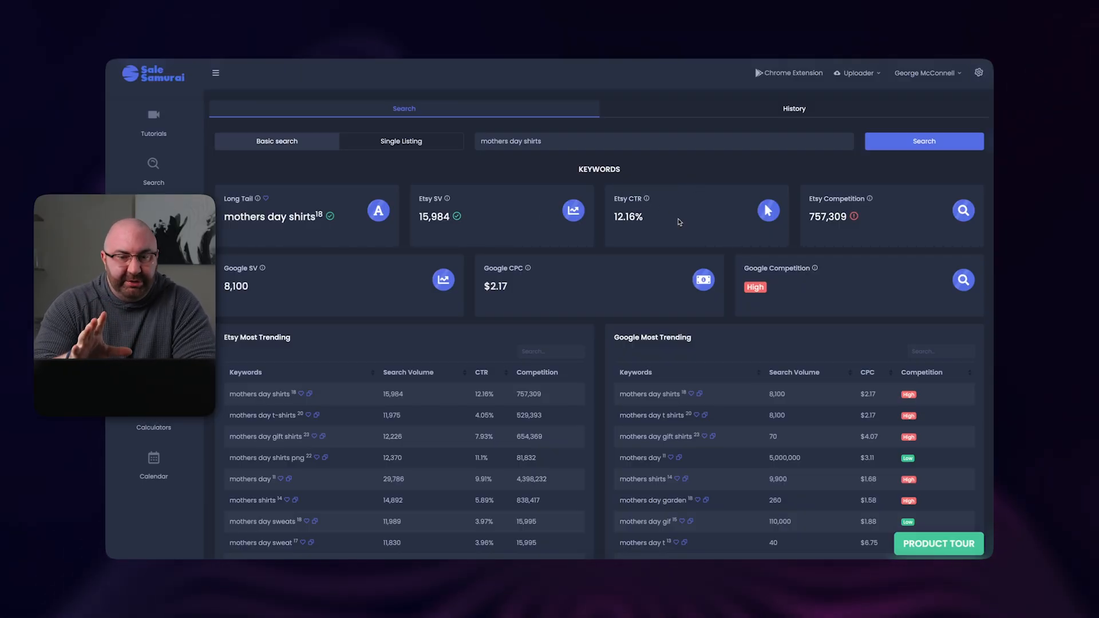
{"action": "mouse_move", "coordinate": [528, 282]}
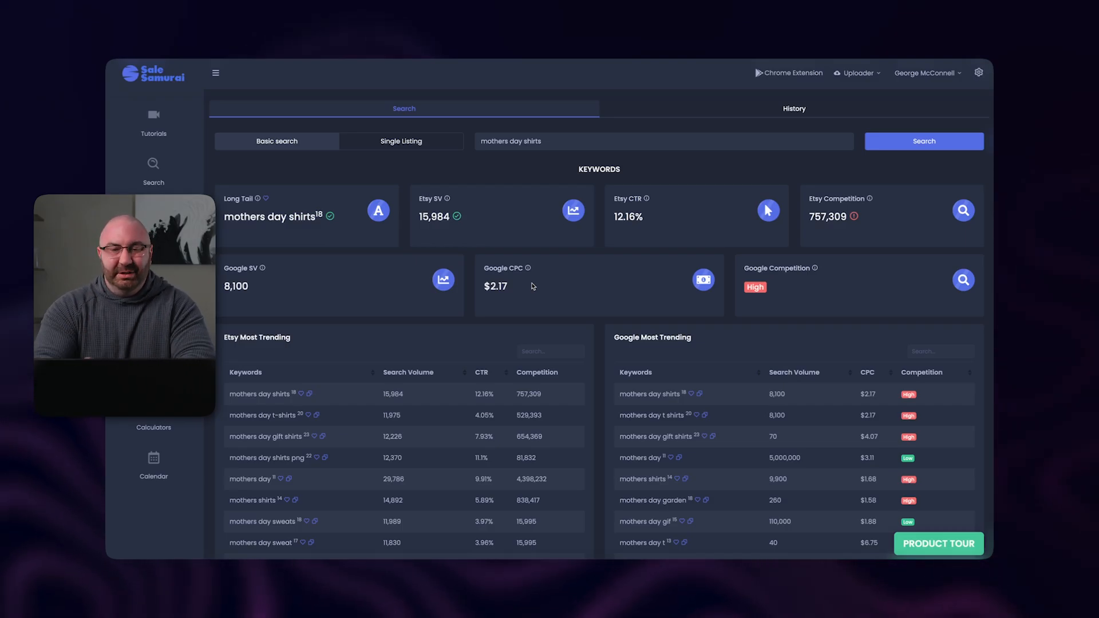
{"action": "mouse_move", "coordinate": [512, 288]}
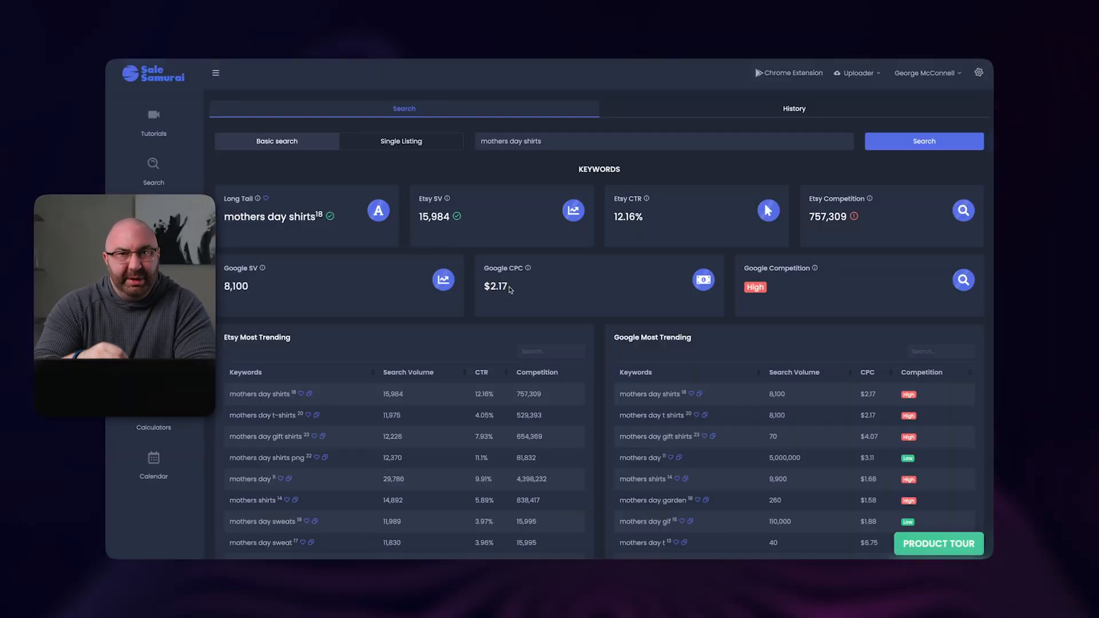
{"action": "double_click", "coordinate": [496, 287]}
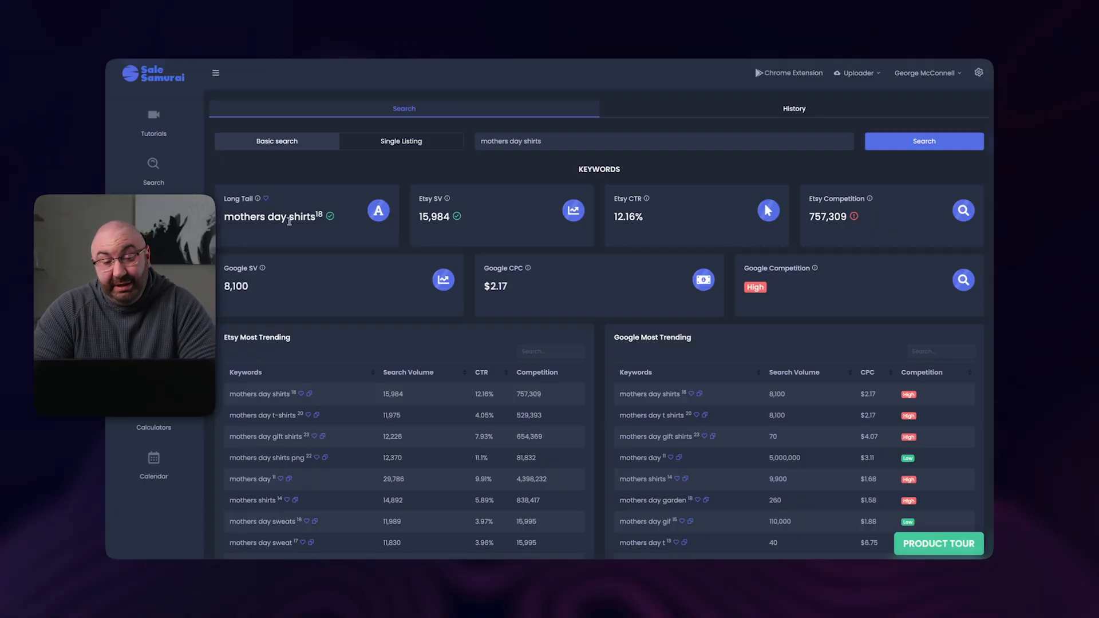
{"action": "mouse_move", "coordinate": [531, 163]}
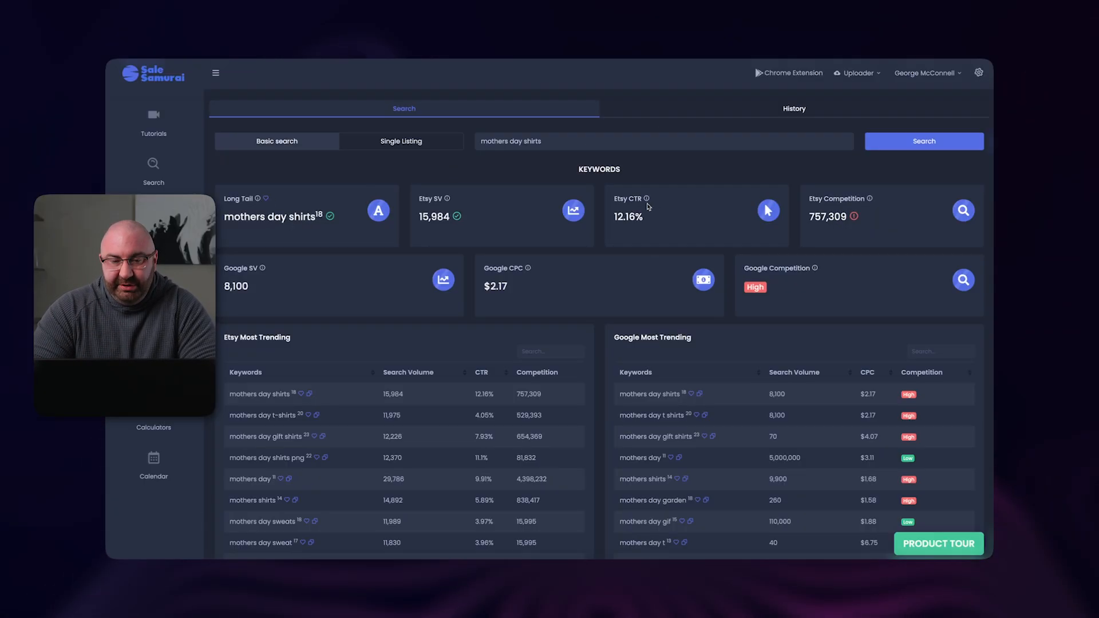
{"action": "mouse_move", "coordinate": [842, 290]}
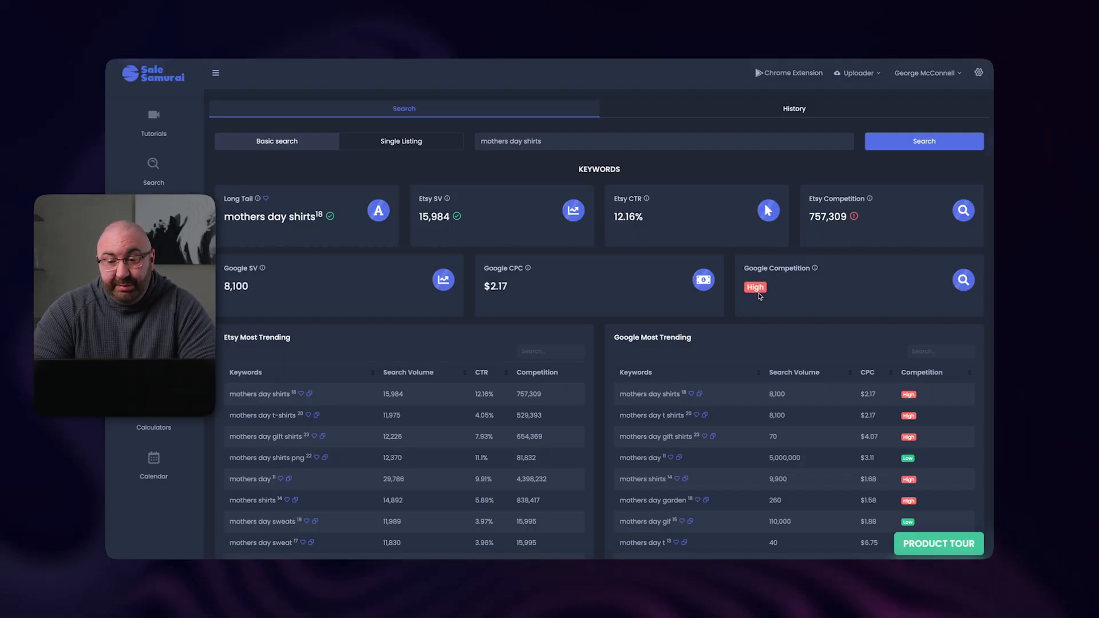
{"action": "mouse_move", "coordinate": [536, 286]}
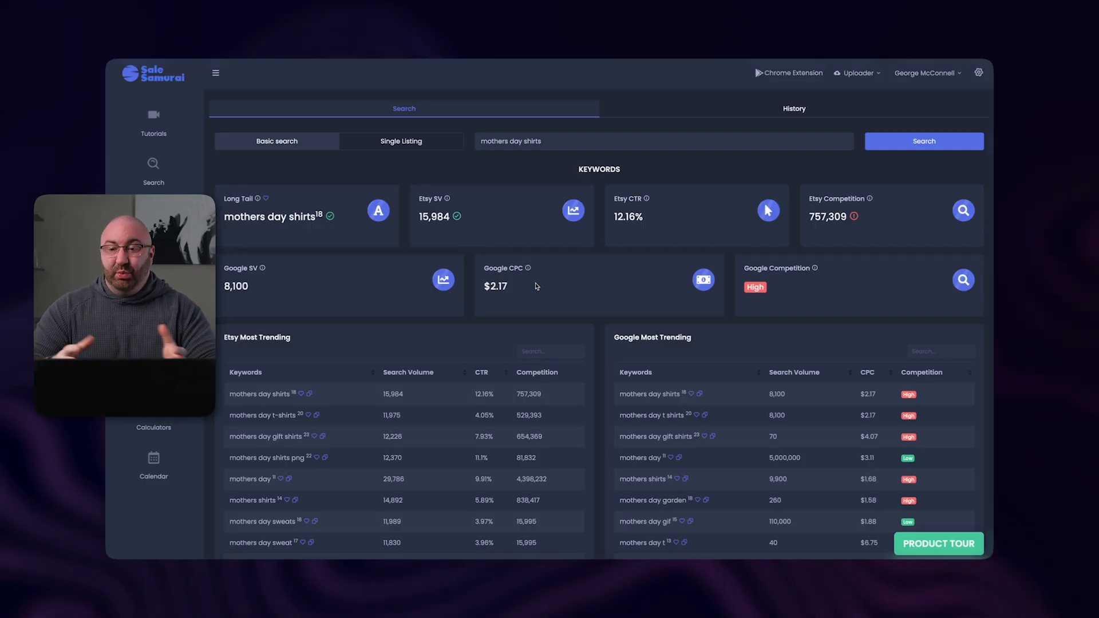
{"action": "scroll", "scroll_direction": "down", "scroll_amount": 3}
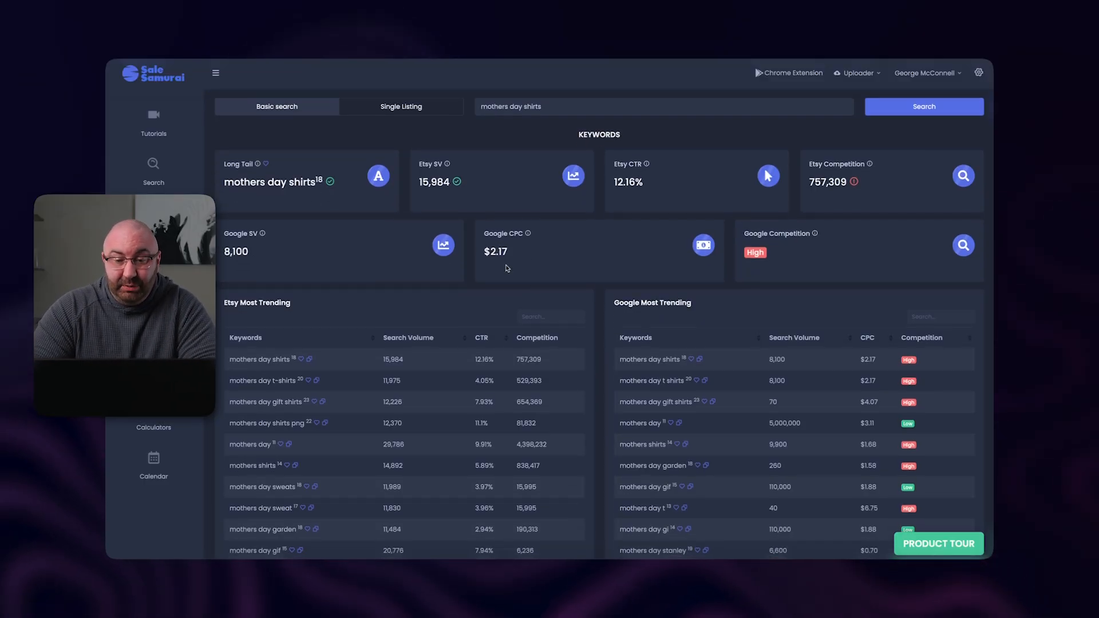
{"action": "scroll", "scroll_direction": "down", "scroll_amount": 3}
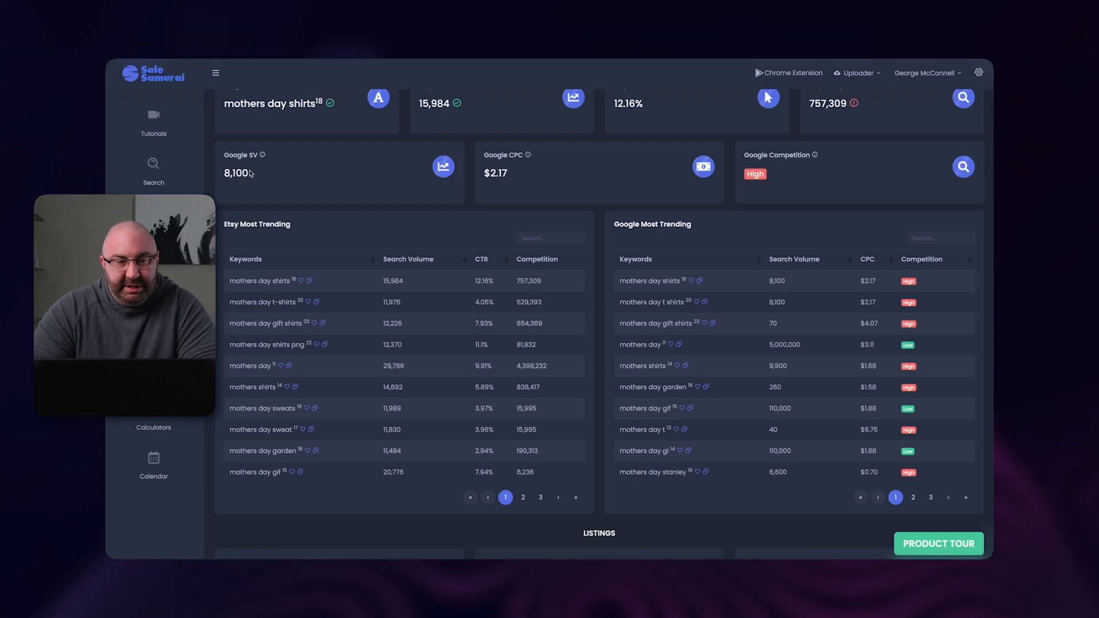
{"action": "mouse_move", "coordinate": [563, 179]}
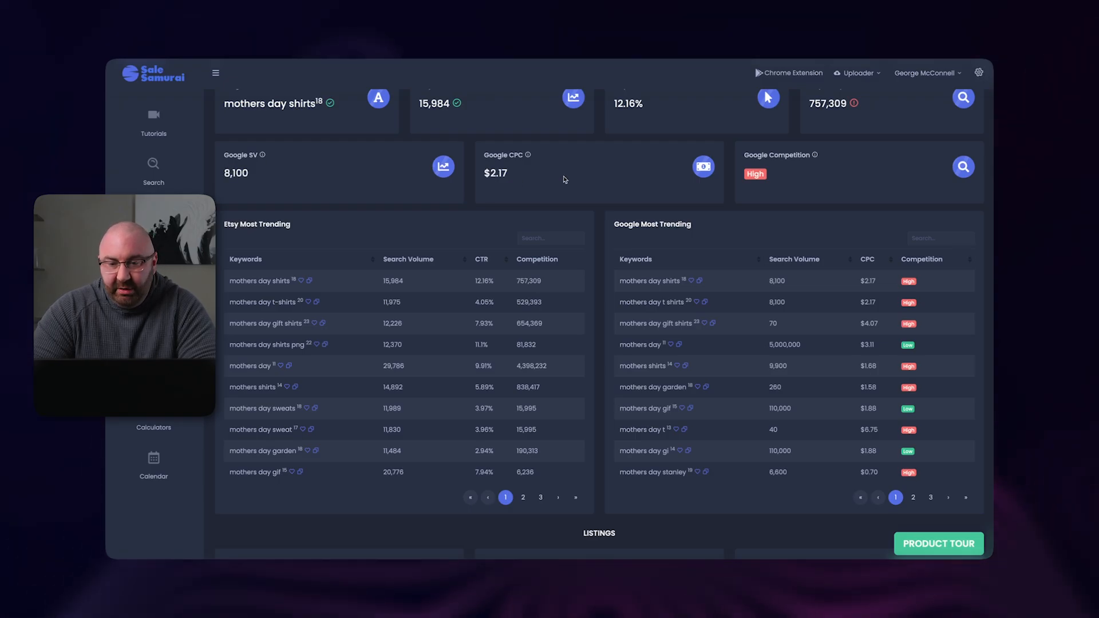
{"action": "scroll", "scroll_direction": "down", "scroll_amount": 3}
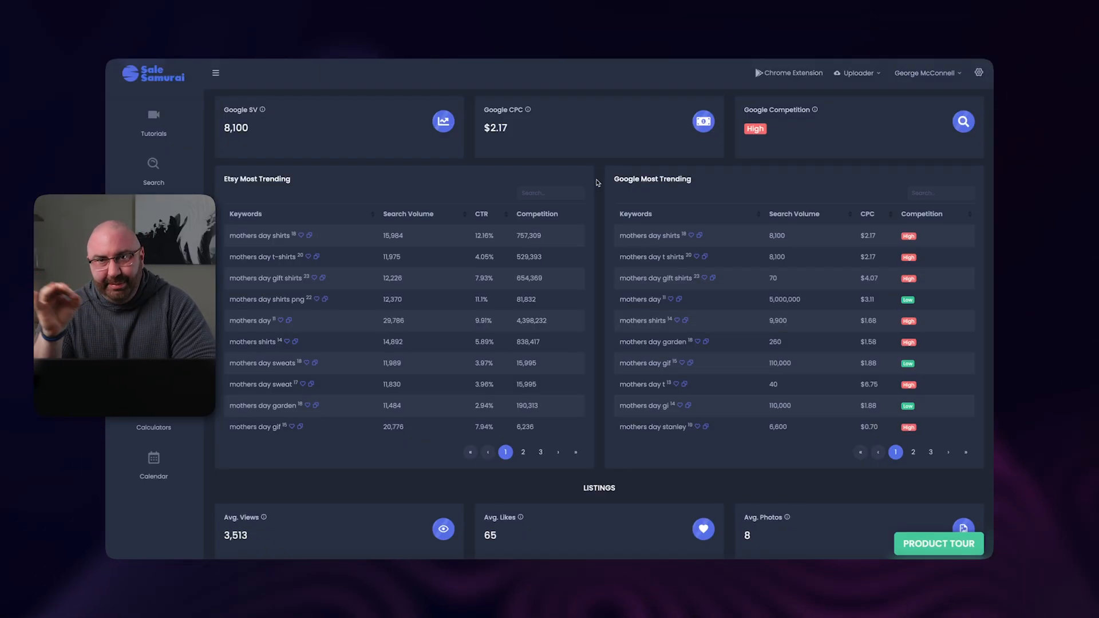
{"action": "mouse_move", "coordinate": [565, 113]}
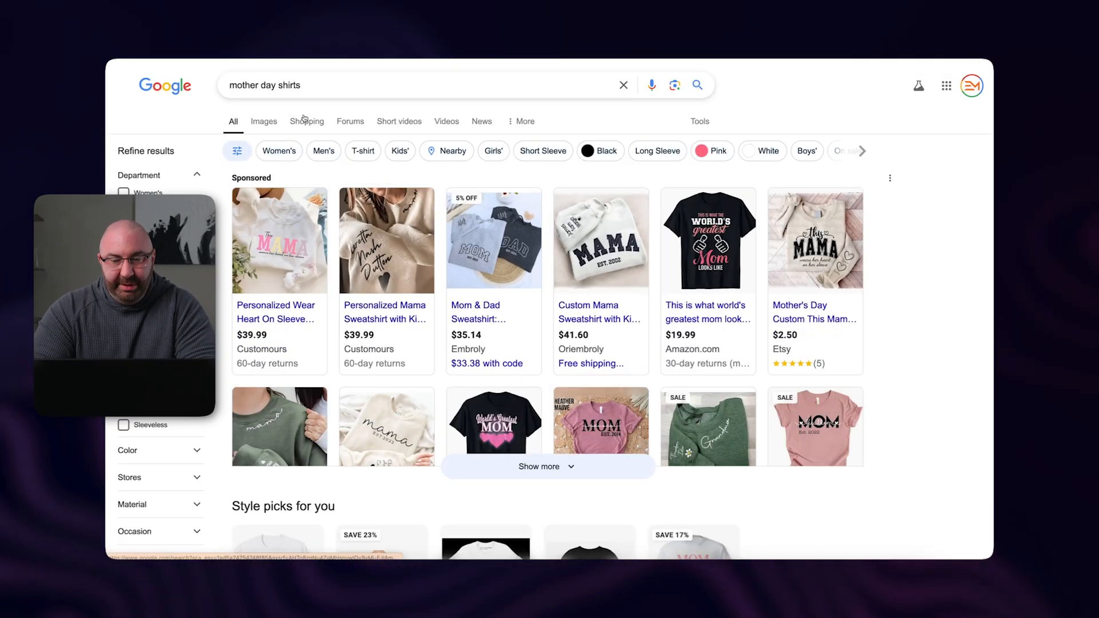
- Browse the Google Shopping product listings for 'mother day shirts'
{"action": "left_click", "coordinate": [307, 122]}
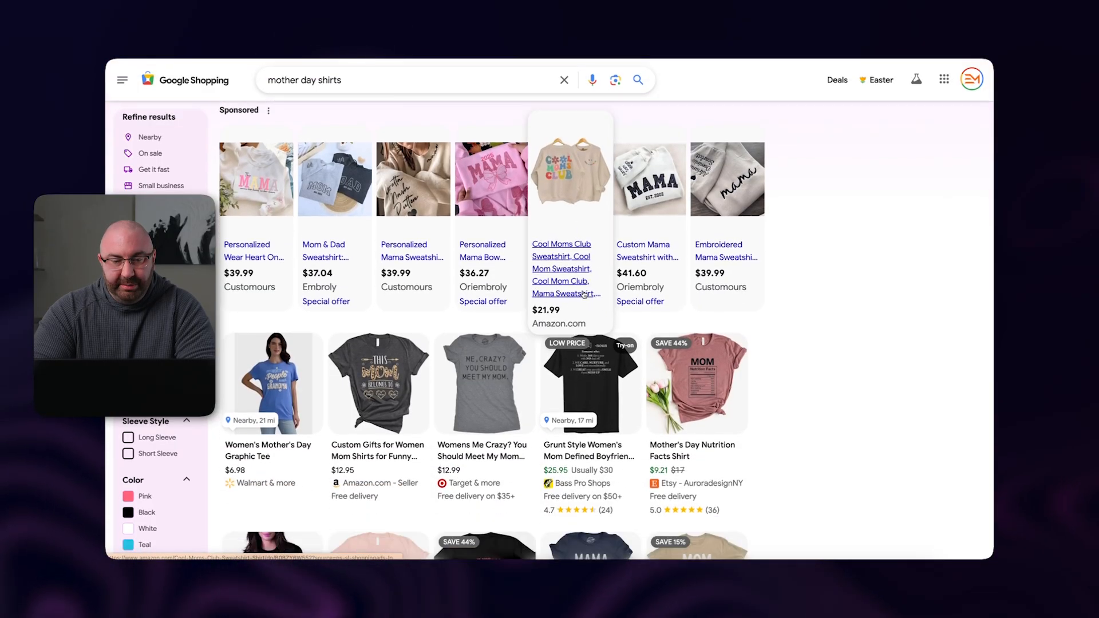
{"action": "scroll", "scroll_direction": "down", "scroll_amount": 3}
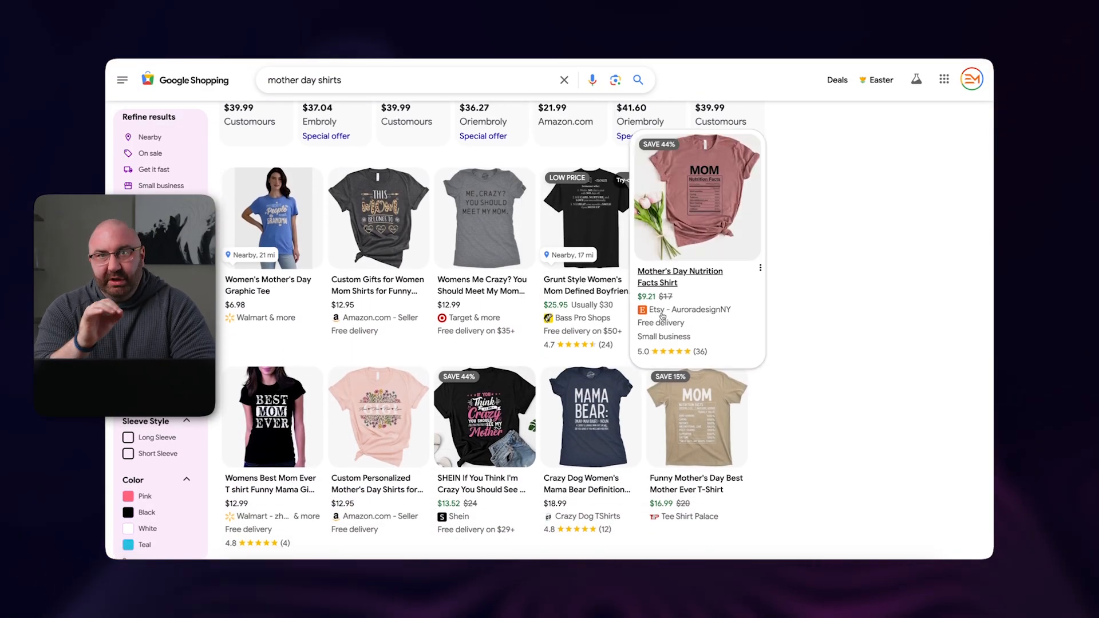
{"action": "scroll", "scroll_direction": "down", "scroll_amount": 3}
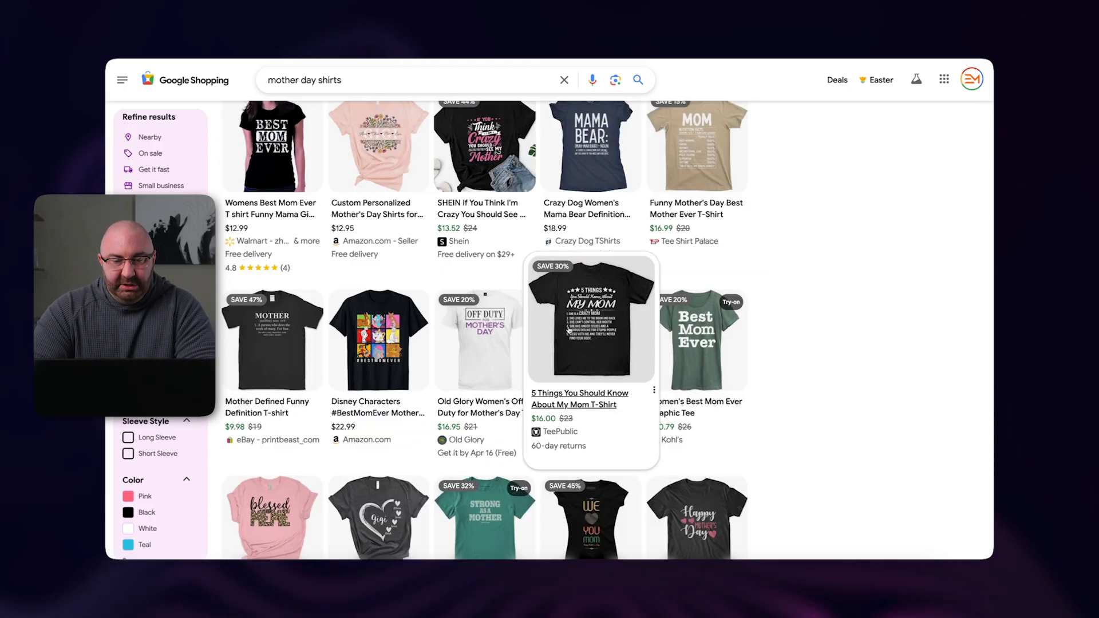
{"action": "scroll", "scroll_direction": "down", "scroll_amount": 3}
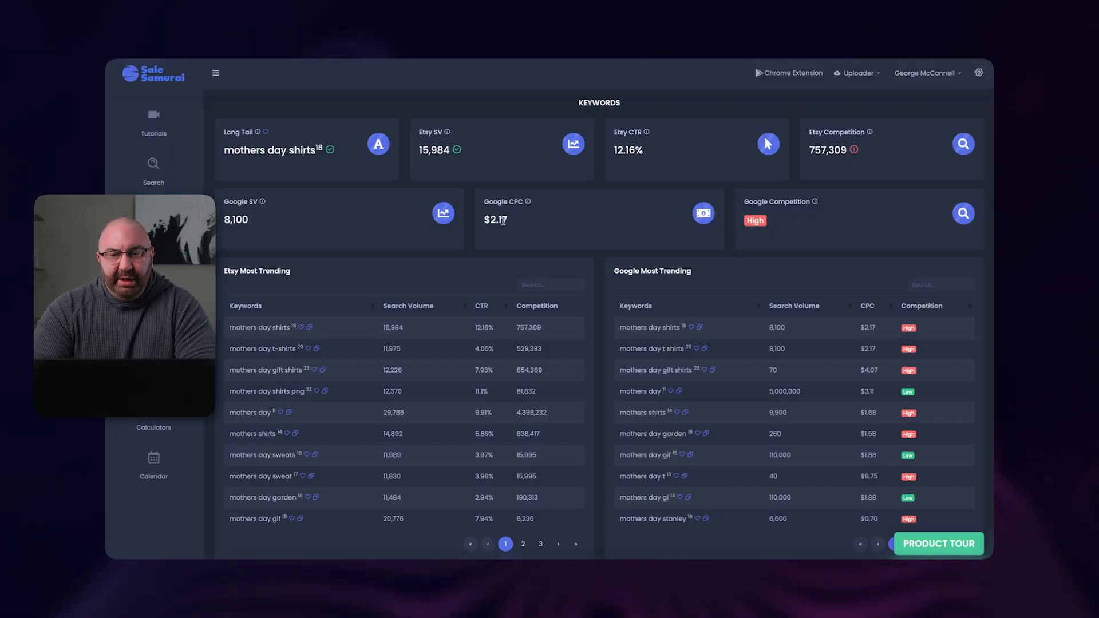
{"action": "mouse_move", "coordinate": [511, 221]}
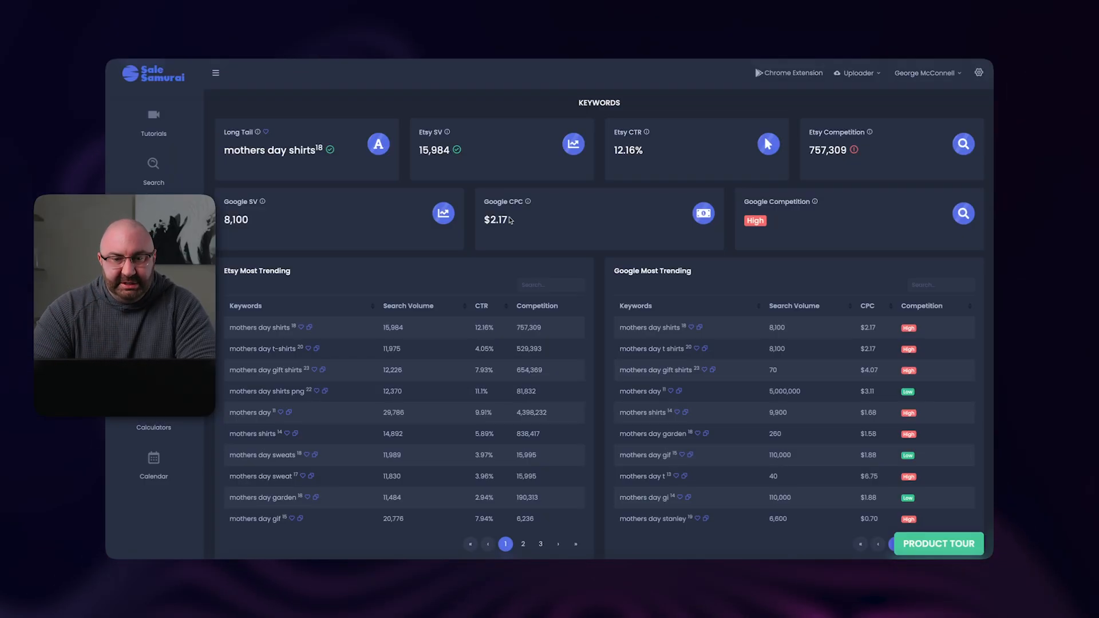
- Point out the Google CPC card on the mothers day shirts keyword overview
{"action": "double_click", "coordinate": [494, 219]}
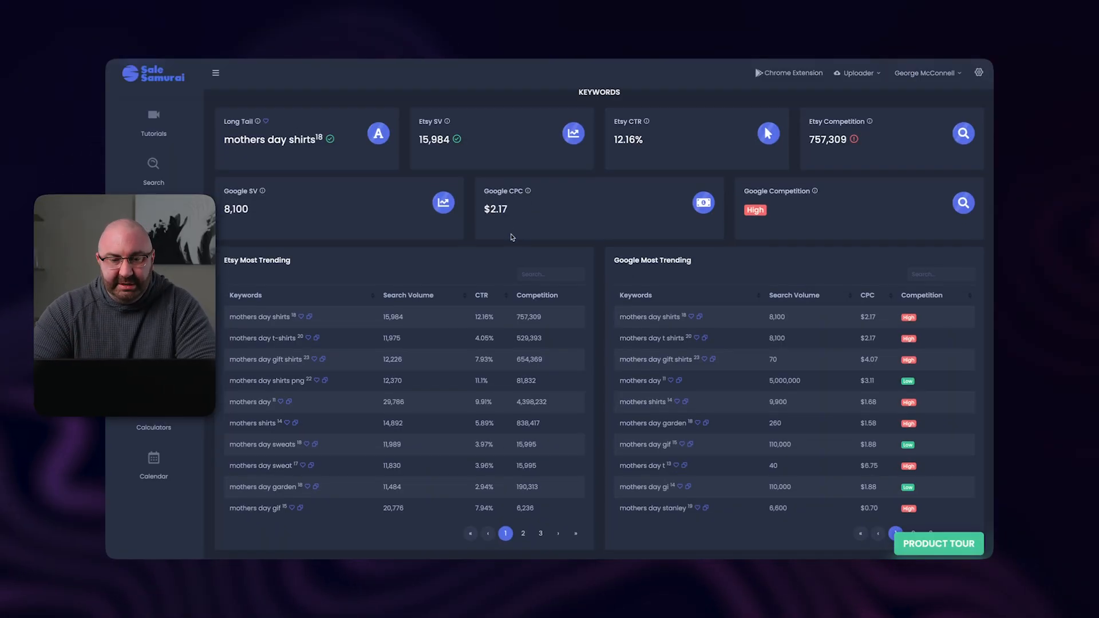
{"action": "scroll", "scroll_direction": "down", "scroll_amount": 3}
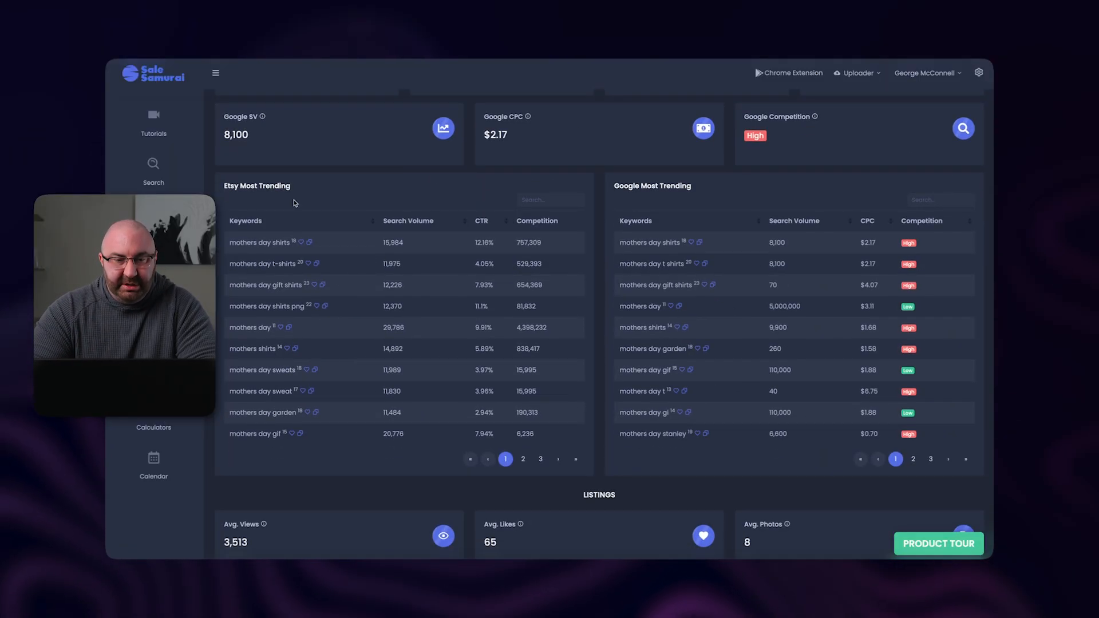
{"action": "mouse_move", "coordinate": [346, 254]}
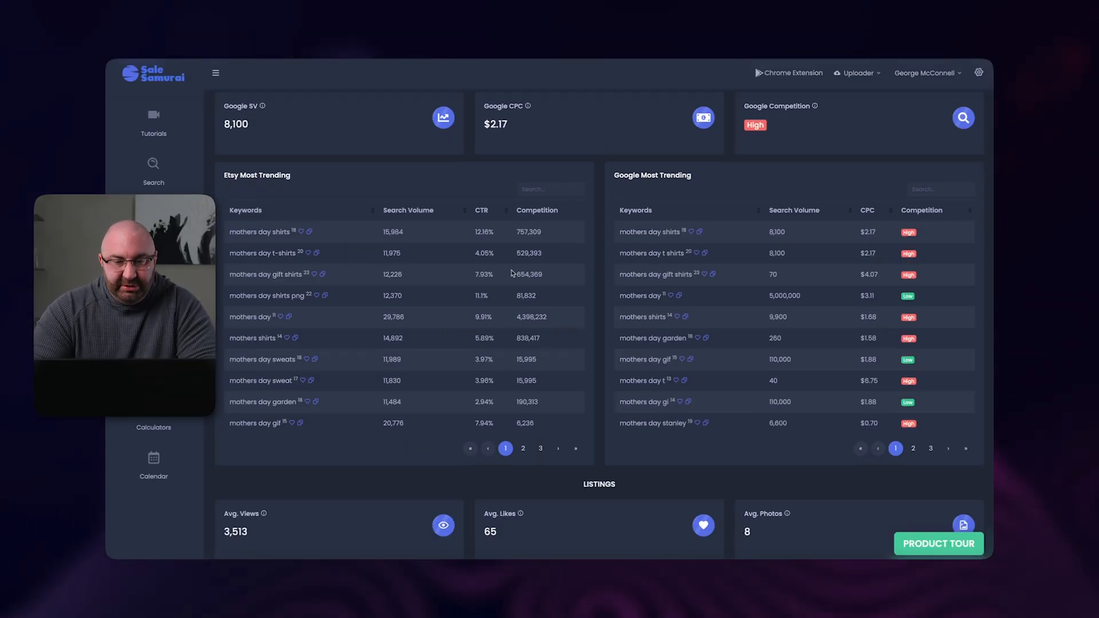
{"action": "mouse_move", "coordinate": [262, 303]}
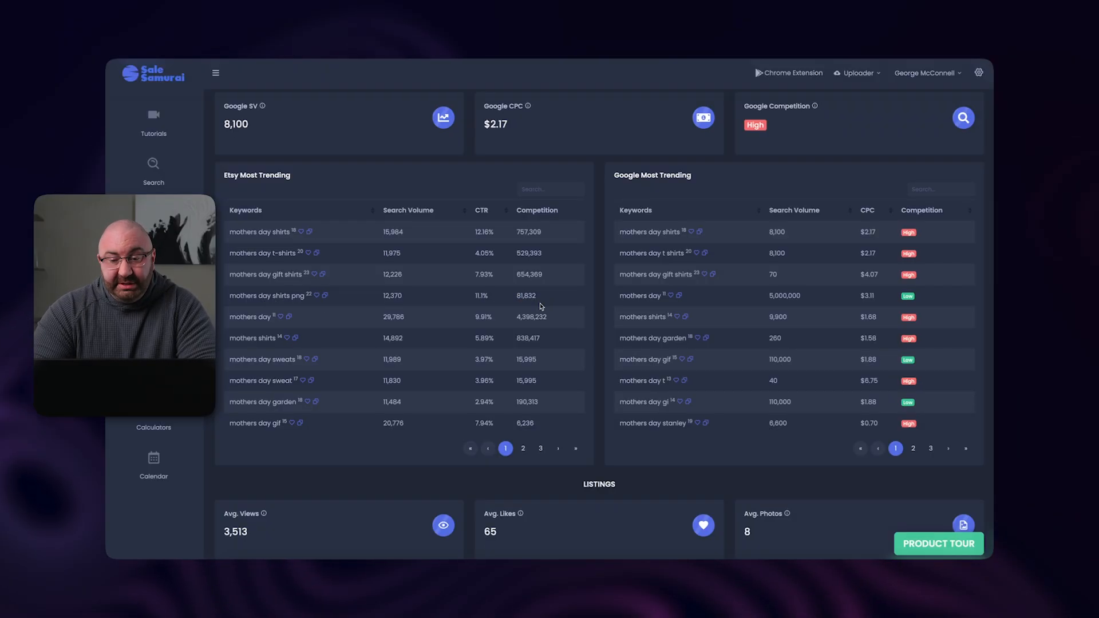
{"action": "scroll", "scroll_direction": "down", "scroll_amount": 3}
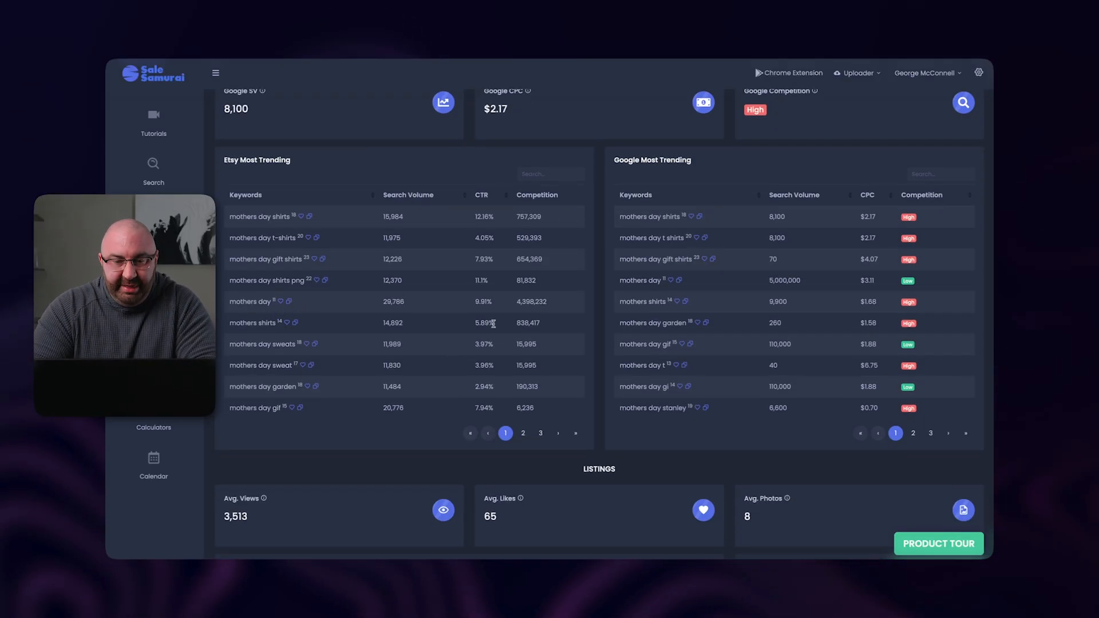
{"action": "mouse_move", "coordinate": [524, 308]}
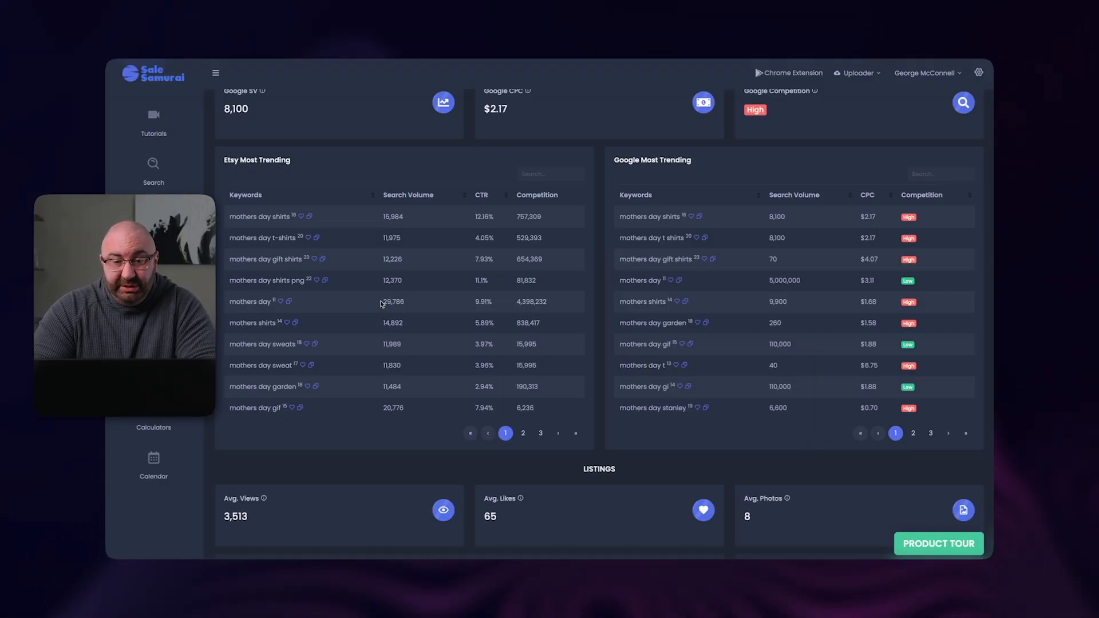
{"action": "mouse_move", "coordinate": [398, 206]}
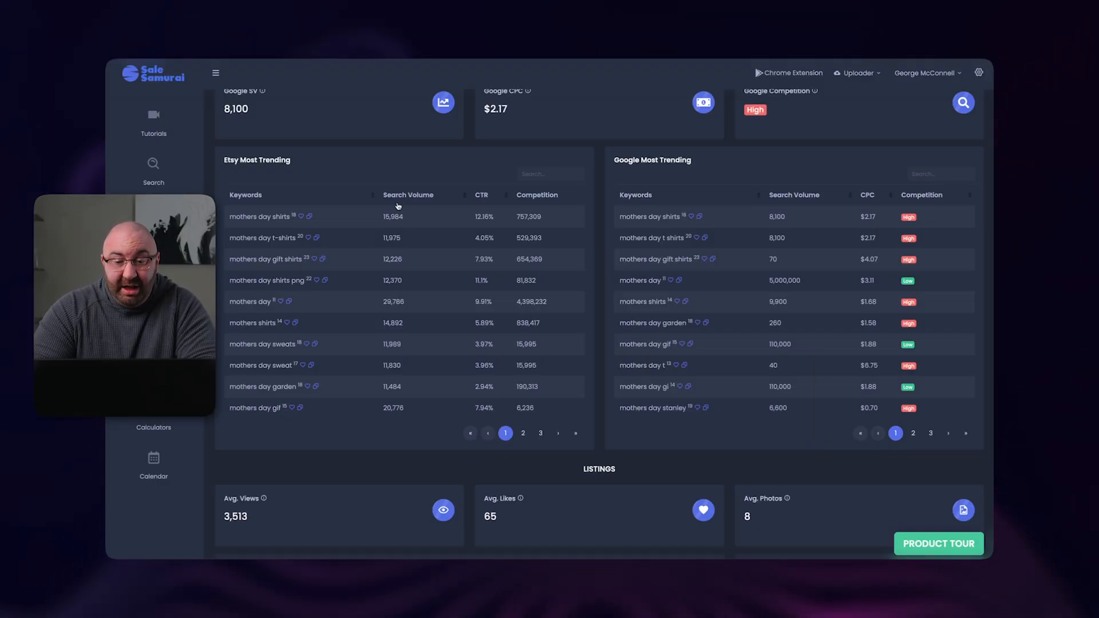
{"action": "mouse_move", "coordinate": [285, 421]}
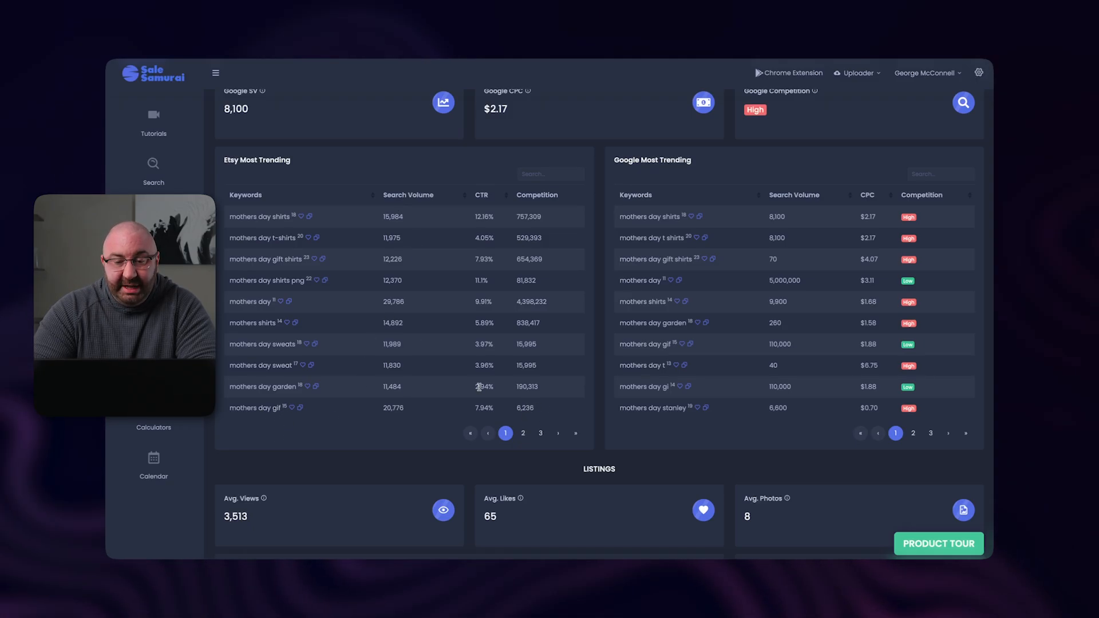
{"action": "mouse_move", "coordinate": [284, 423]}
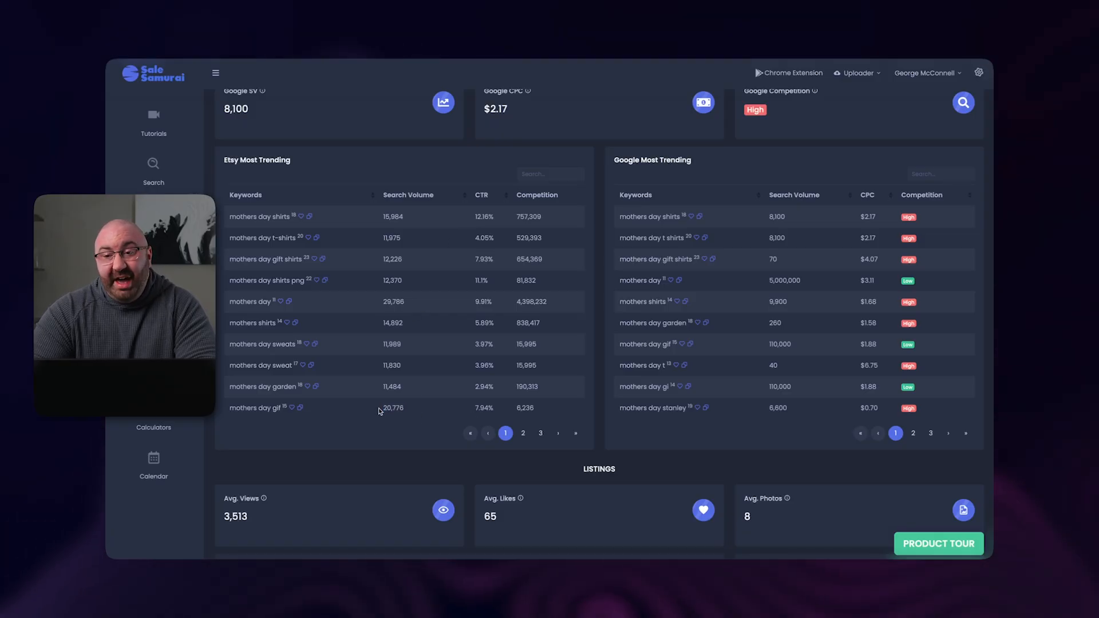
{"action": "double_click", "coordinate": [524, 408]}
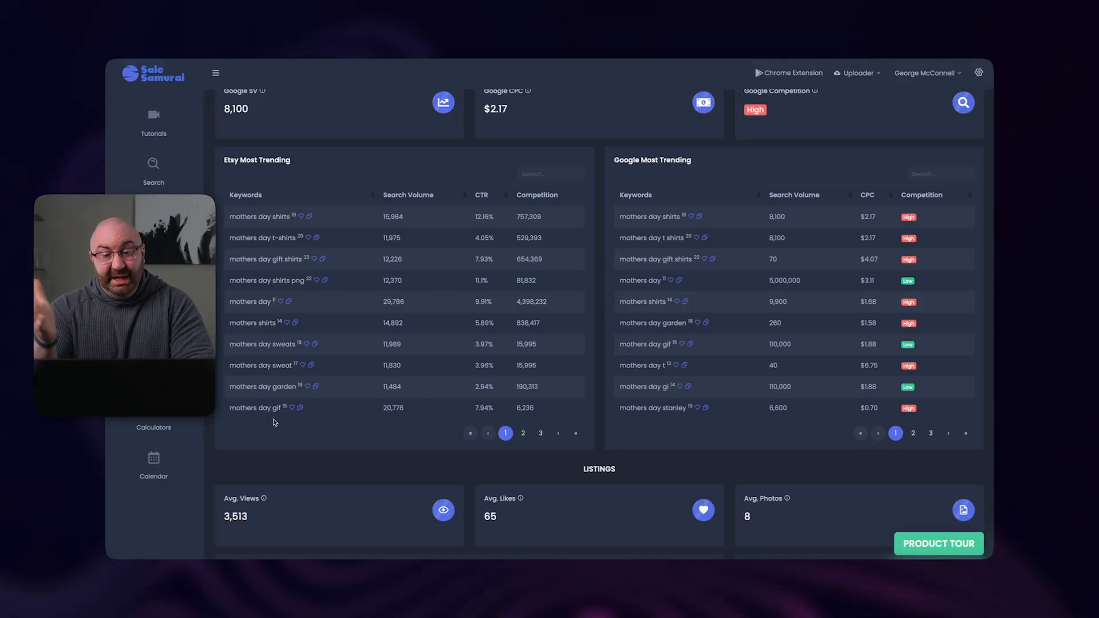
{"action": "mouse_move", "coordinate": [408, 412]}
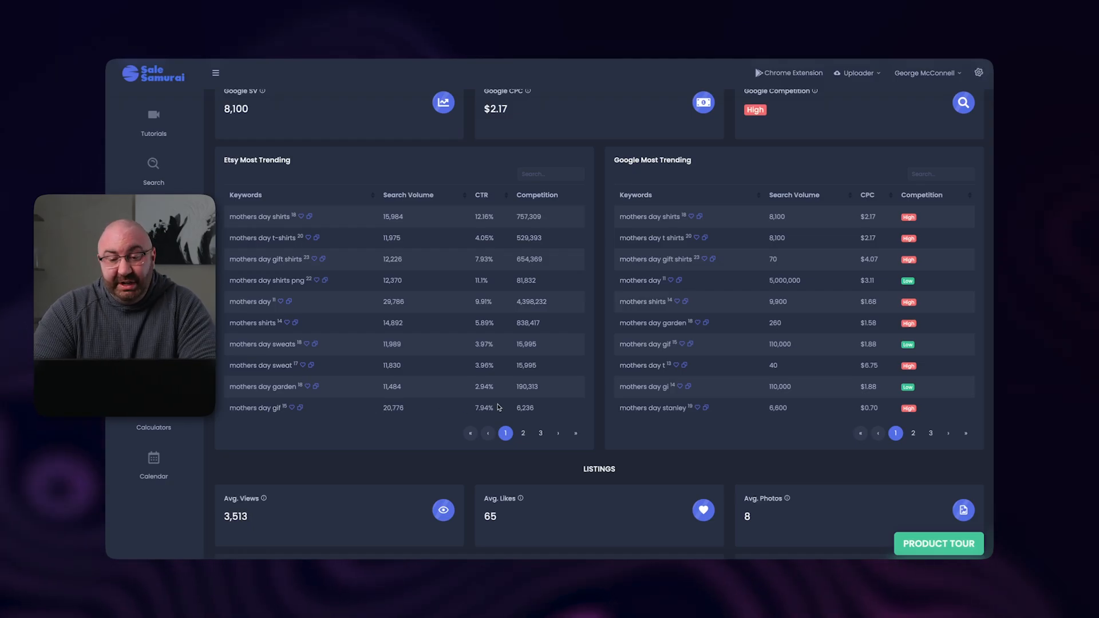
{"action": "mouse_move", "coordinate": [451, 393]}
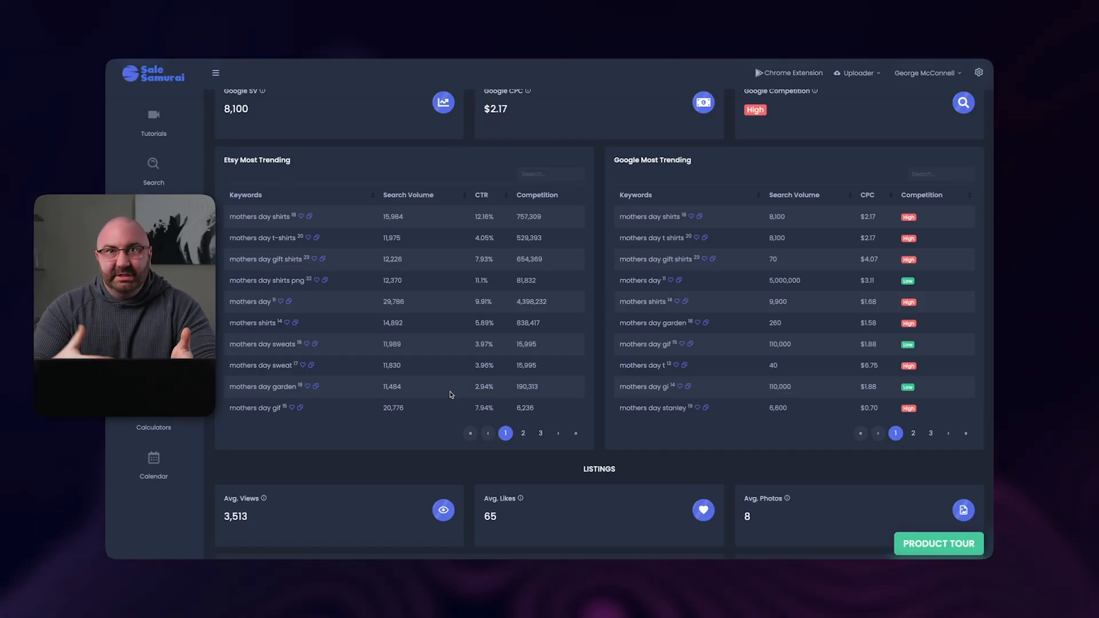
{"action": "scroll", "scroll_direction": "down", "scroll_amount": 3}
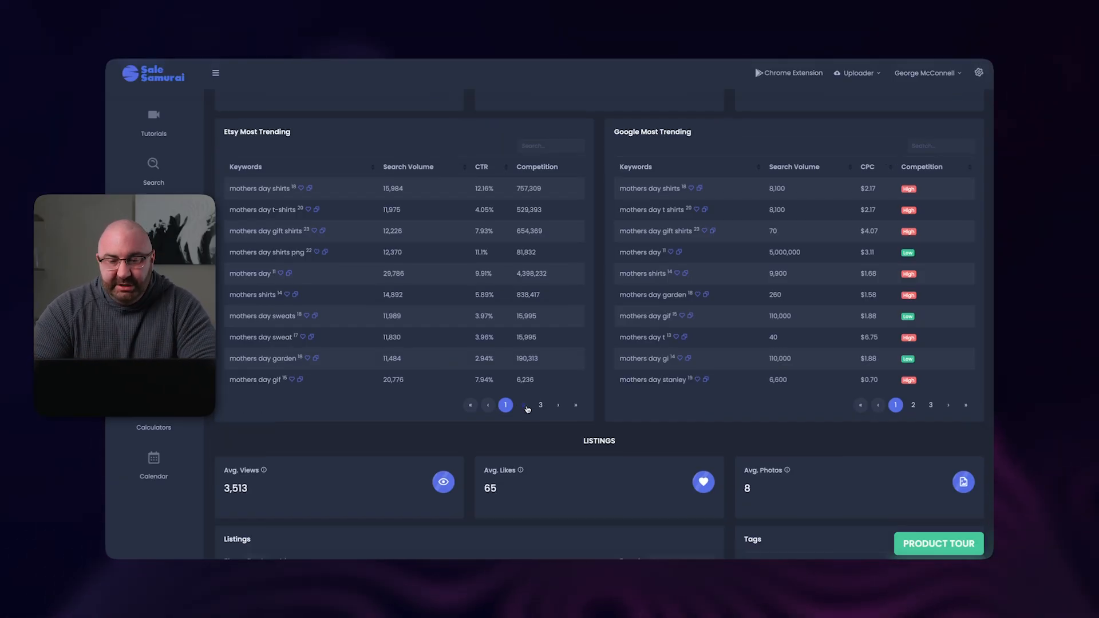
- Show page 2 of Etsy Most Trending keywords sorted by highest CTR
{"action": "left_click", "coordinate": [522, 405]}
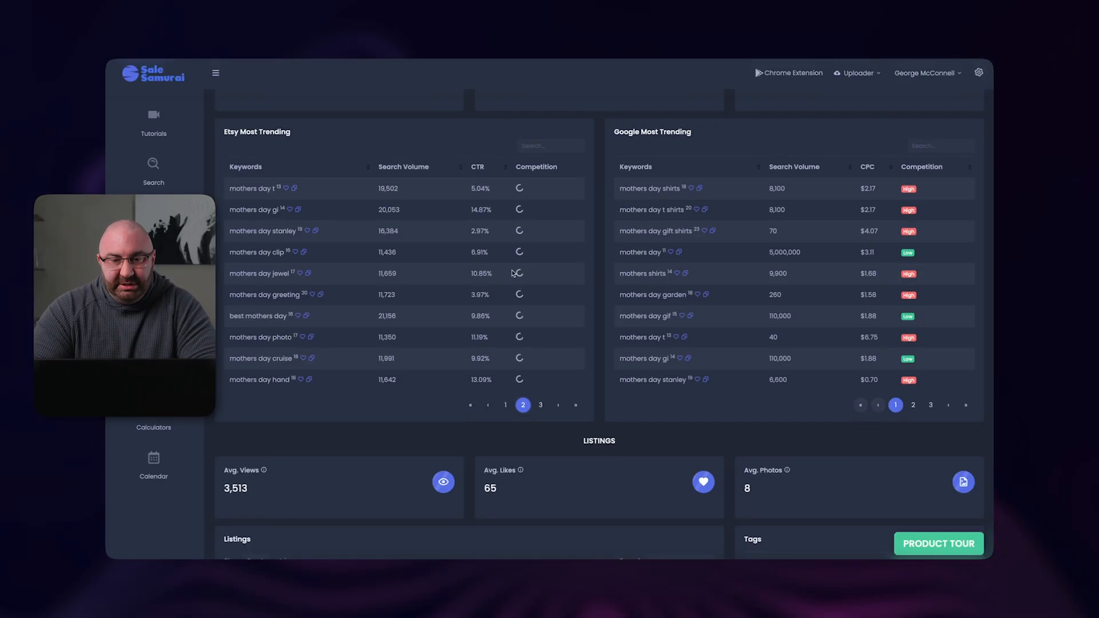
{"action": "mouse_move", "coordinate": [595, 391]}
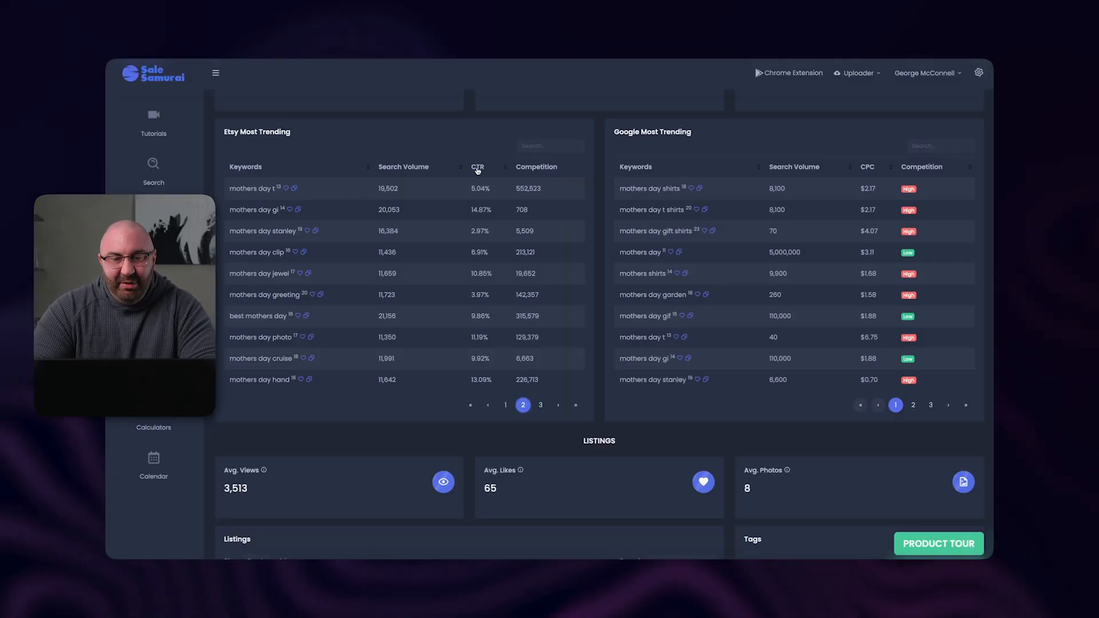
{"action": "left_click", "coordinate": [477, 167]}
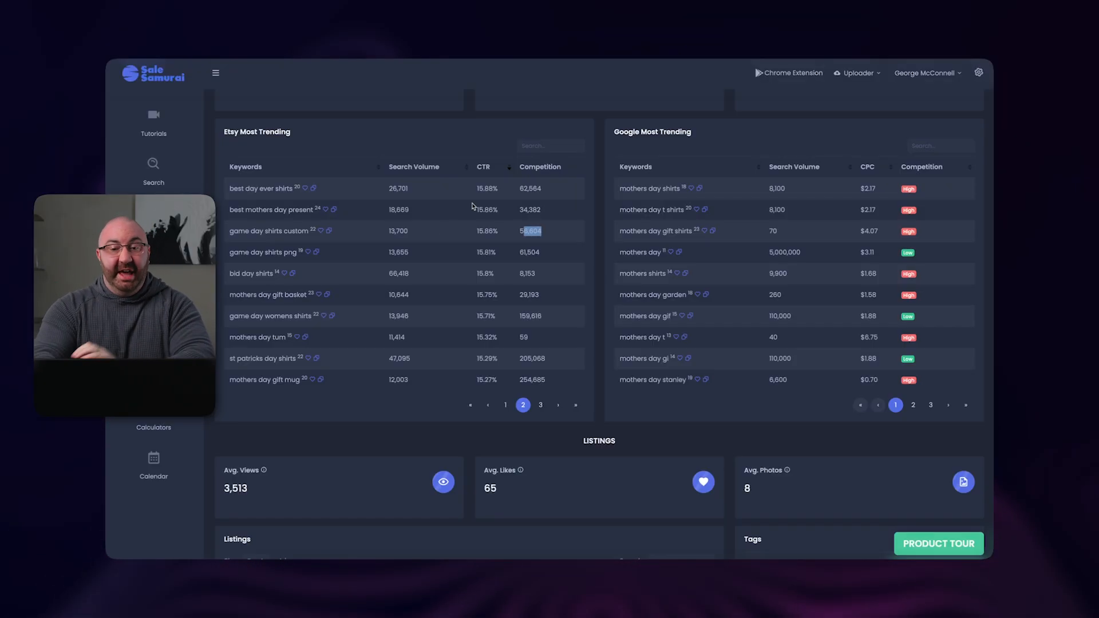
{"action": "mouse_move", "coordinate": [489, 177]}
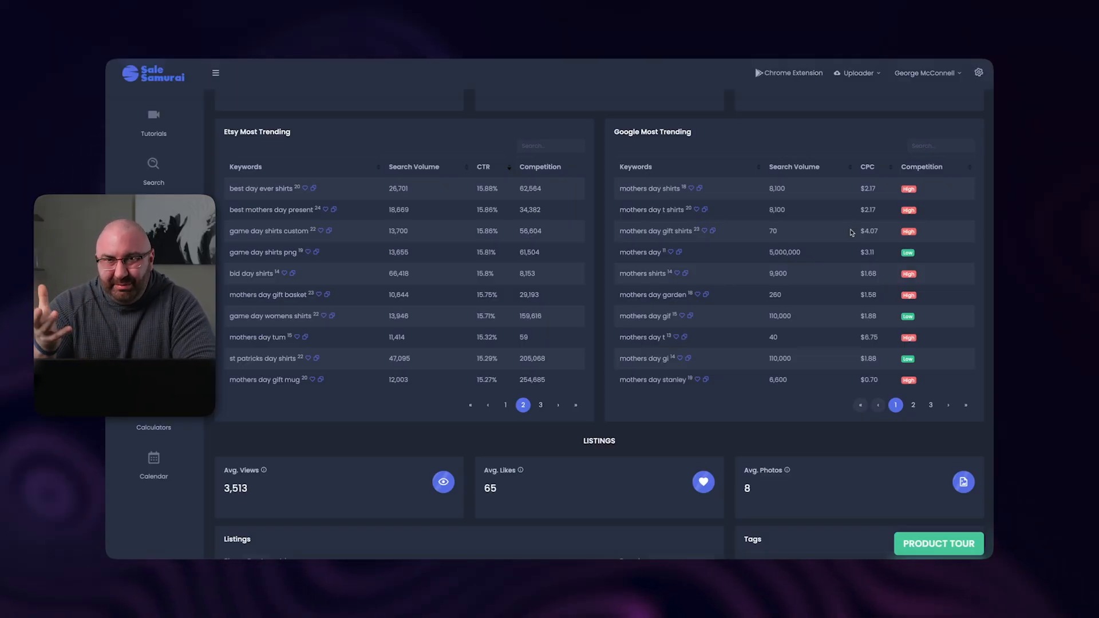
{"action": "mouse_move", "coordinate": [872, 338]}
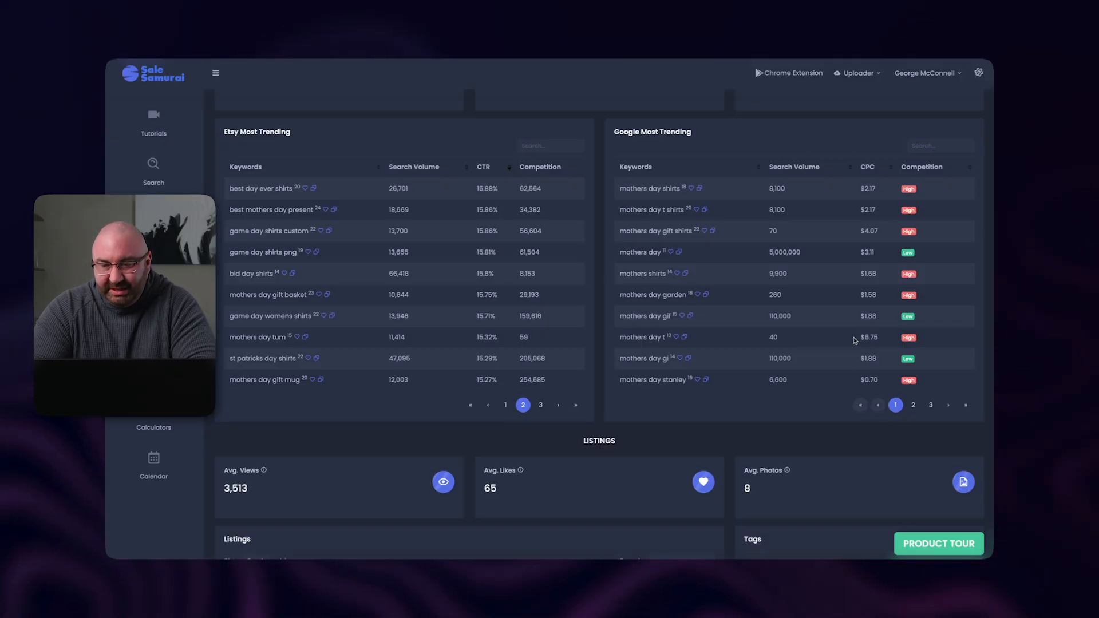
{"action": "mouse_move", "coordinate": [879, 341]}
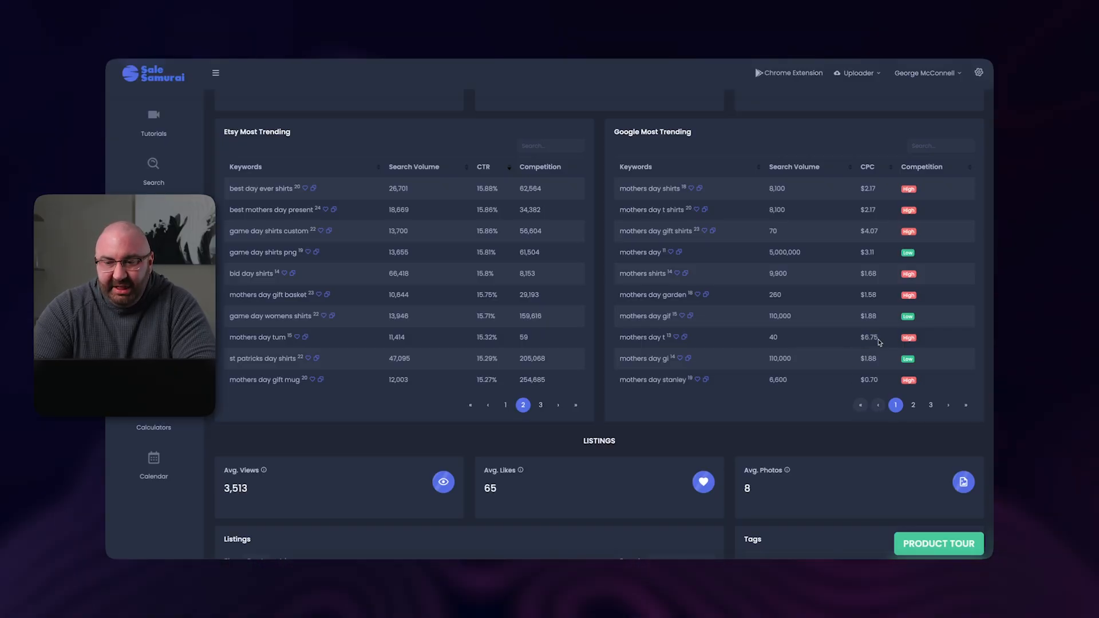
{"action": "mouse_move", "coordinate": [418, 218]}
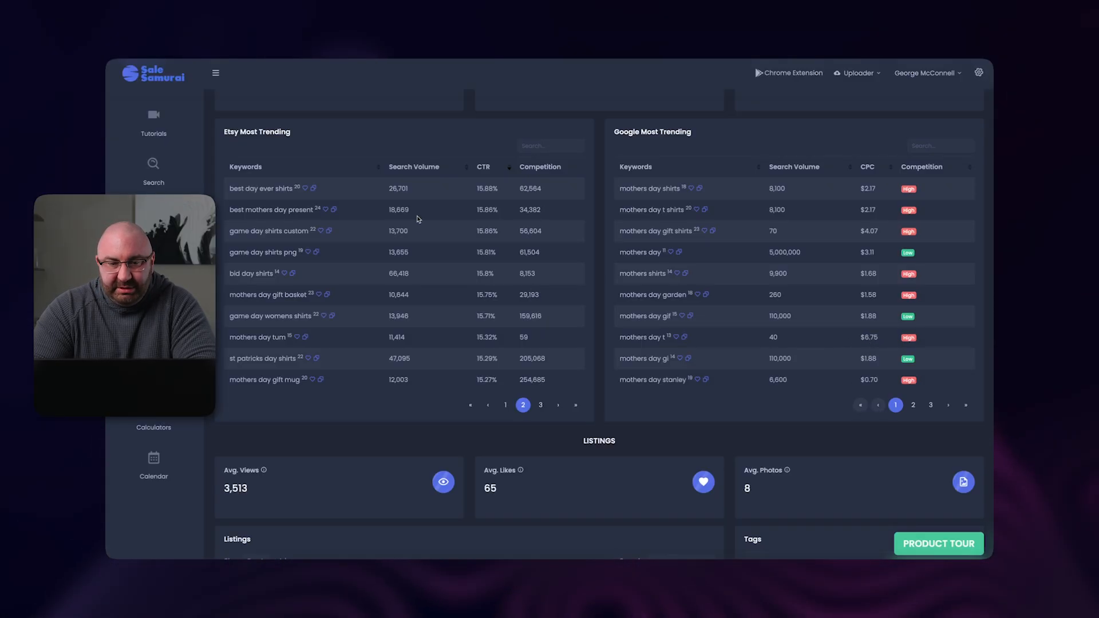
{"action": "mouse_move", "coordinate": [464, 206]}
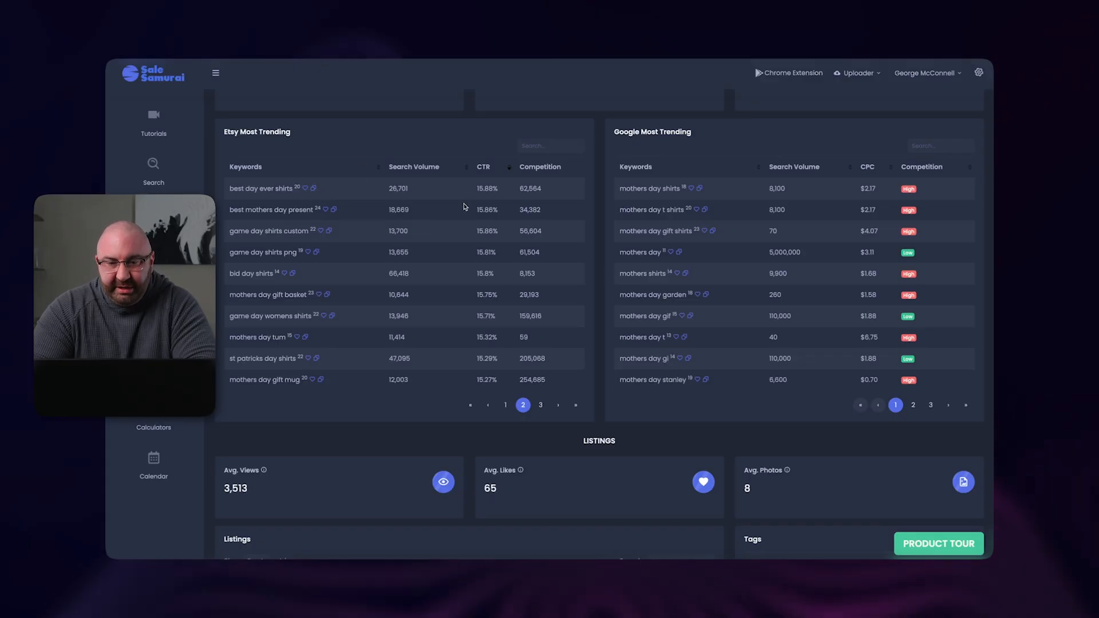
{"action": "mouse_move", "coordinate": [523, 202]}
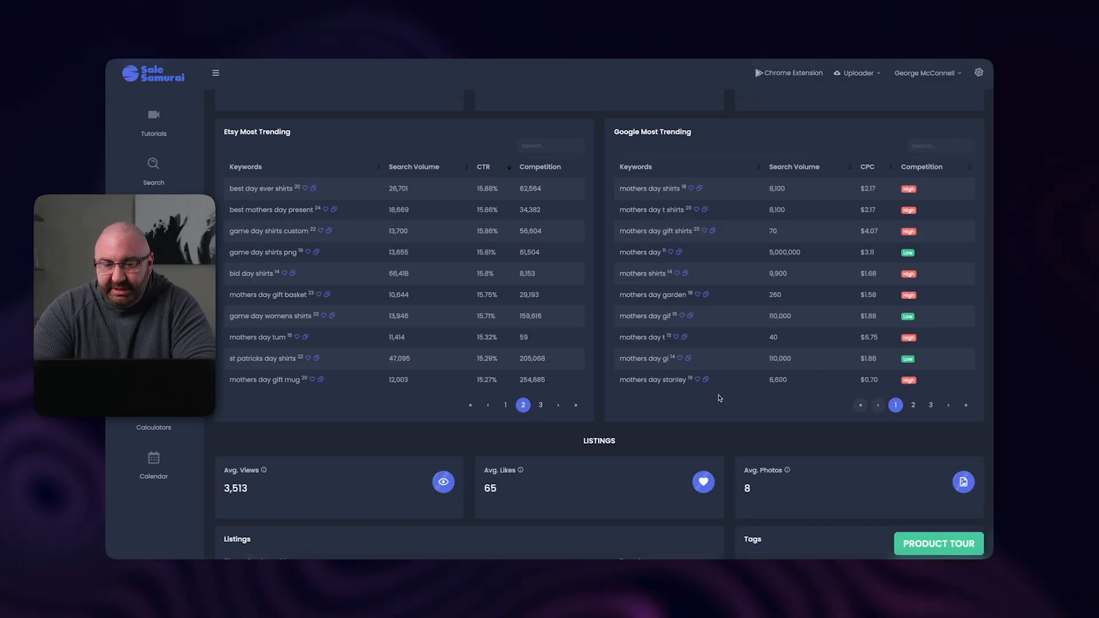
{"action": "mouse_move", "coordinate": [792, 381]}
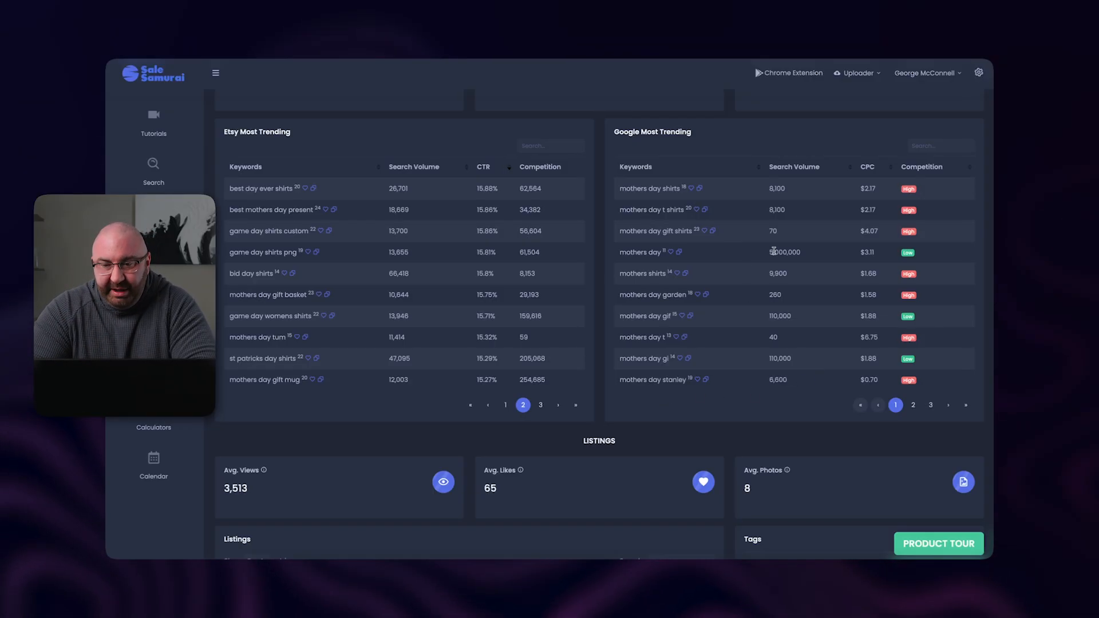
- Sort Google Most Trending keywords by CPC and go to page 4
{"action": "left_click", "coordinate": [912, 405]}
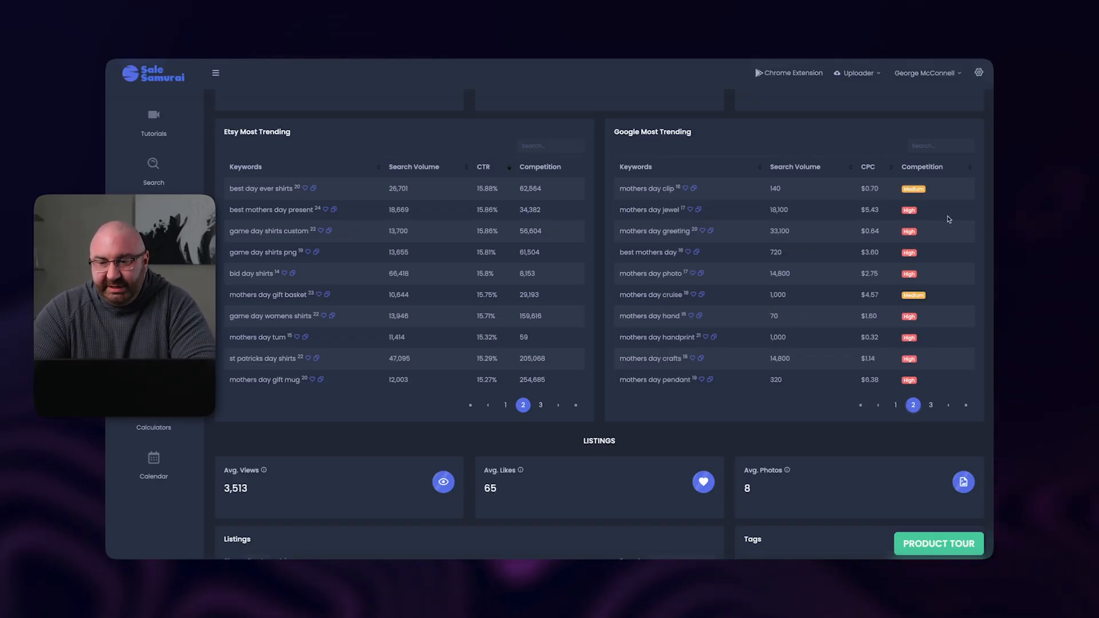
{"action": "mouse_move", "coordinate": [870, 183]}
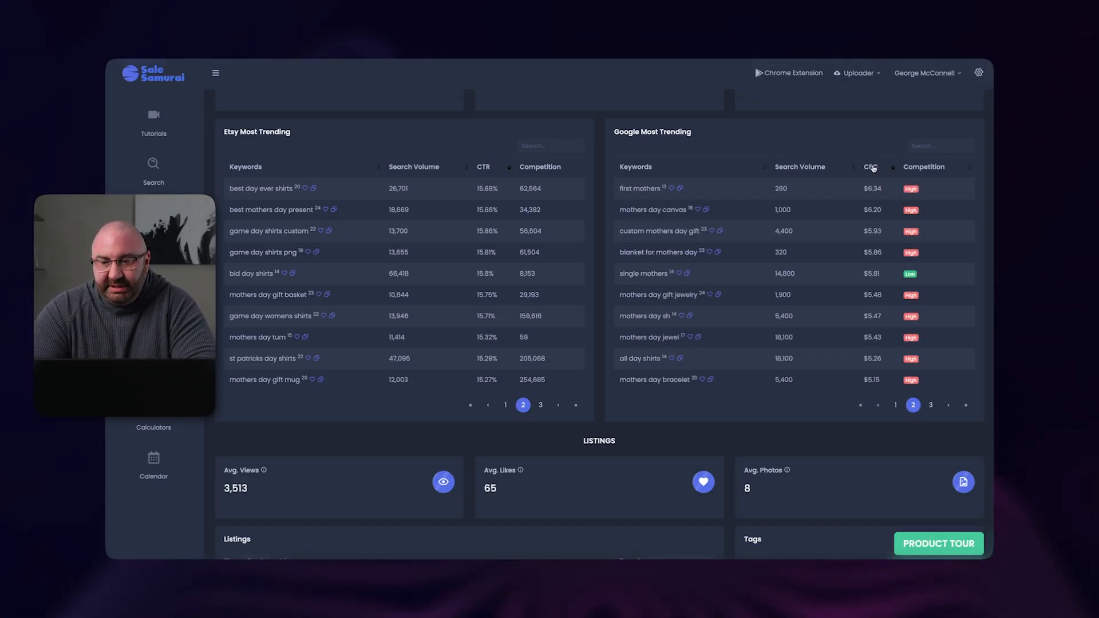
{"action": "mouse_move", "coordinate": [868, 169]}
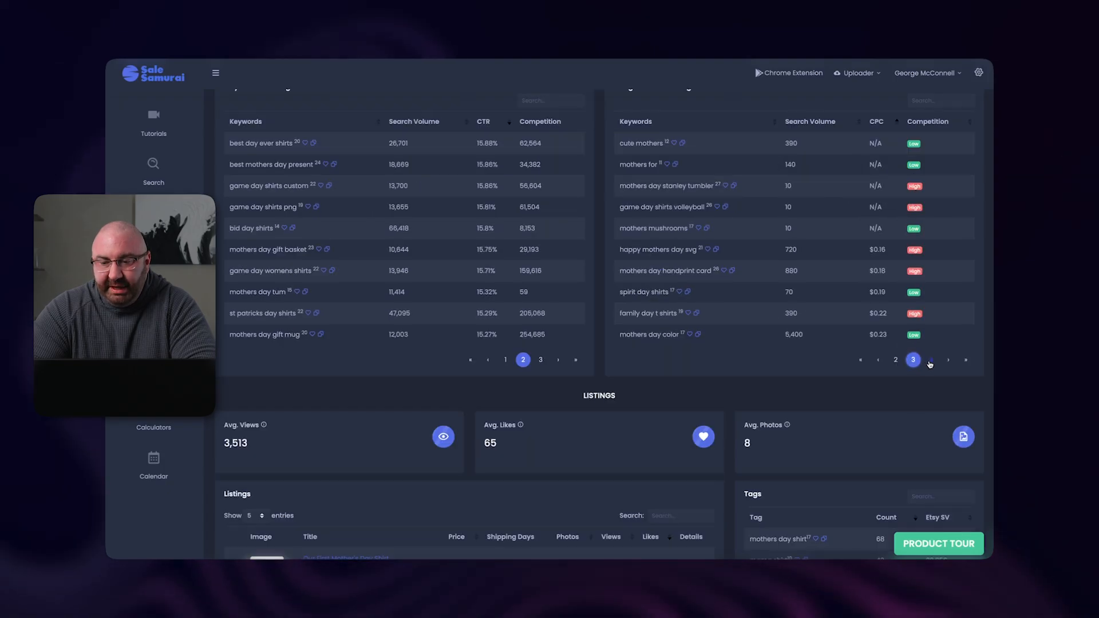
{"action": "left_click", "coordinate": [947, 359]}
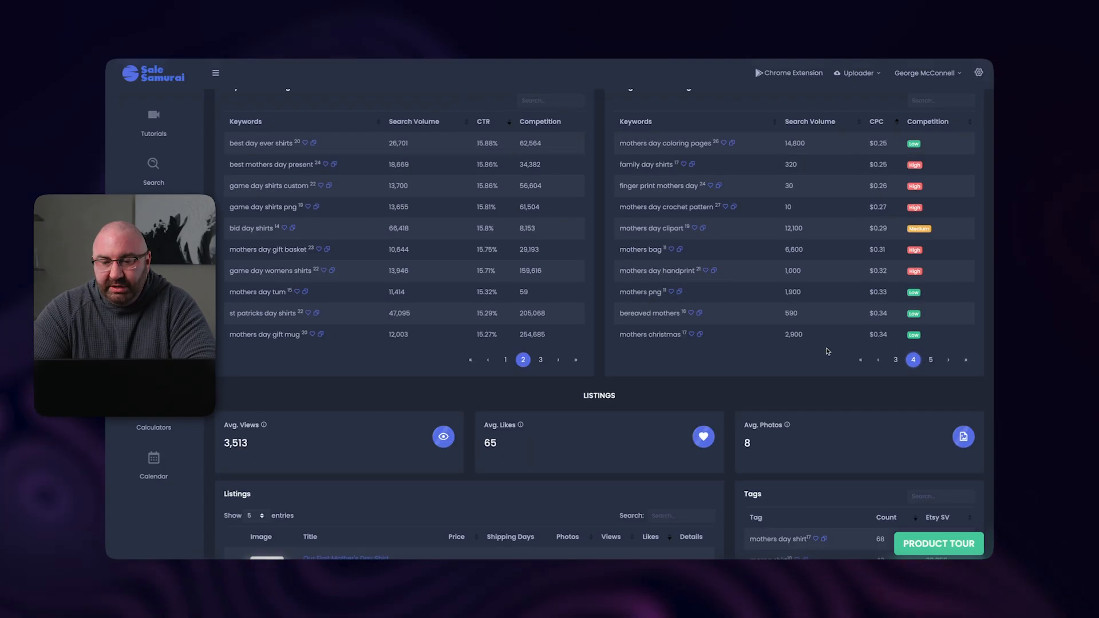
{"action": "mouse_move", "coordinate": [810, 224]}
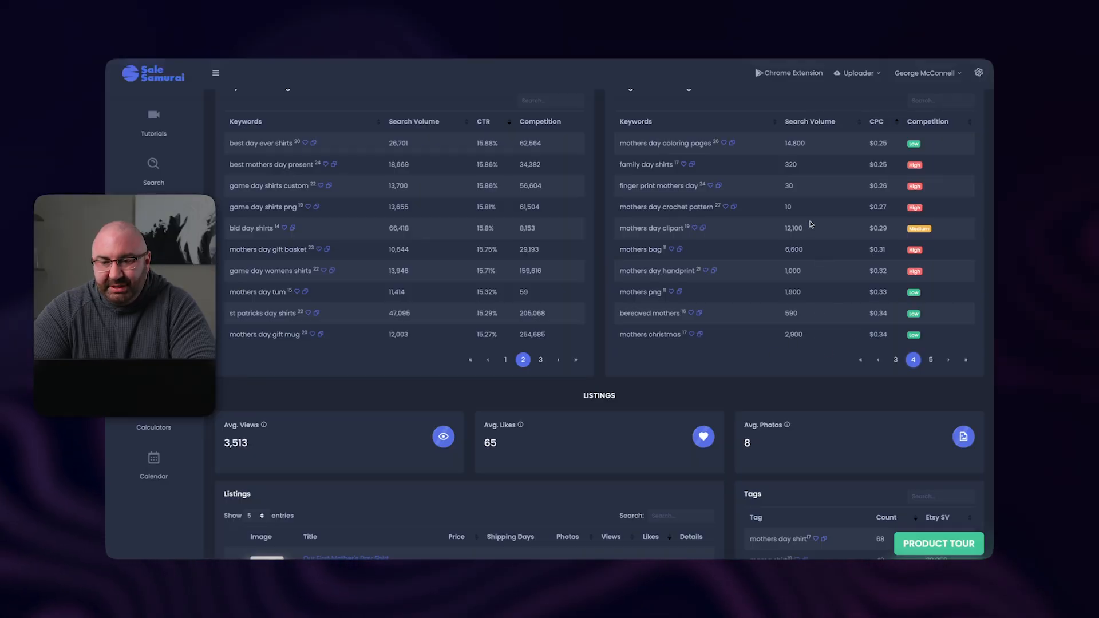
{"action": "mouse_move", "coordinate": [810, 153]}
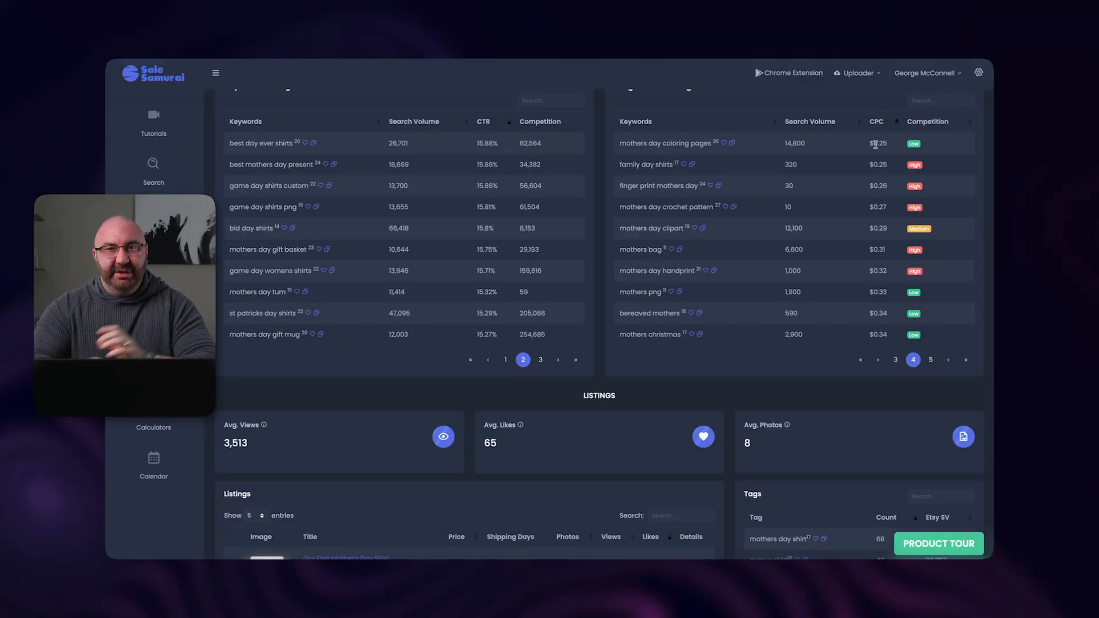
{"action": "mouse_move", "coordinate": [865, 142]}
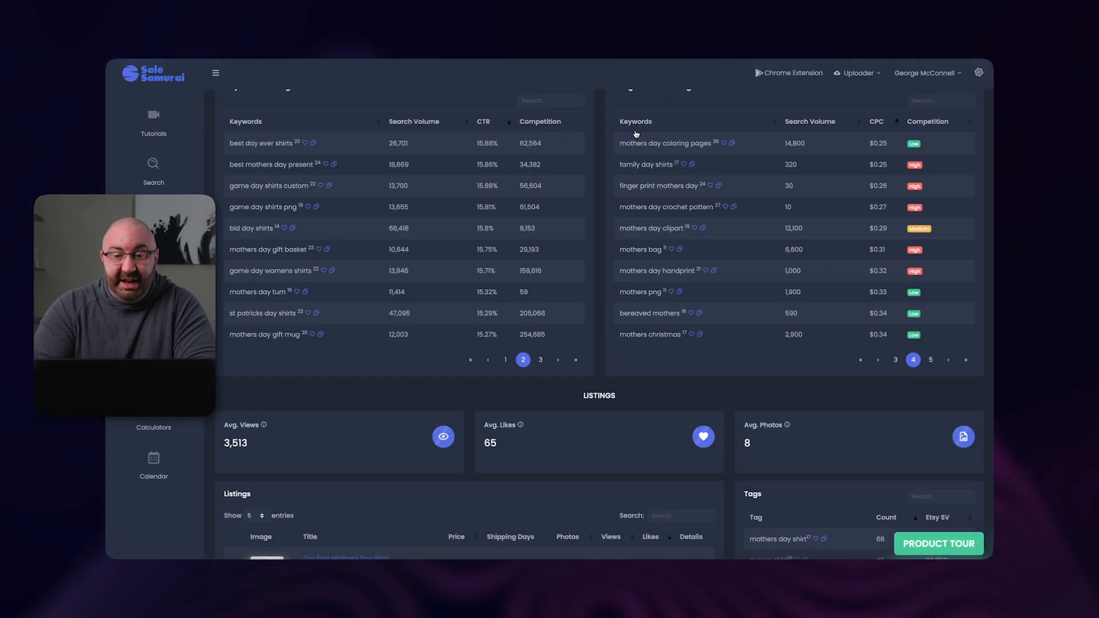
{"action": "mouse_move", "coordinate": [792, 151]}
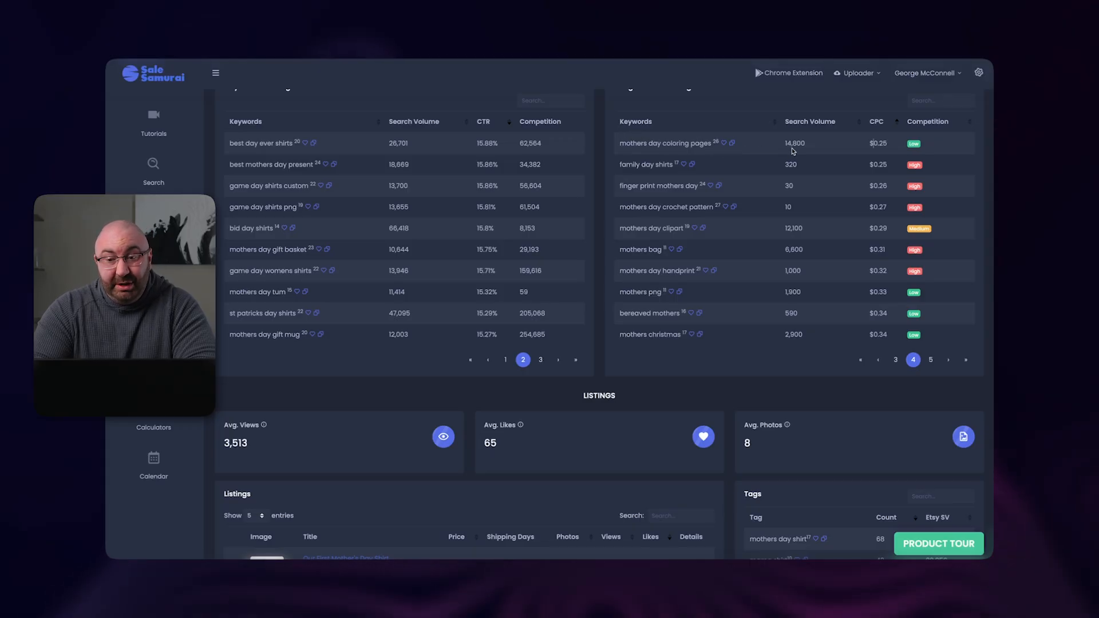
{"action": "mouse_move", "coordinate": [868, 148]}
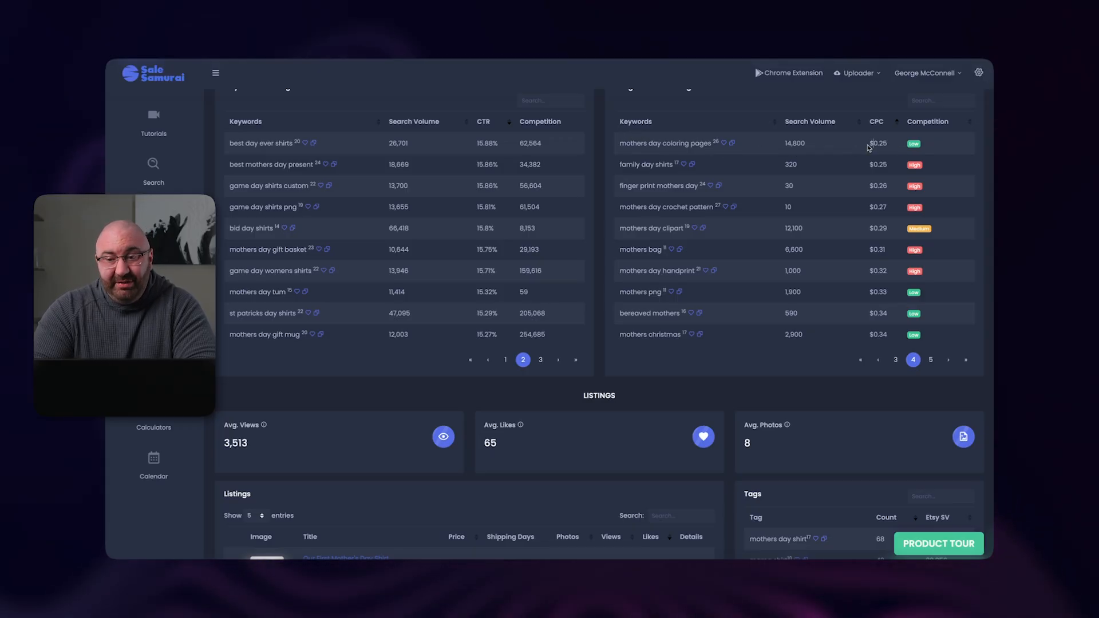
{"action": "mouse_move", "coordinate": [722, 151]}
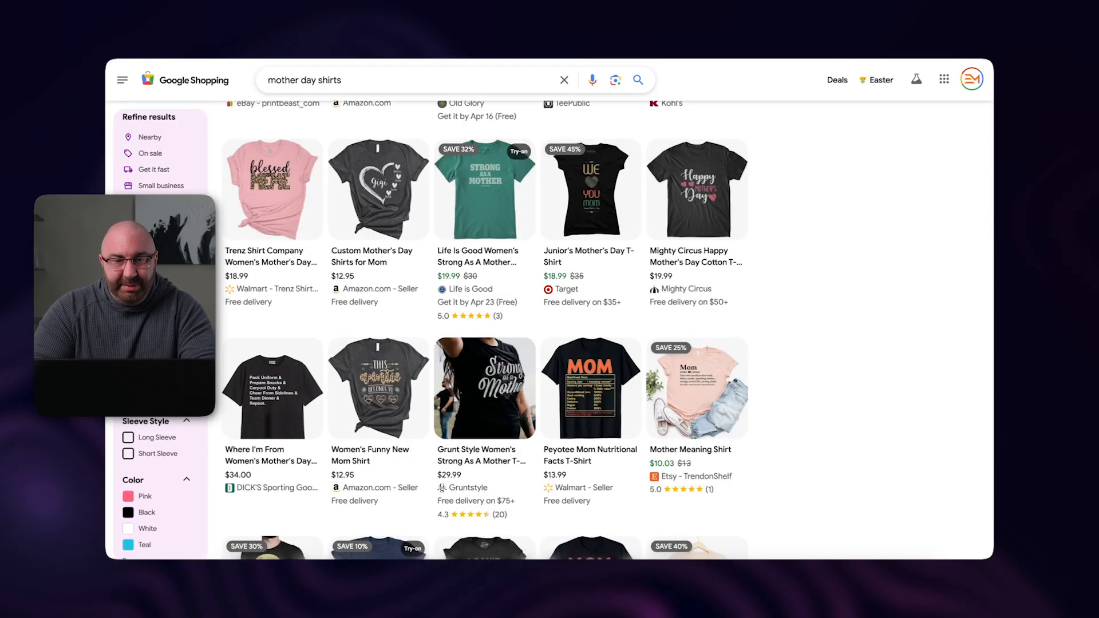
- Enter 'mothers day coloring pages' into the keyword search field
{"action": "type", "text": "mothers day coloring pages"}
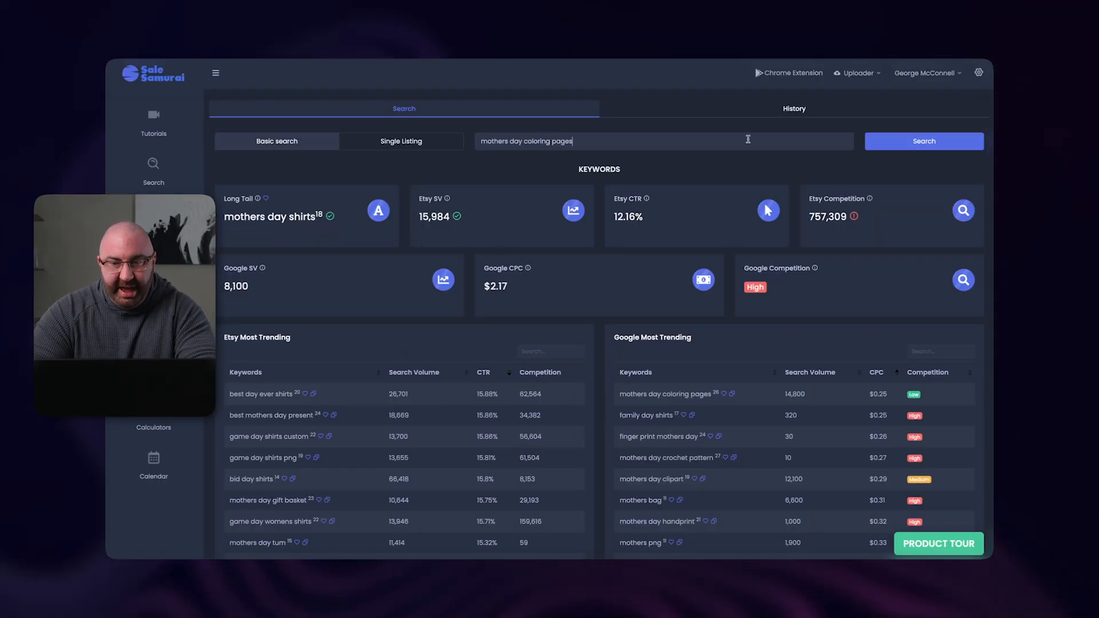
- Run the keyword analysis for 'mothers day coloring pages'
{"action": "left_click", "coordinate": [923, 142]}
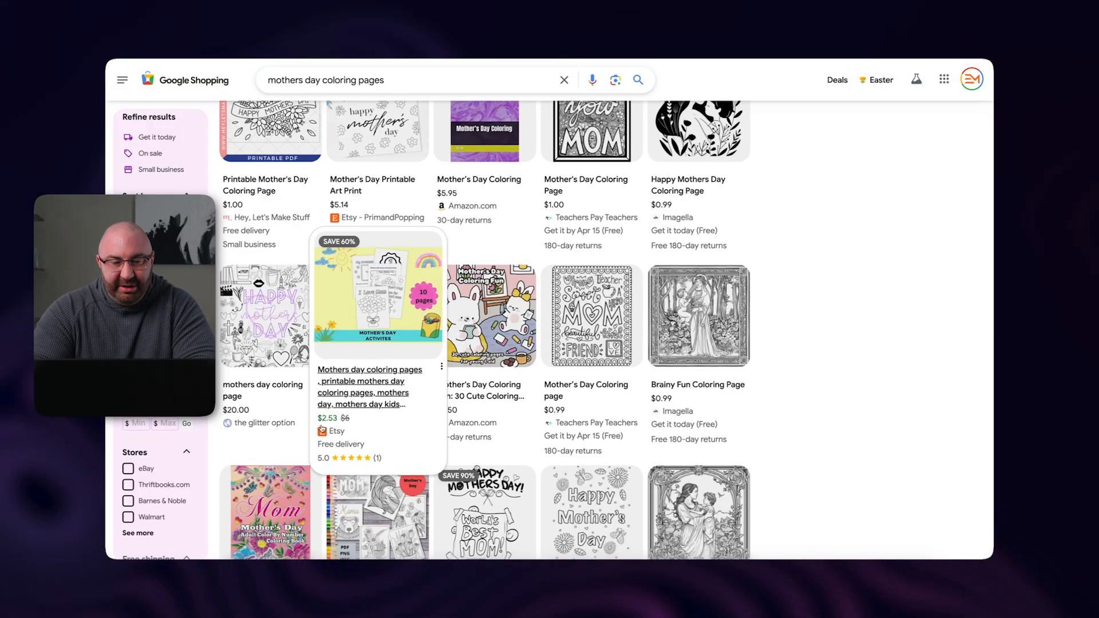
- Look through the Google Shopping product grid for 'mothers day coloring pages'
{"action": "scroll", "scroll_direction": "down", "scroll_amount": 3}
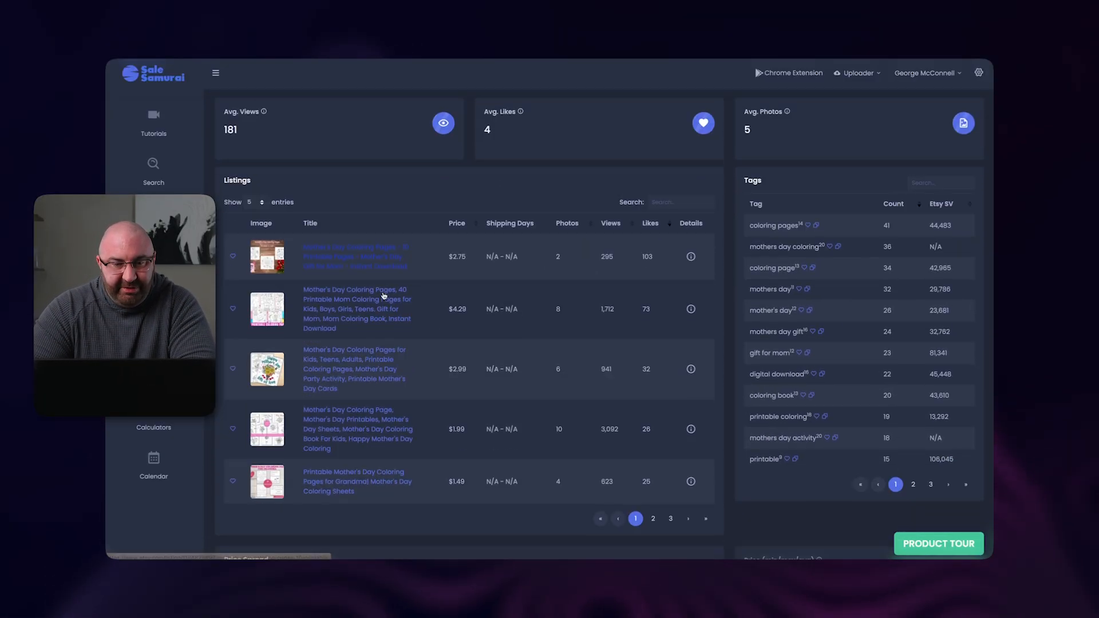
- Review the Listings, Tags, Price Spread ($1-$3, avg $2.93) and Shipping charts for mothers day coloring pages
{"action": "scroll", "scroll_direction": "down", "scroll_amount": 3}
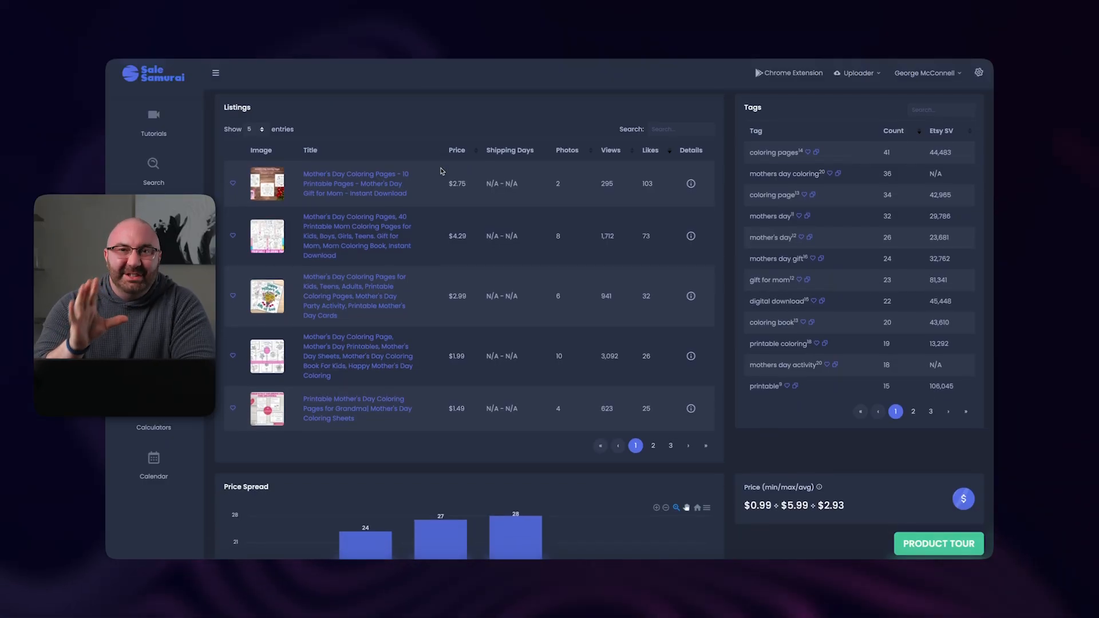
{"action": "mouse_move", "coordinate": [598, 190]}
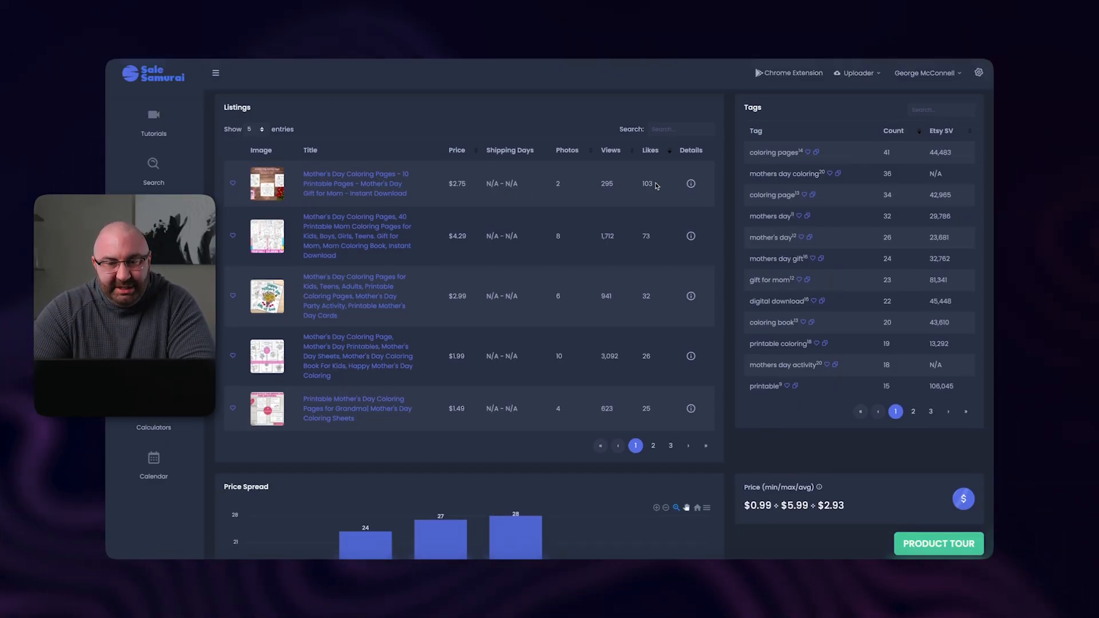
{"action": "mouse_move", "coordinate": [434, 181]}
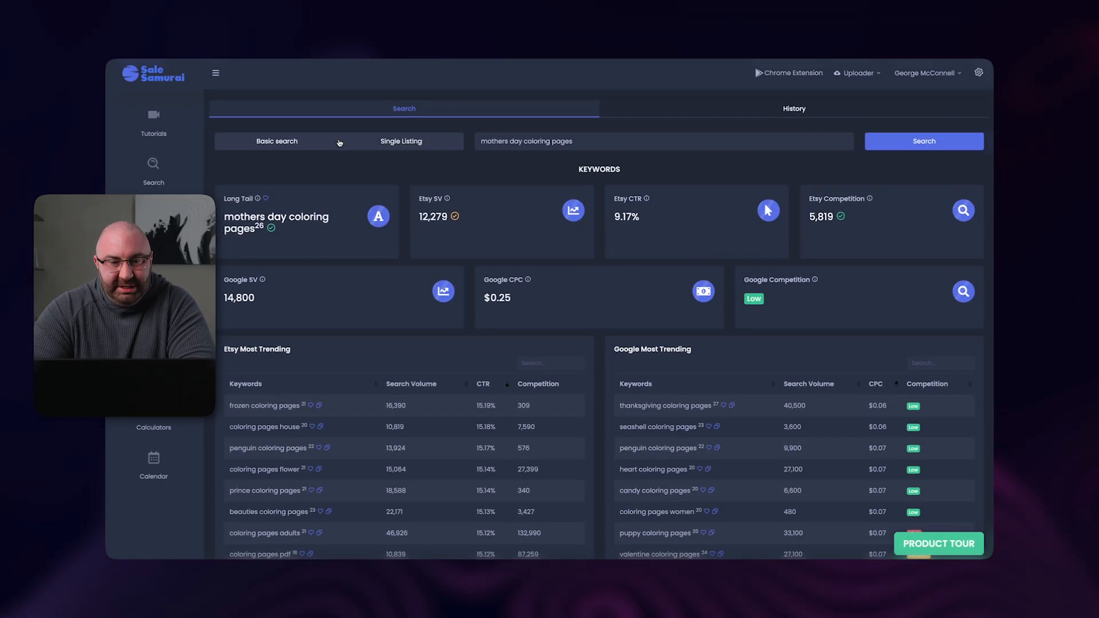
{"action": "scroll", "scroll_direction": "down", "scroll_amount": 3}
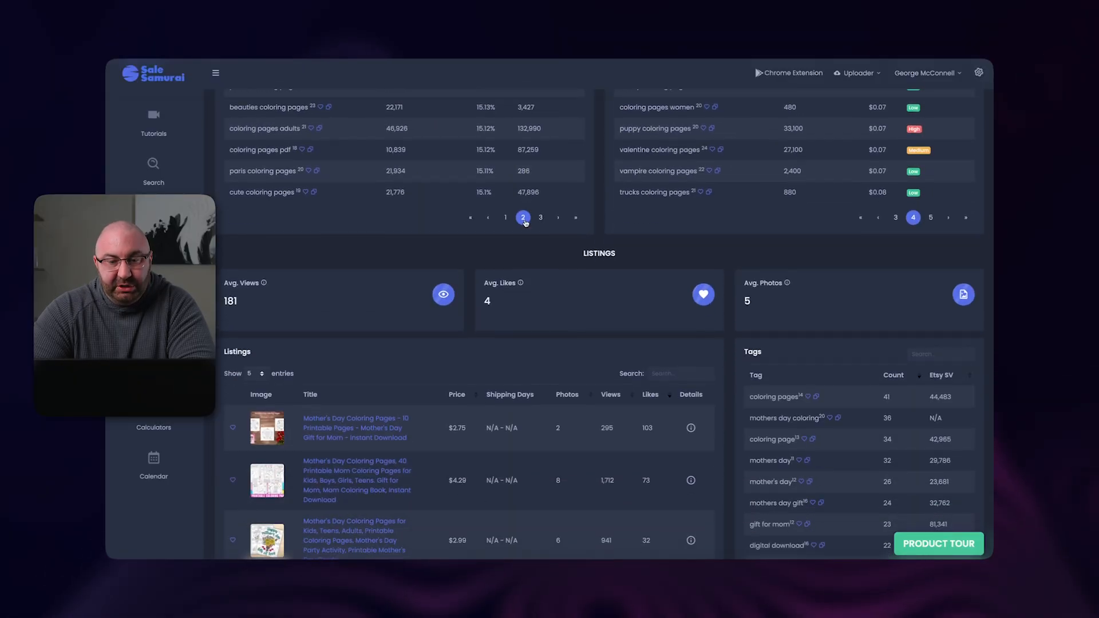
{"action": "scroll", "scroll_direction": "down", "scroll_amount": 3}
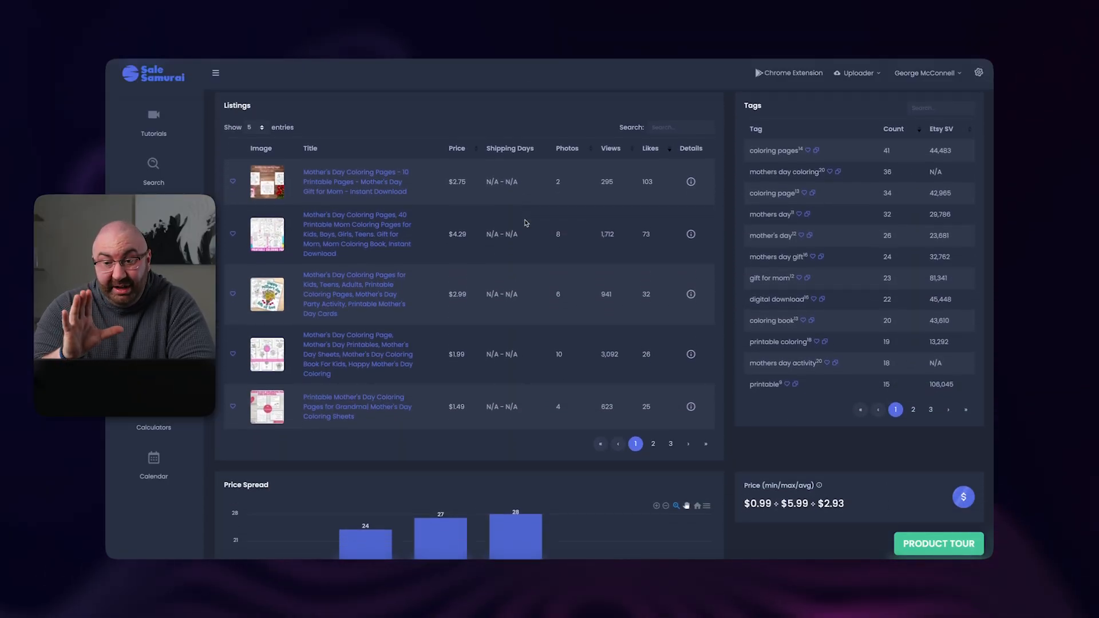
{"action": "scroll", "scroll_direction": "down", "scroll_amount": 3}
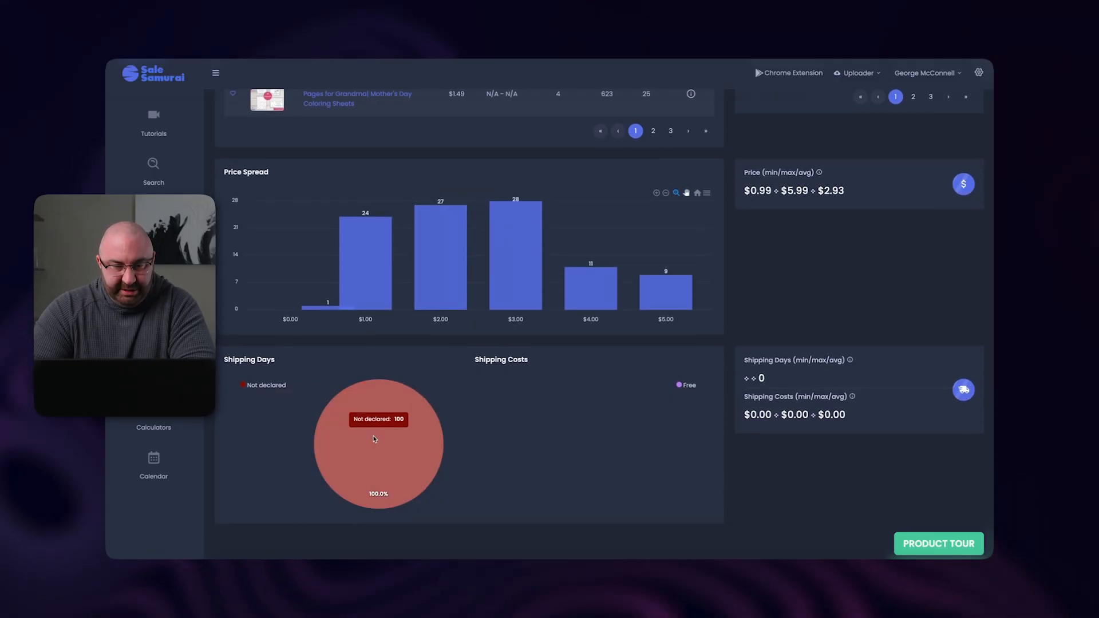
{"action": "mouse_move", "coordinate": [381, 367]}
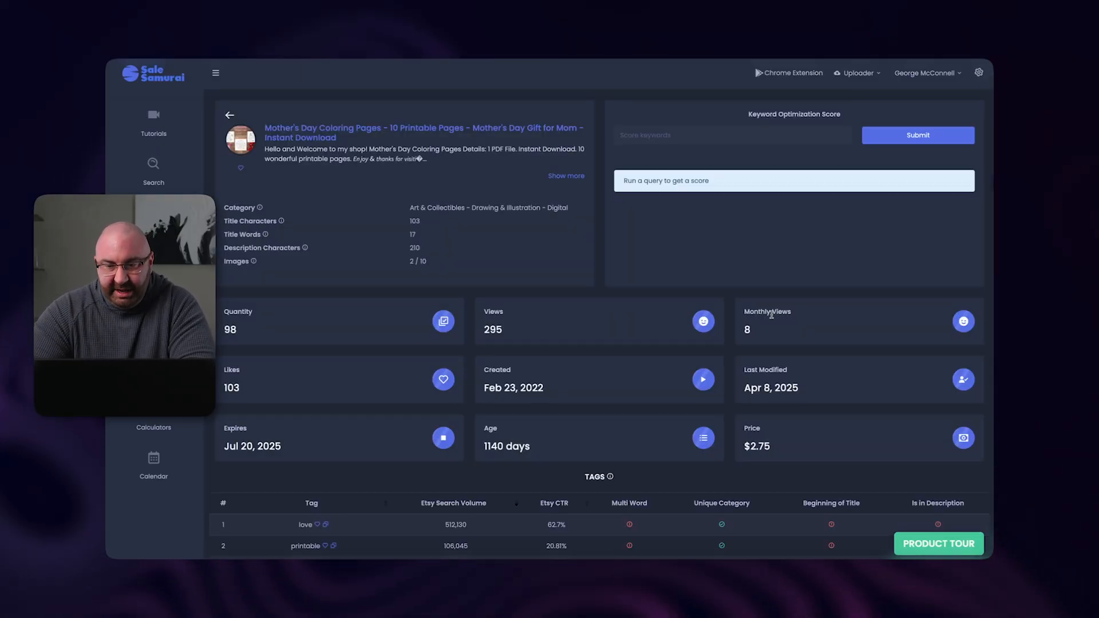
- Review the coloring-pages listing detail down through its 295 views, $2.75 price and 13-tag table
{"action": "scroll", "scroll_direction": "down", "scroll_amount": 3}
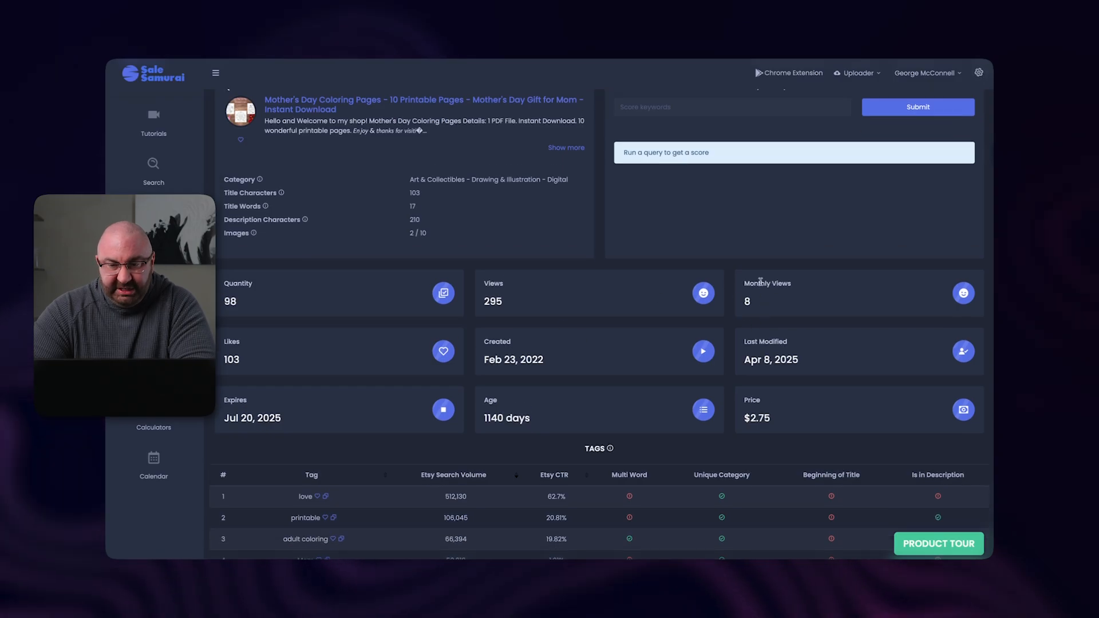
{"action": "mouse_move", "coordinate": [660, 309]}
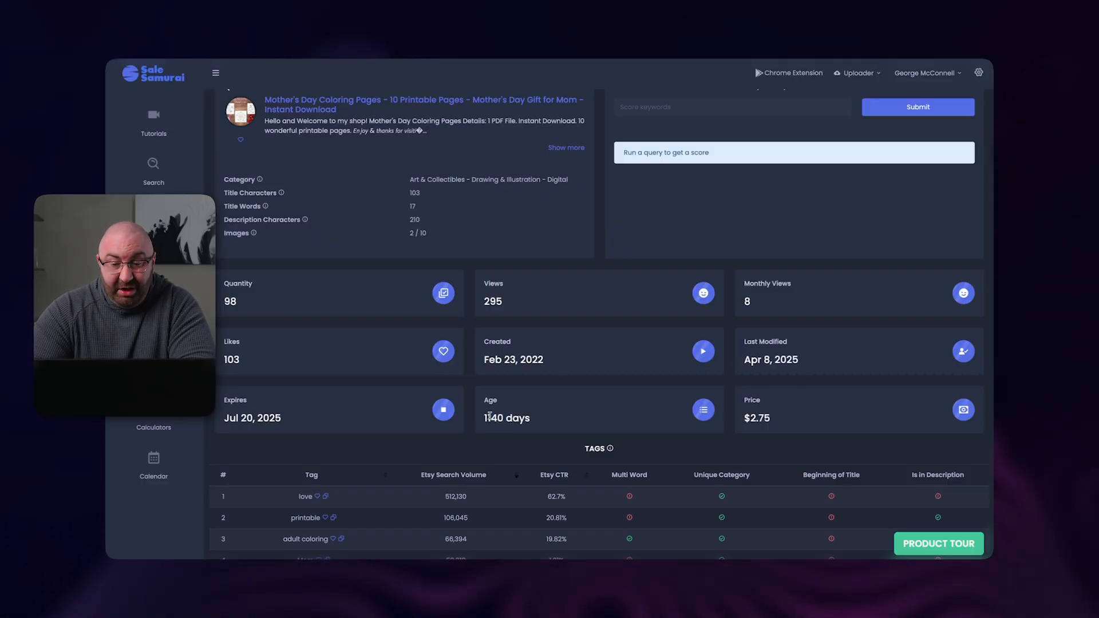
{"action": "mouse_move", "coordinate": [537, 416]}
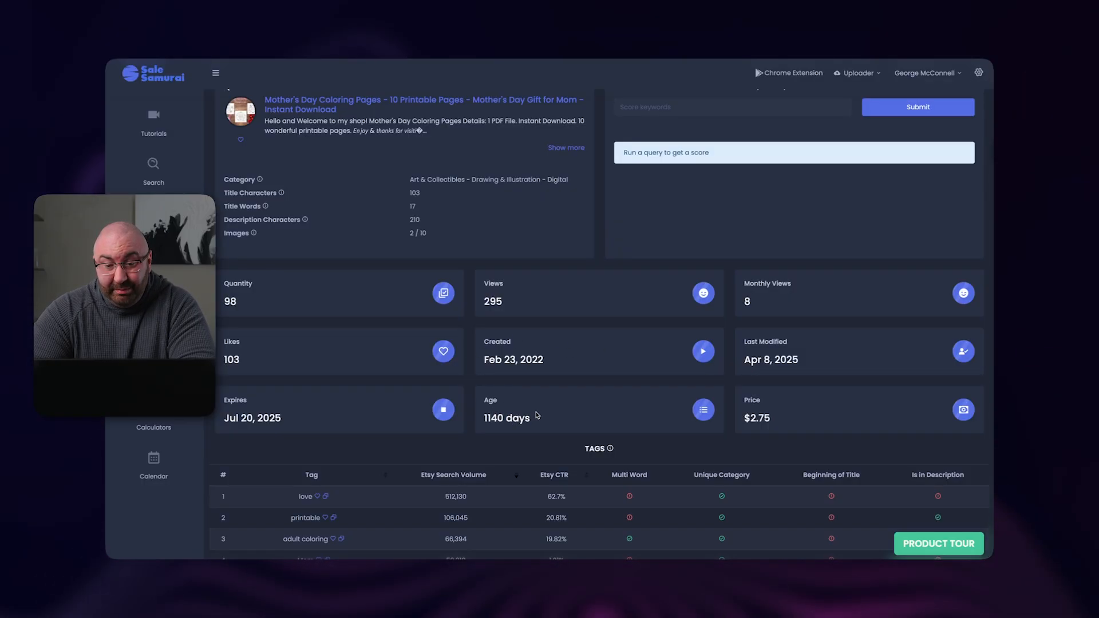
{"action": "scroll", "scroll_direction": "down", "scroll_amount": 3}
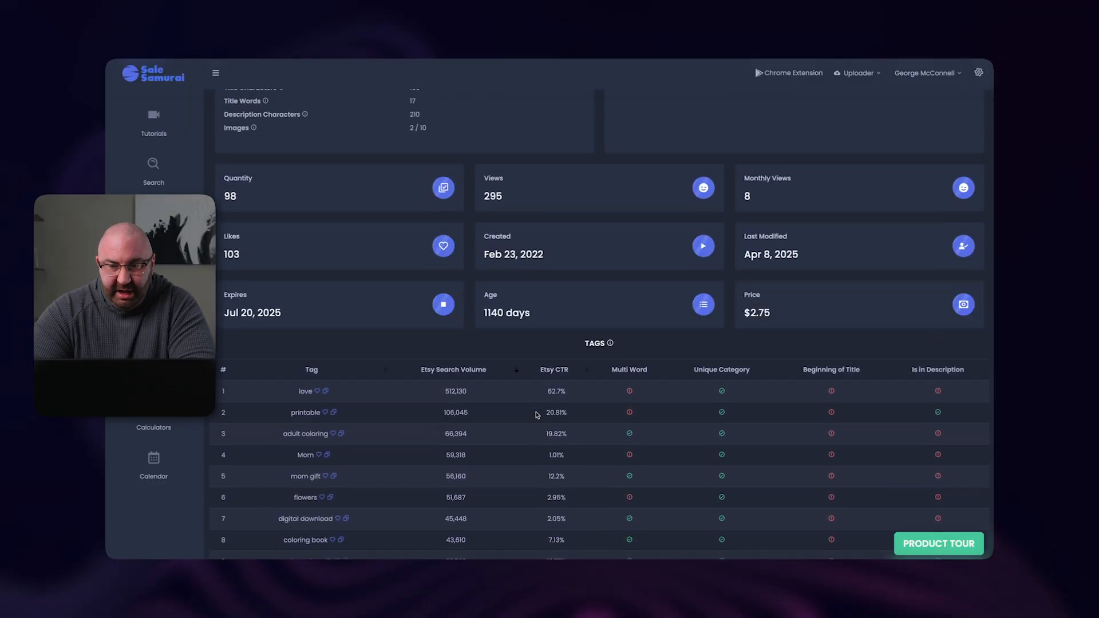
{"action": "scroll", "scroll_direction": "down", "scroll_amount": 3}
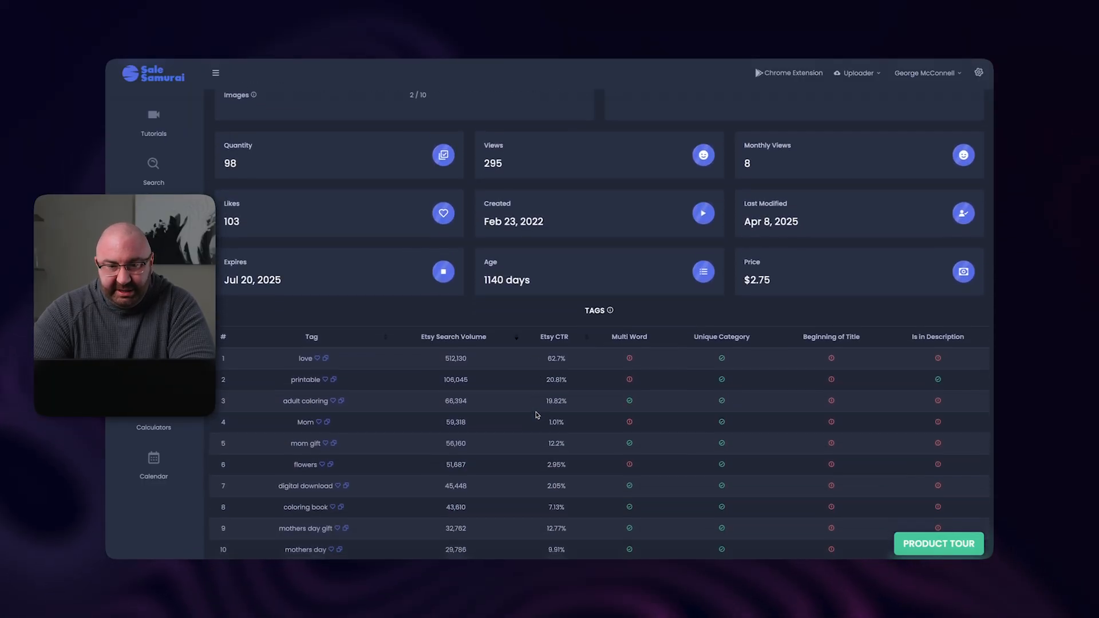
{"action": "scroll", "scroll_direction": "down", "scroll_amount": 3}
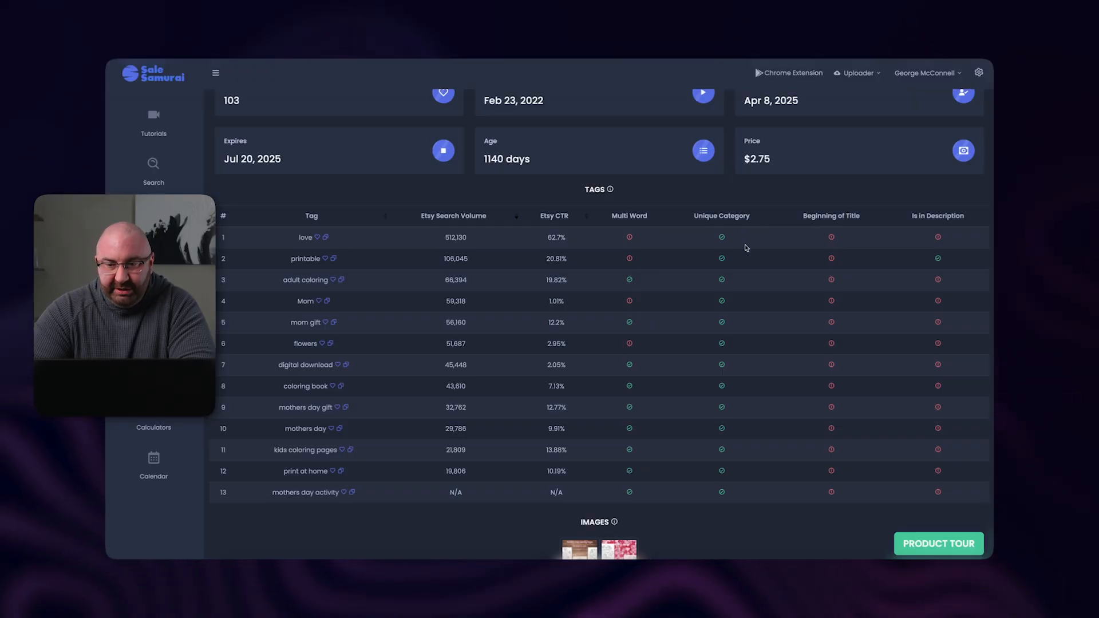
{"action": "mouse_move", "coordinate": [938, 434]}
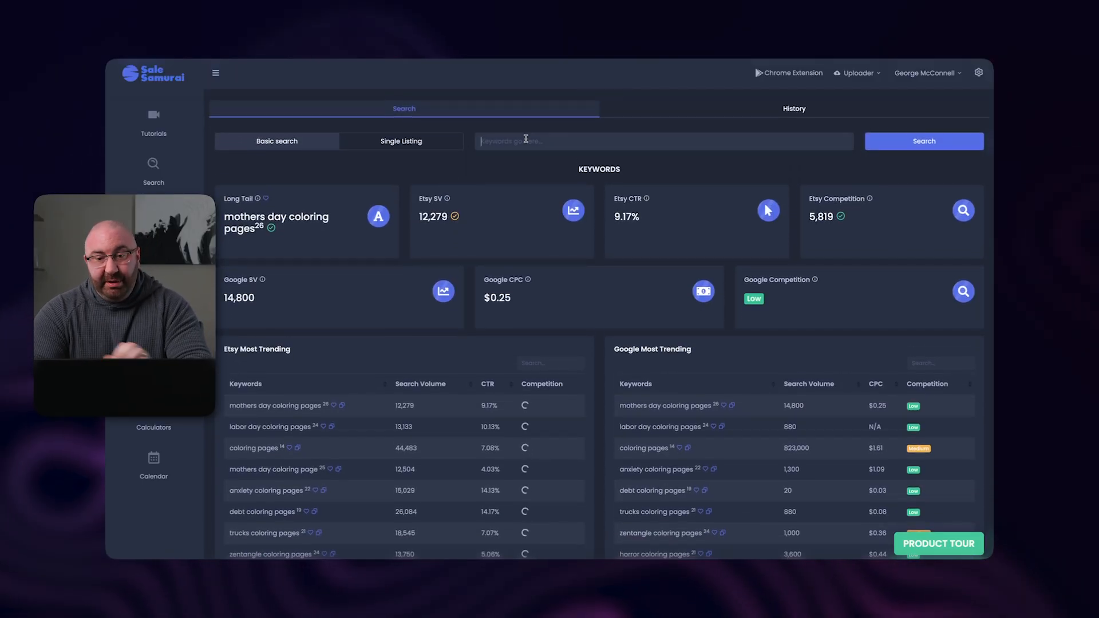
- Search 'mothers day' and move down to the Price Spread and Shipping charts to compare values
{"action": "type", "text": "mothers day"}
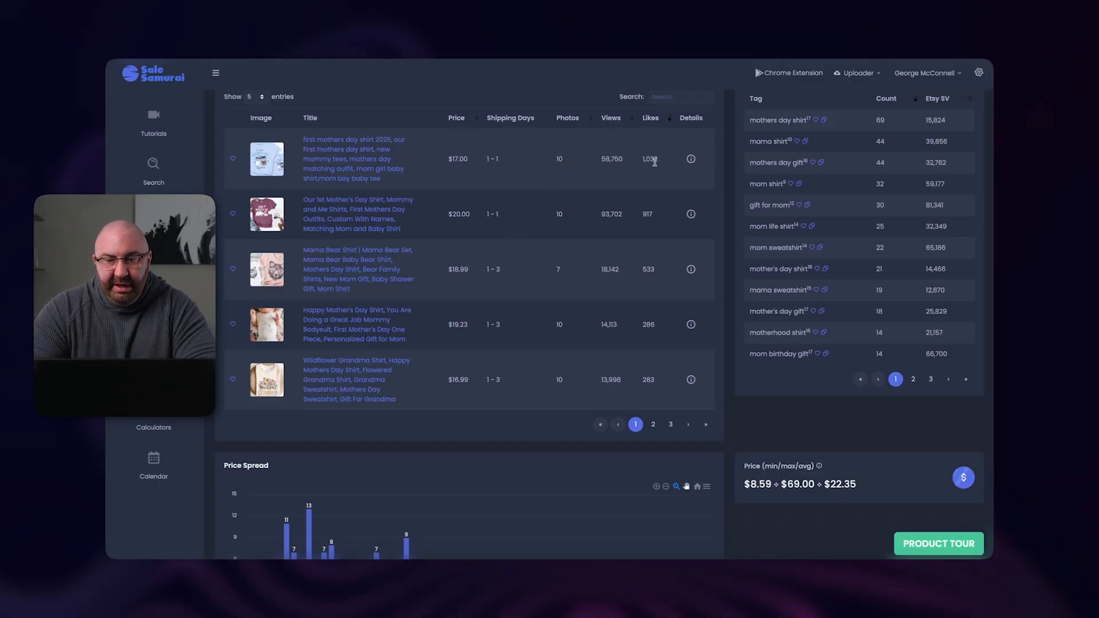
{"action": "mouse_move", "coordinate": [494, 187]}
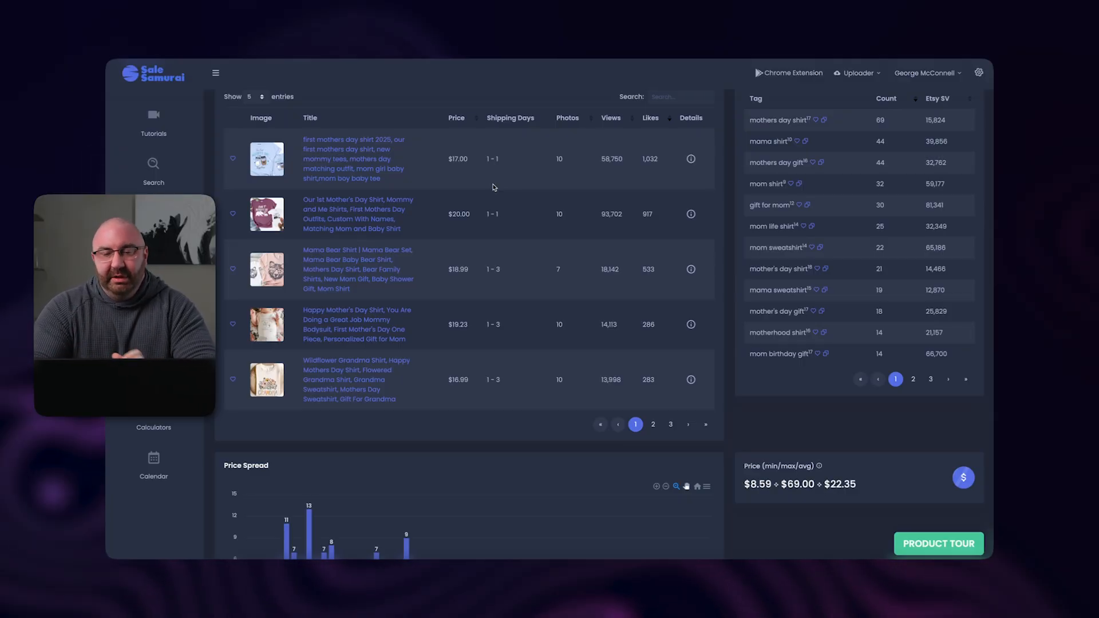
{"action": "scroll", "scroll_direction": "down", "scroll_amount": 3}
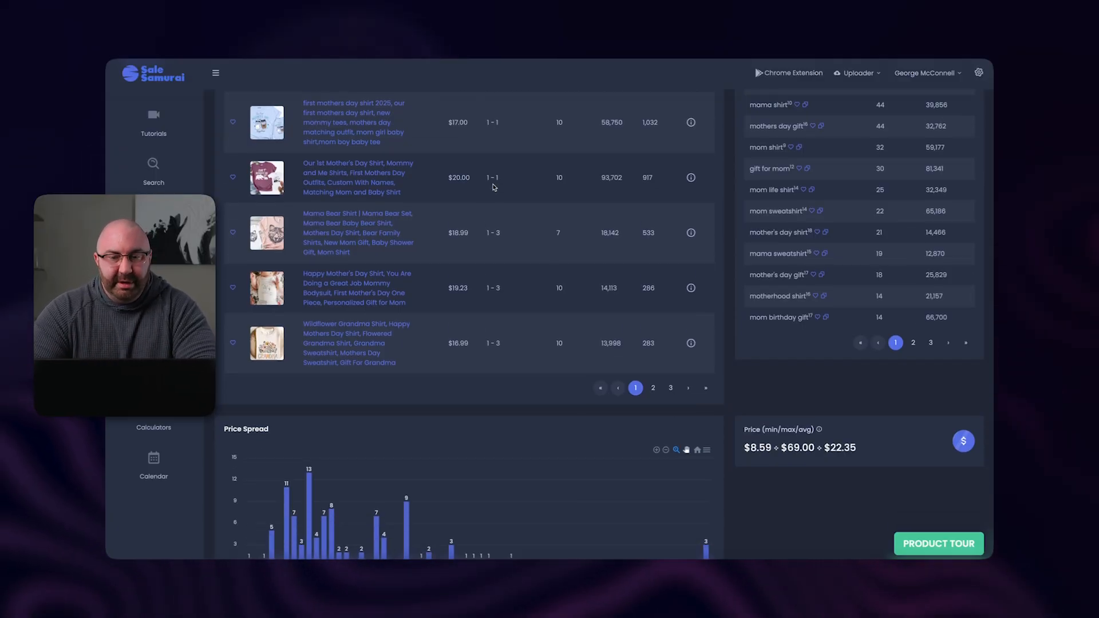
{"action": "scroll", "scroll_direction": "down", "scroll_amount": 3}
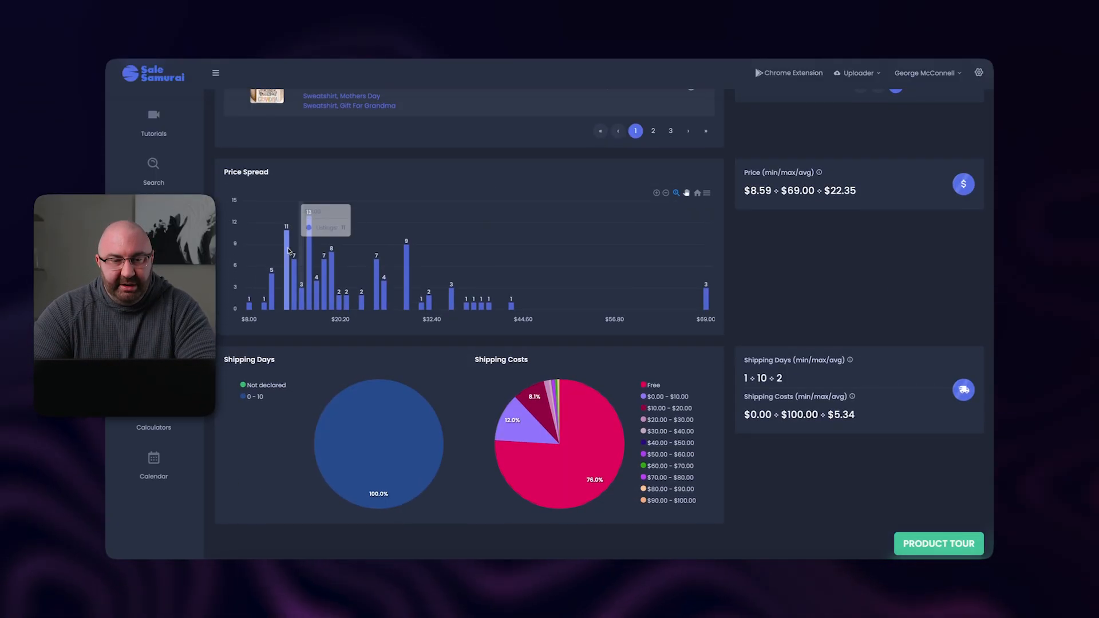
{"action": "mouse_move", "coordinate": [348, 288]}
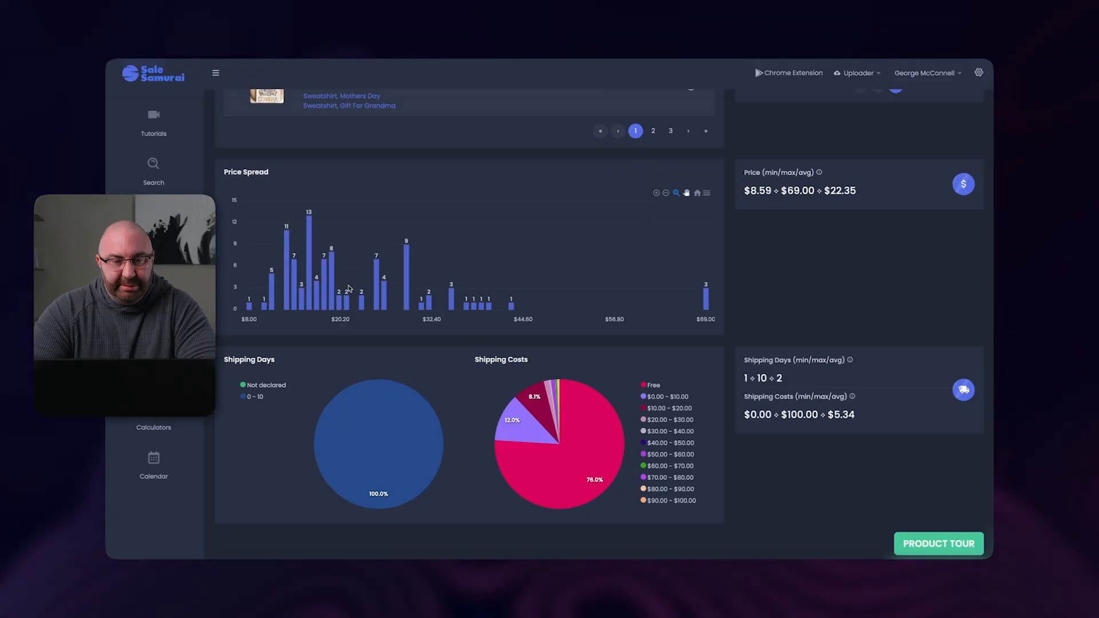
{"action": "mouse_move", "coordinate": [408, 458]}
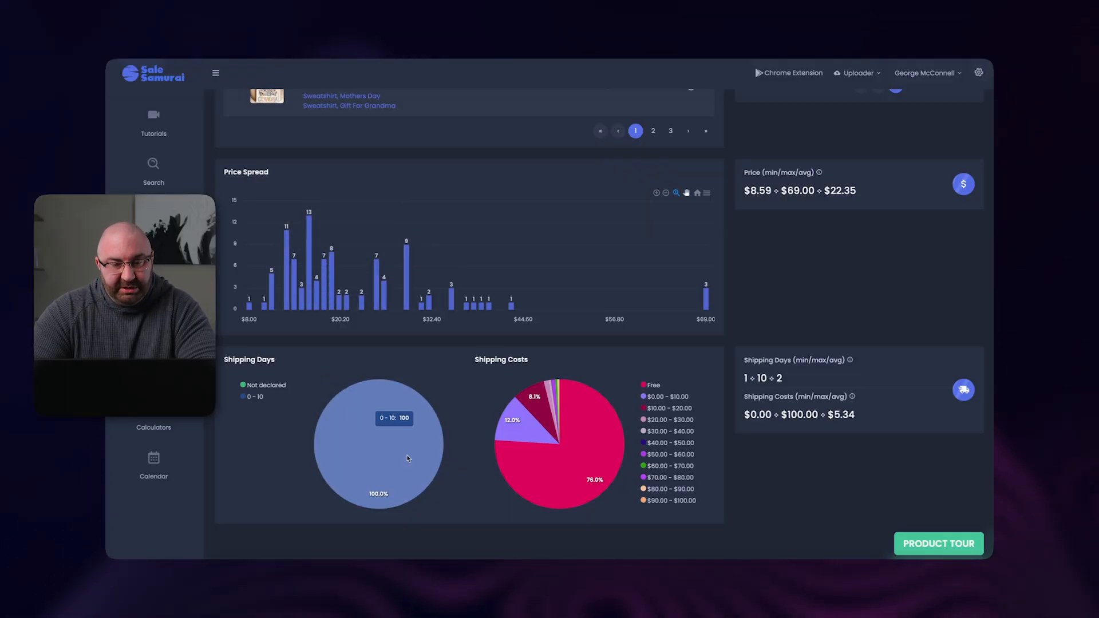
{"action": "mouse_move", "coordinate": [325, 428]}
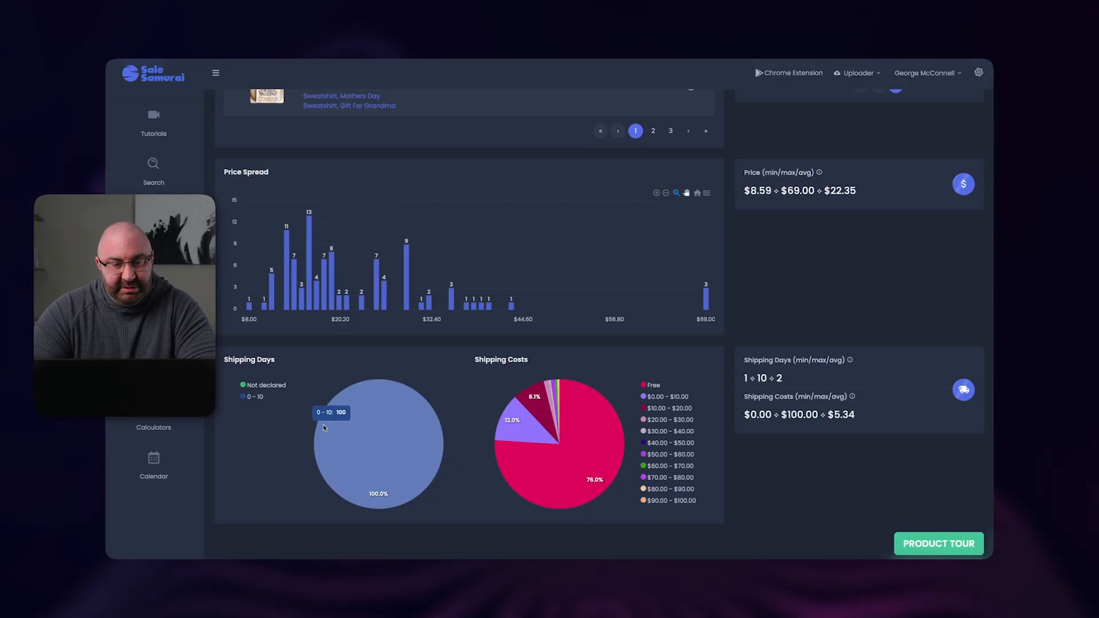
{"action": "mouse_move", "coordinate": [401, 459]}
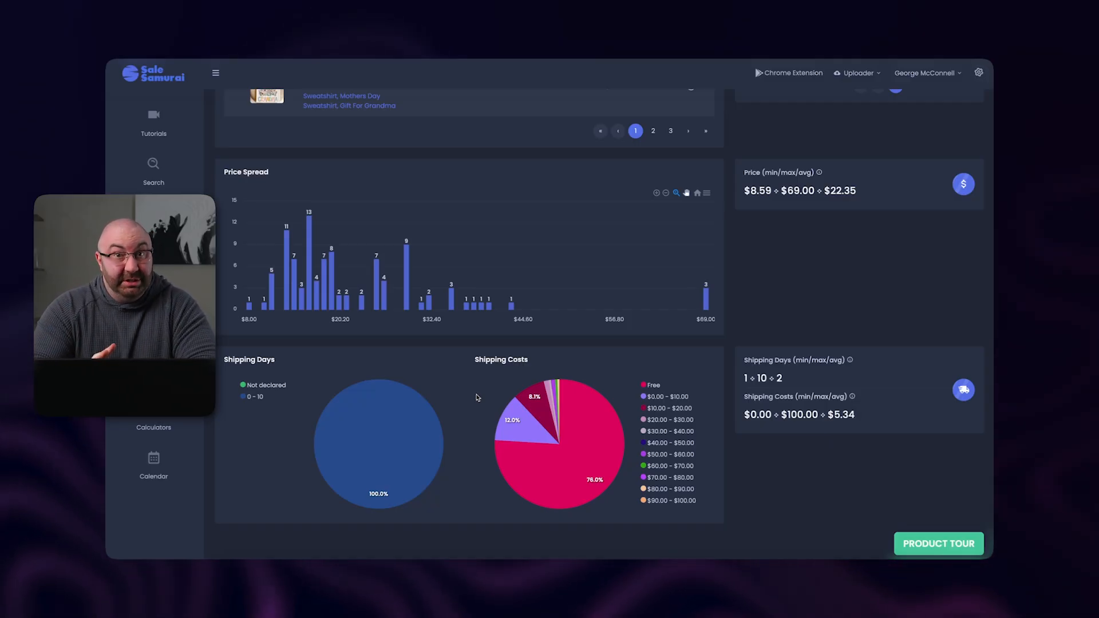
{"action": "mouse_move", "coordinate": [590, 411]}
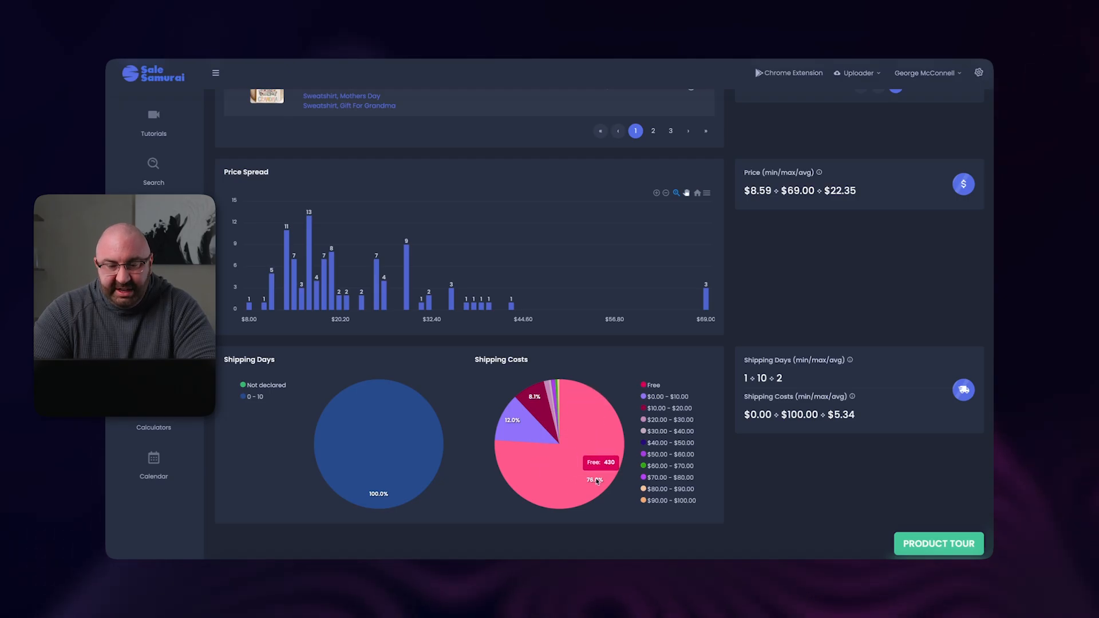
{"action": "mouse_move", "coordinate": [605, 429]}
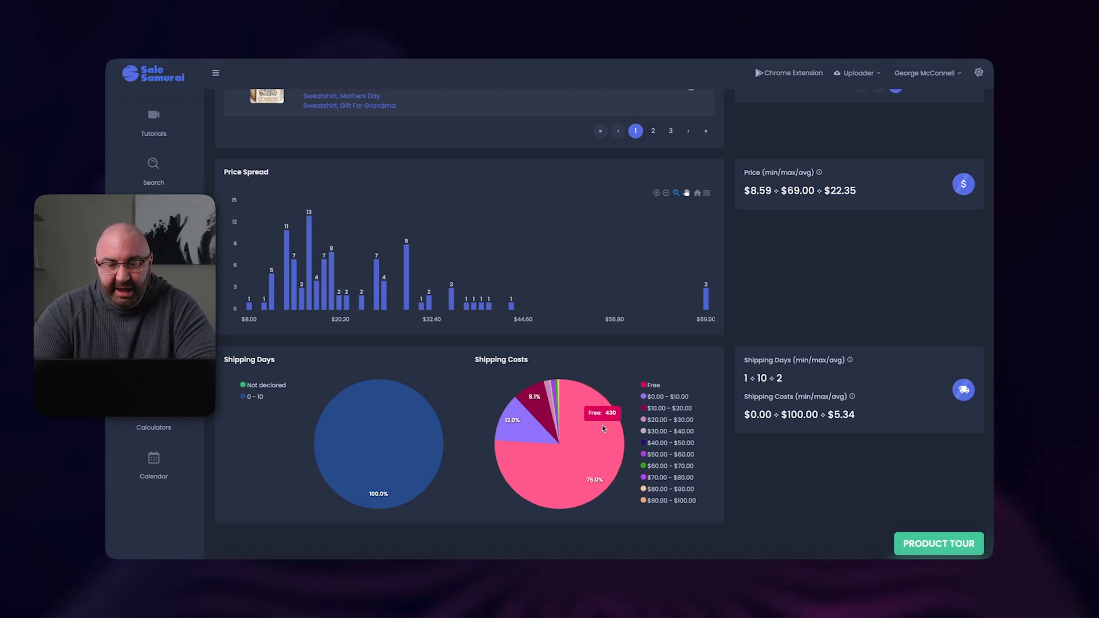
{"action": "mouse_move", "coordinate": [581, 420]}
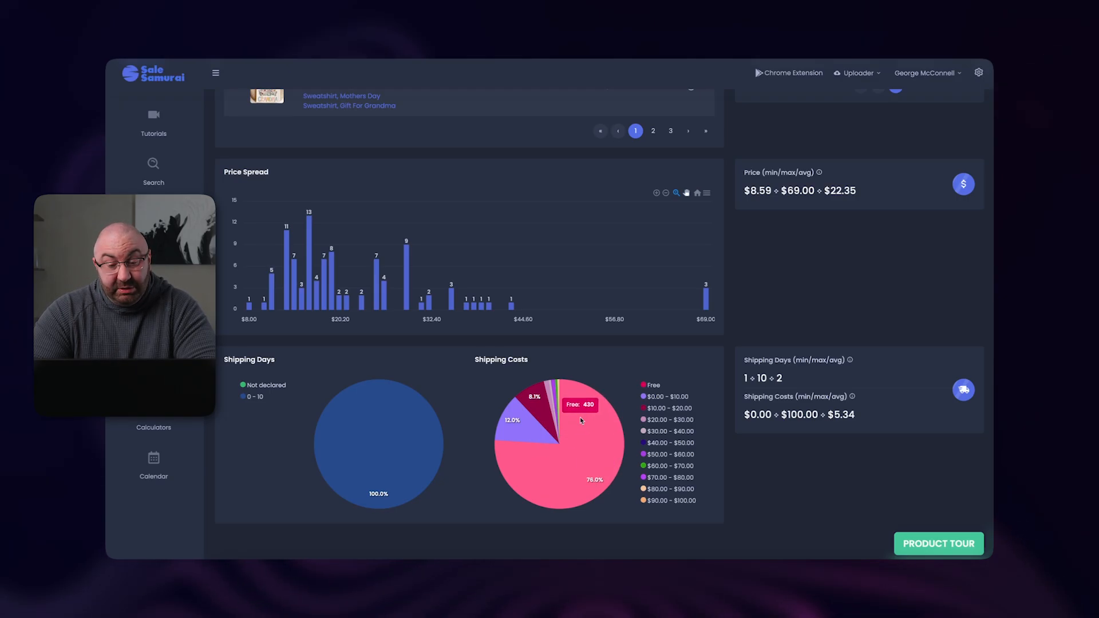
{"action": "mouse_move", "coordinate": [527, 434]}
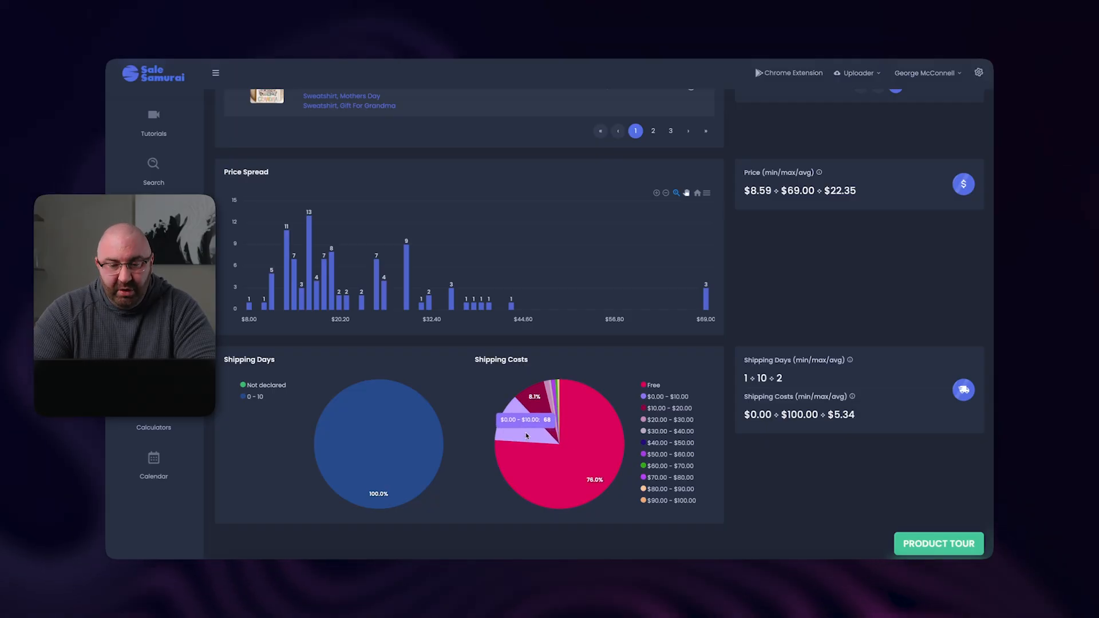
{"action": "mouse_move", "coordinate": [533, 401]}
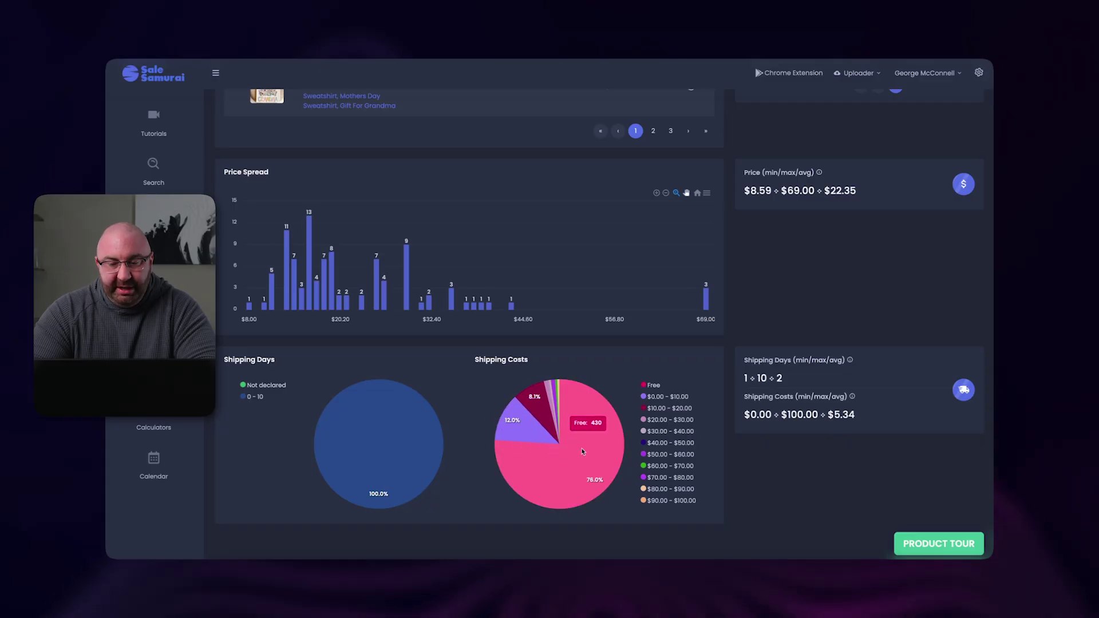
{"action": "mouse_move", "coordinate": [523, 416]}
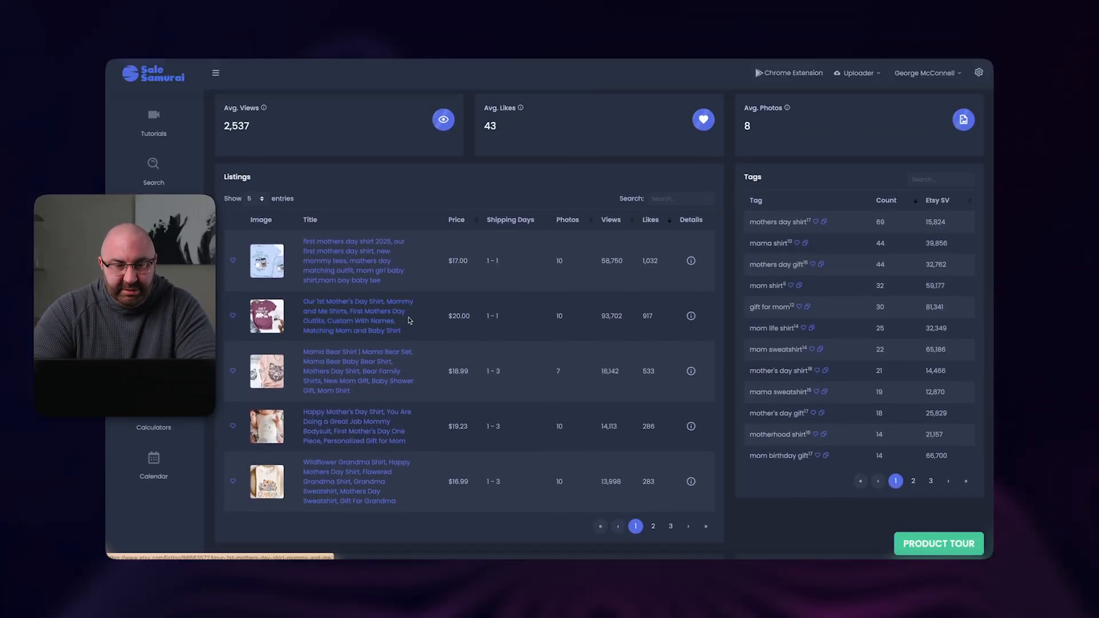
{"action": "mouse_move", "coordinate": [612, 324]}
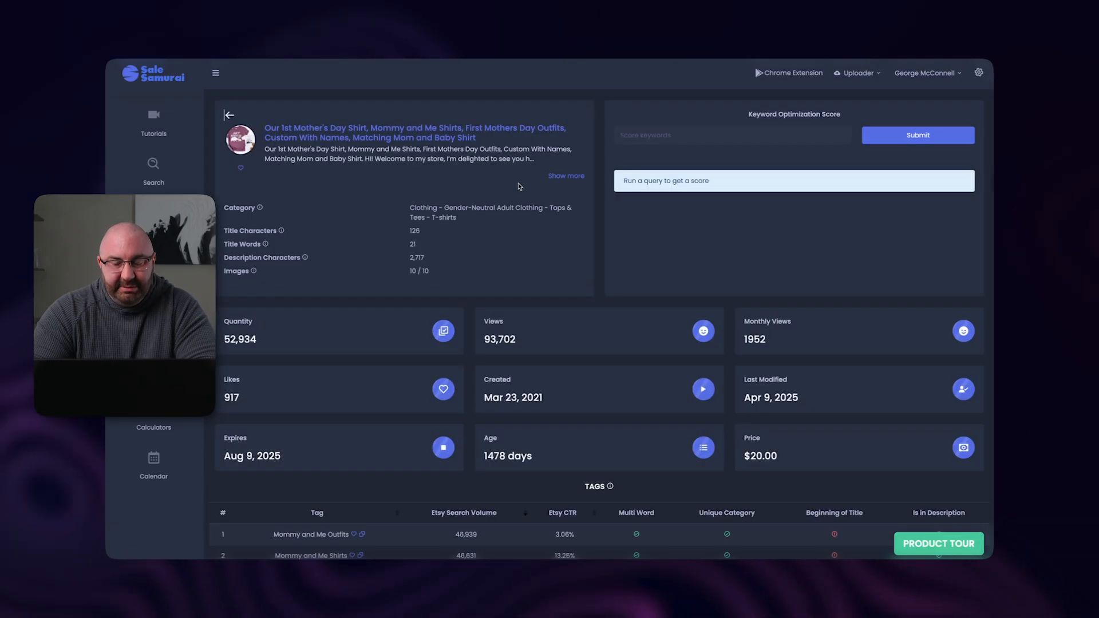
- Review the 'Our 1st Mother's Day Shirt' detail down to its 13-tag table and search volumes
{"action": "scroll", "scroll_direction": "down", "scroll_amount": 3}
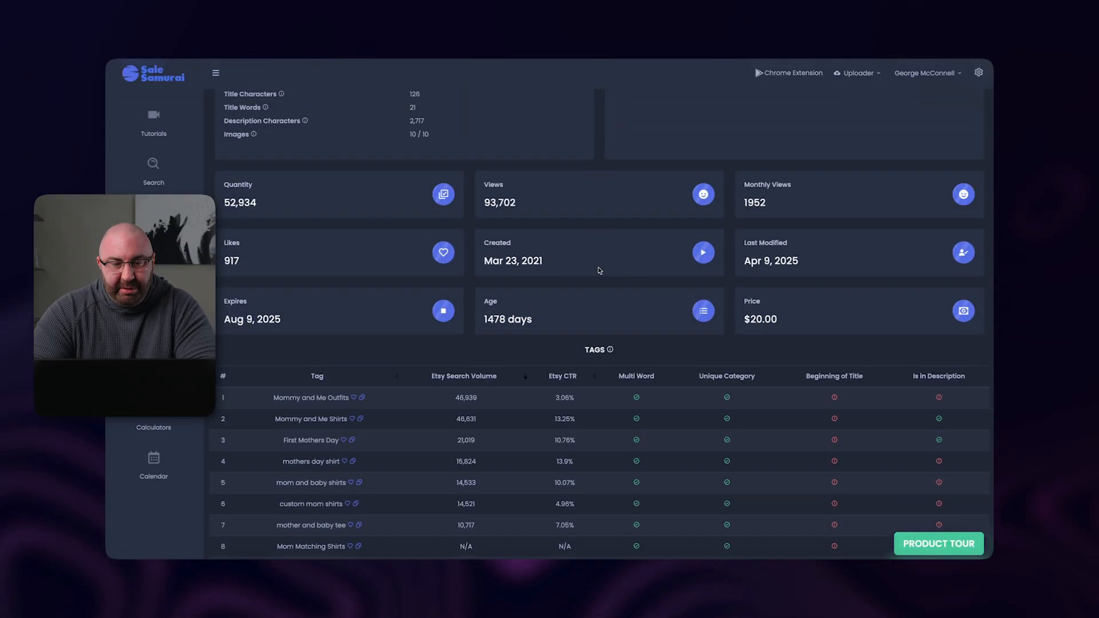
{"action": "mouse_move", "coordinate": [290, 240]}
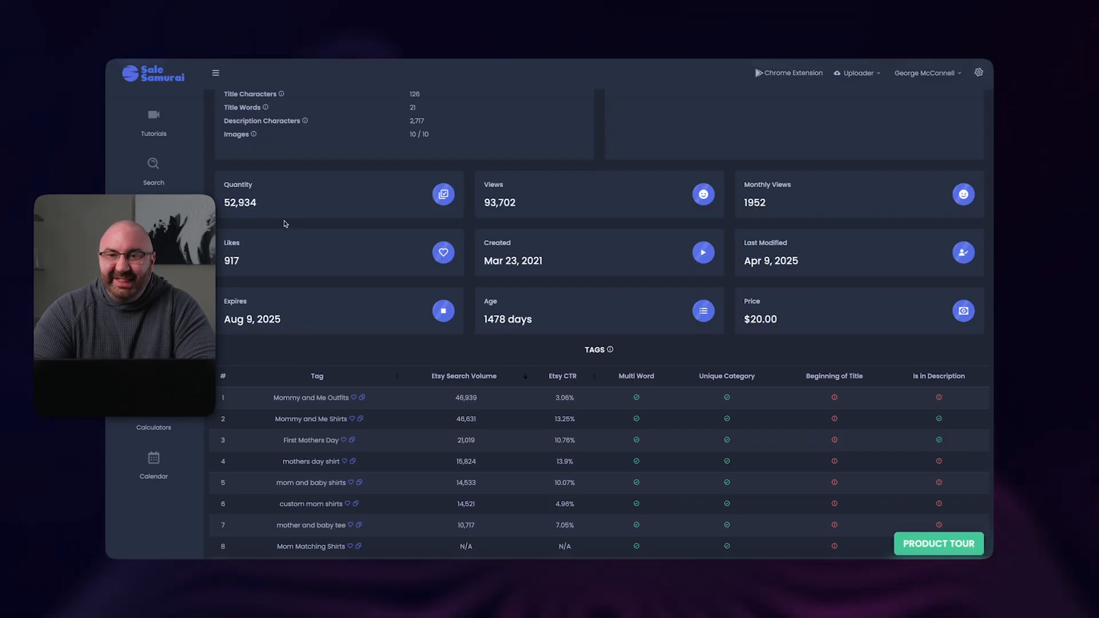
{"action": "scroll", "scroll_direction": "down", "scroll_amount": 3}
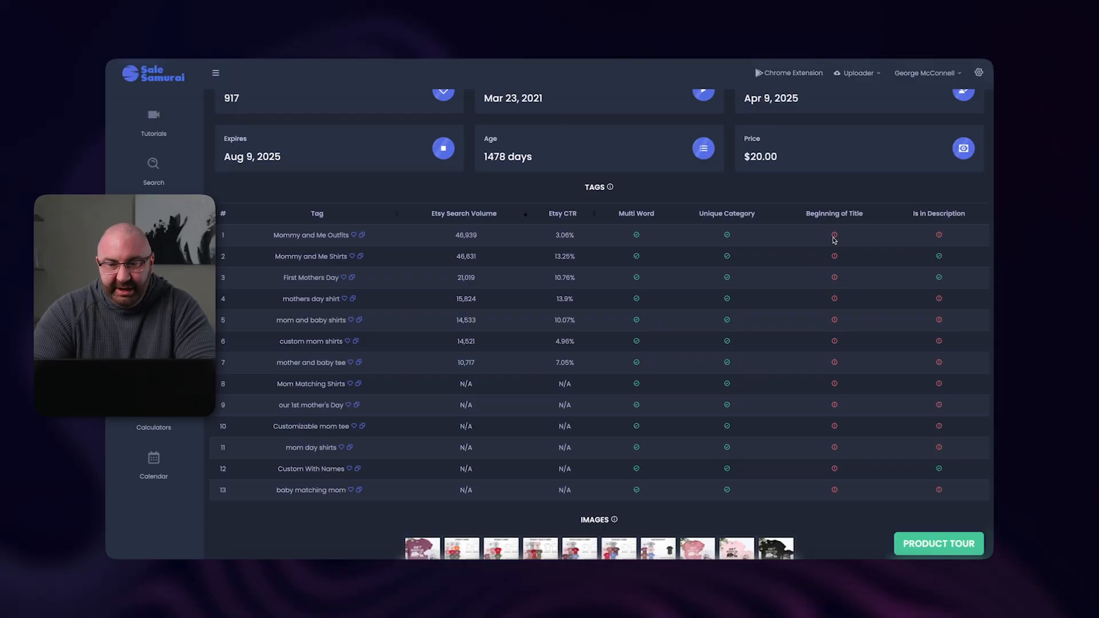
{"action": "mouse_move", "coordinate": [283, 244]}
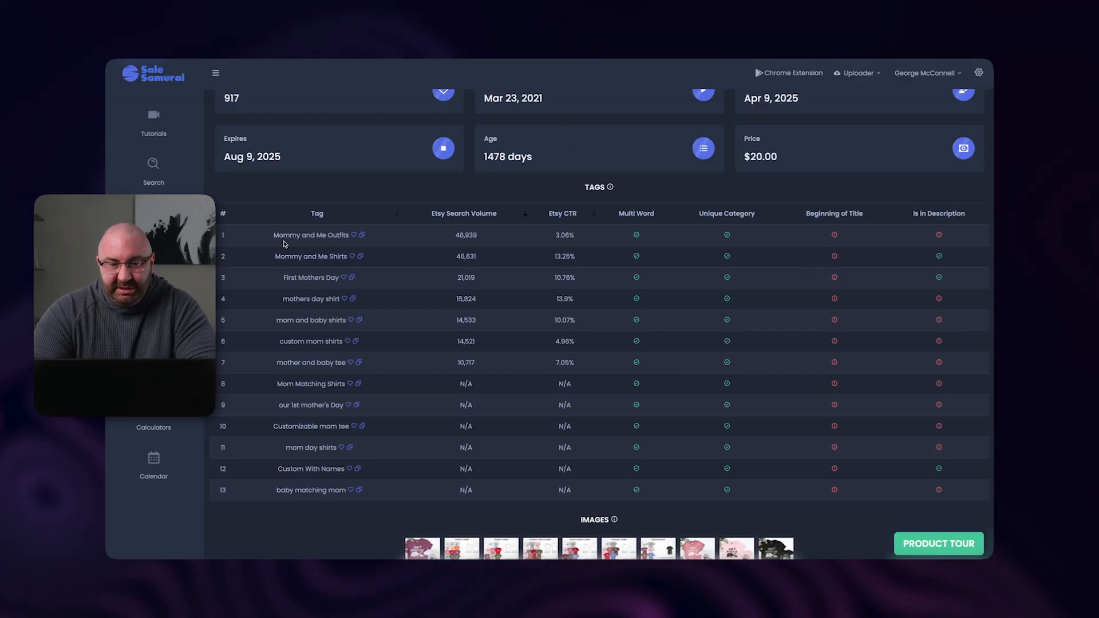
{"action": "mouse_move", "coordinate": [838, 257]}
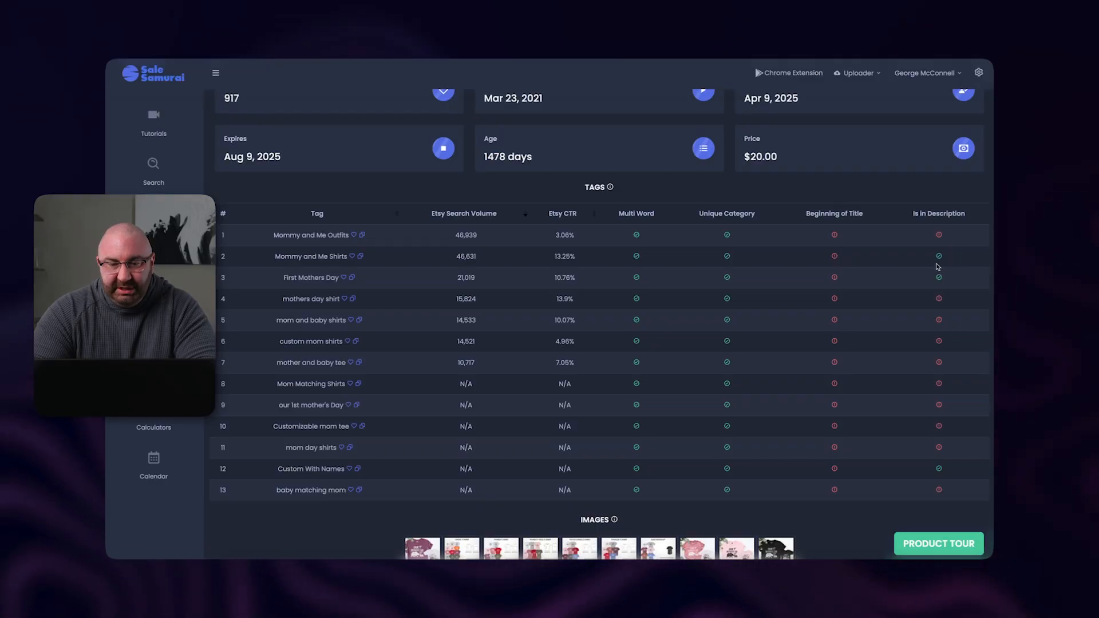
{"action": "mouse_move", "coordinate": [767, 297]}
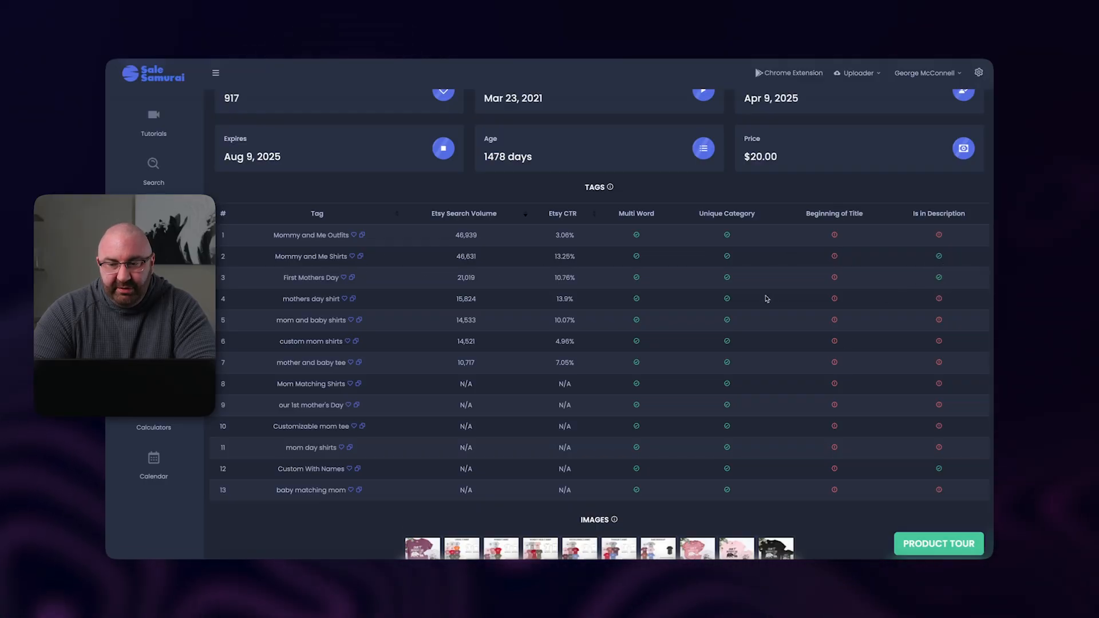
{"action": "mouse_move", "coordinate": [934, 450]}
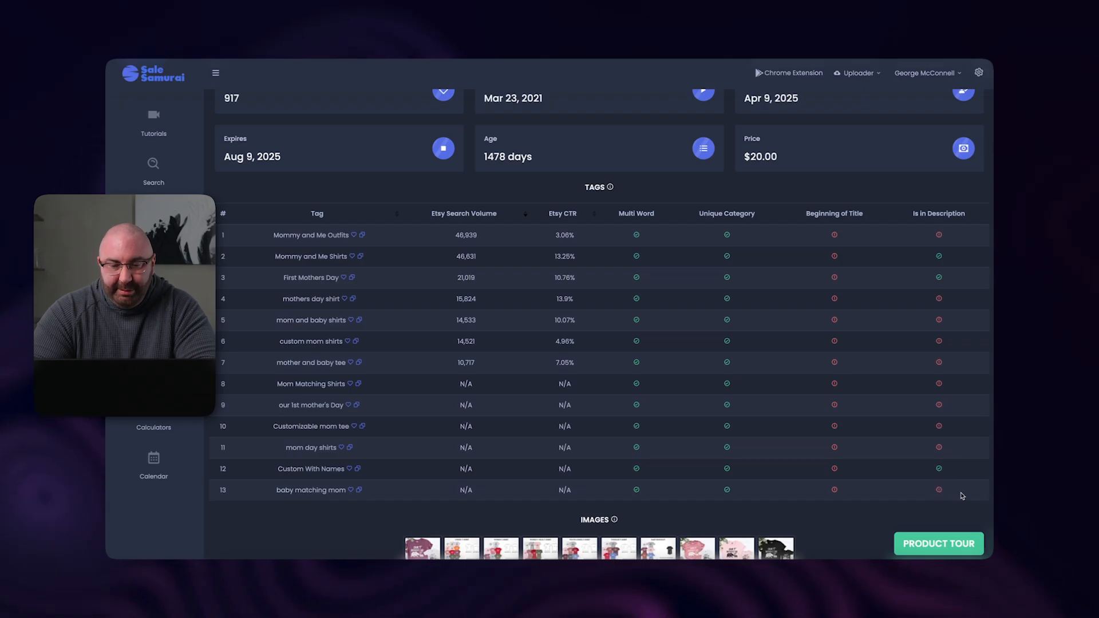
{"action": "mouse_move", "coordinate": [448, 337]}
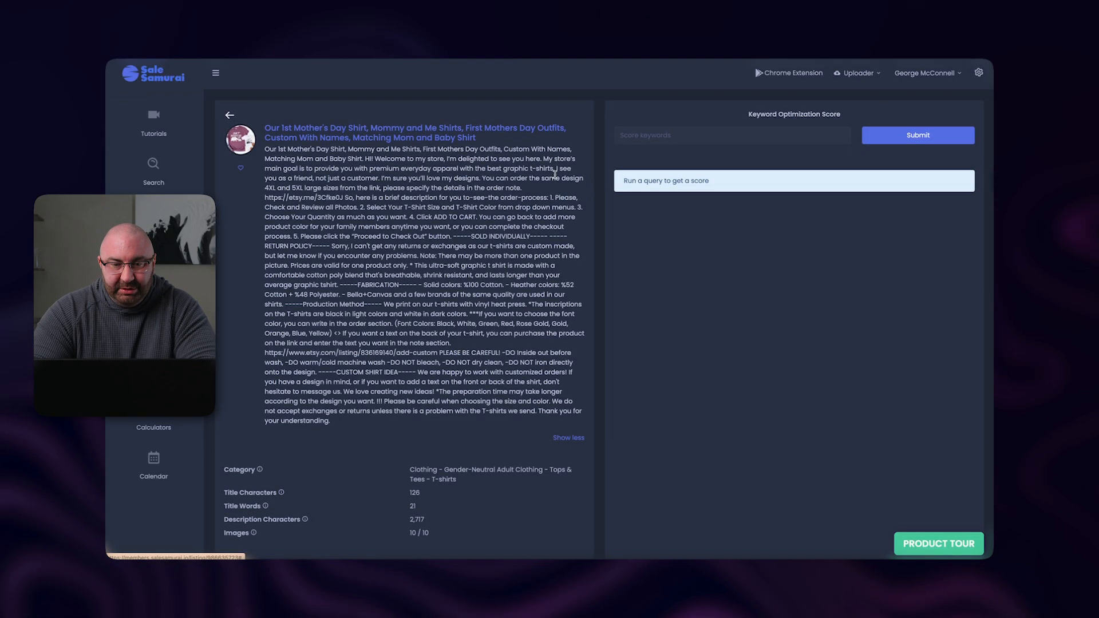
- Highlight the Customizable tag, view the product photo full size, then return to the keyword overview
{"action": "scroll", "scroll_direction": "down", "scroll_amount": 3}
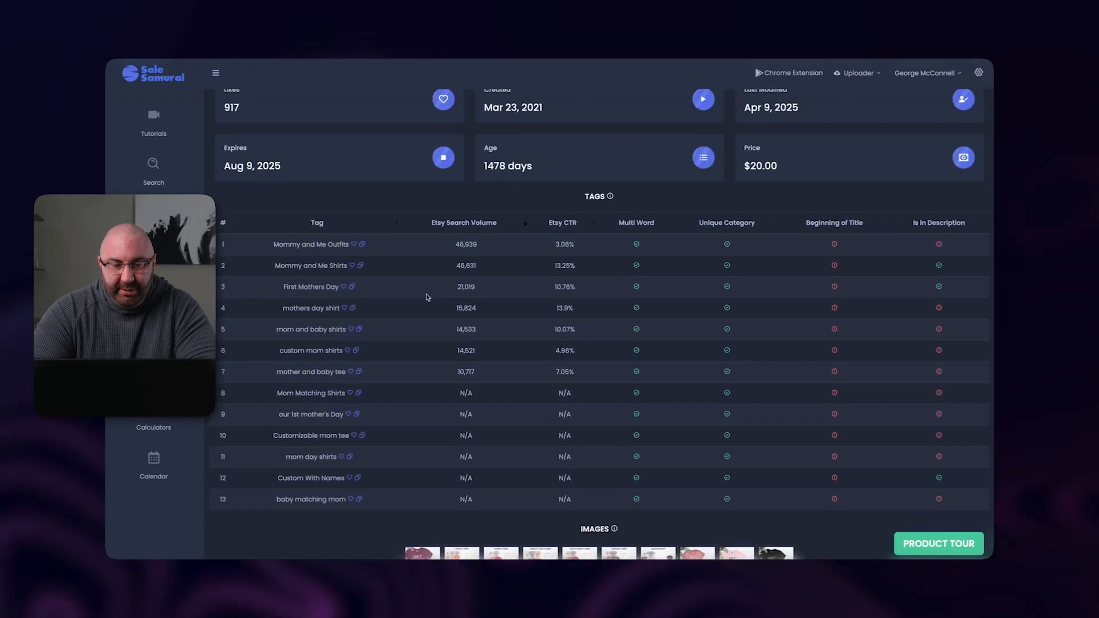
{"action": "double_click", "coordinate": [297, 432]}
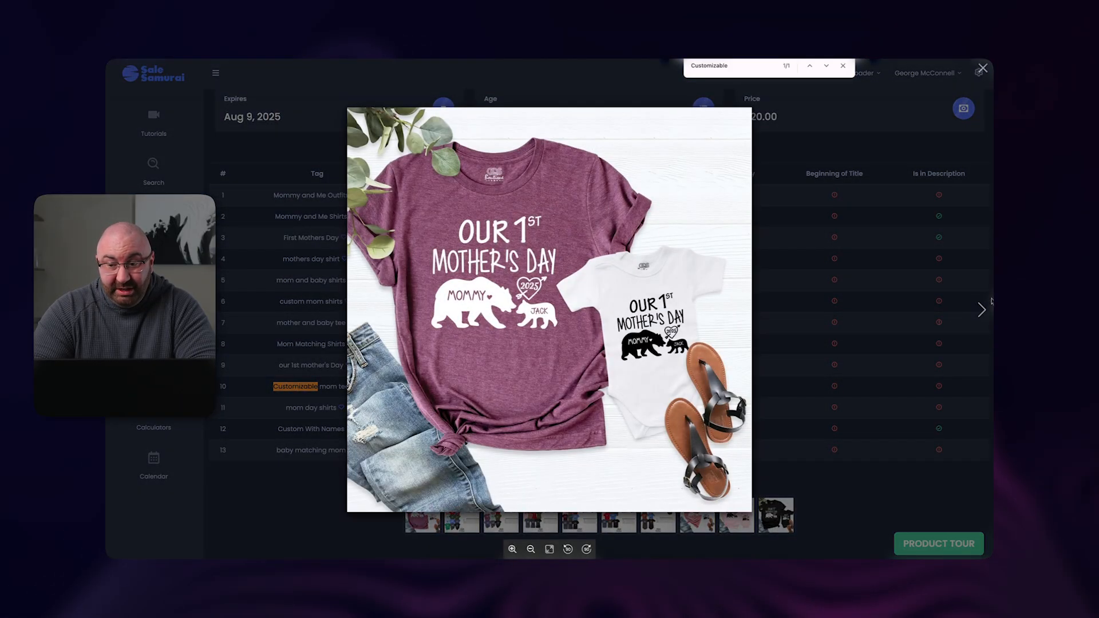
{"action": "left_click", "coordinate": [982, 309]}
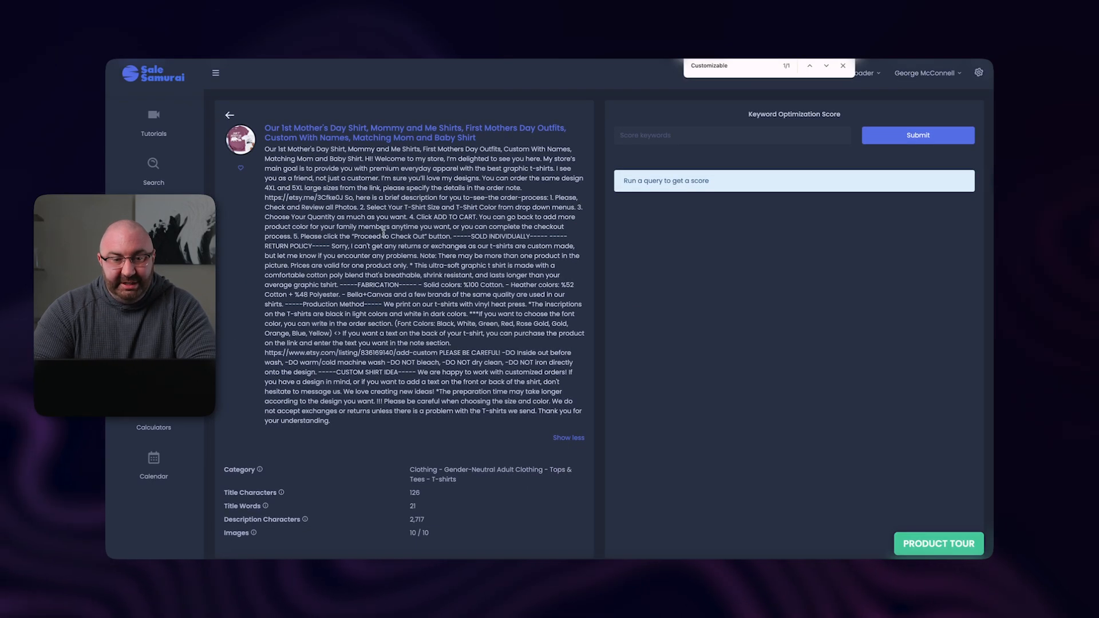
{"action": "left_click", "coordinate": [229, 115]}
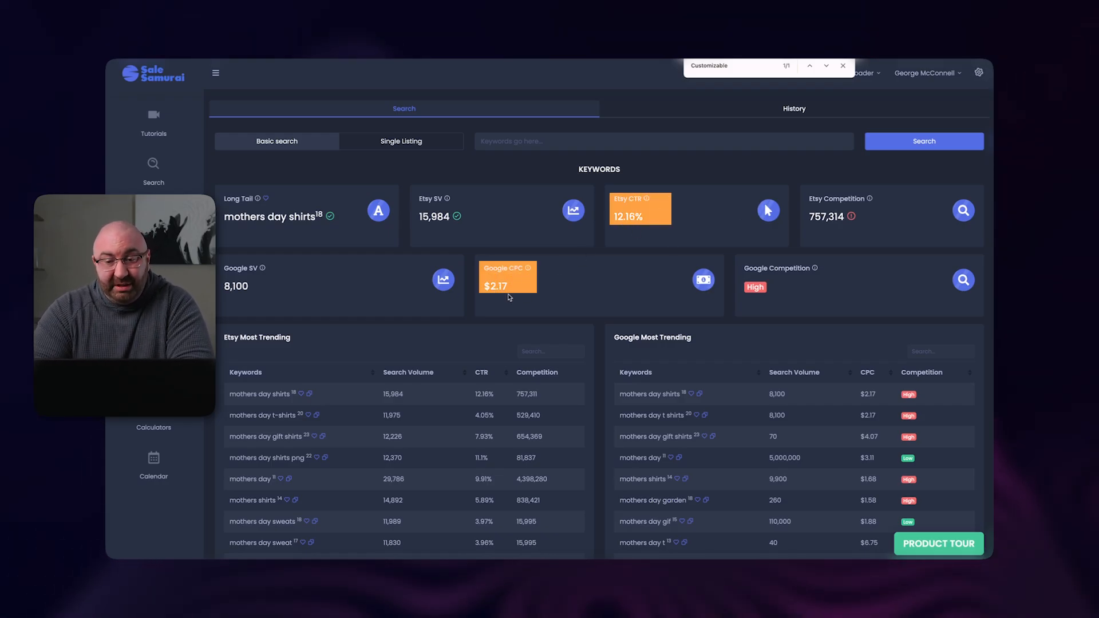
{"action": "mouse_move", "coordinate": [581, 240]}
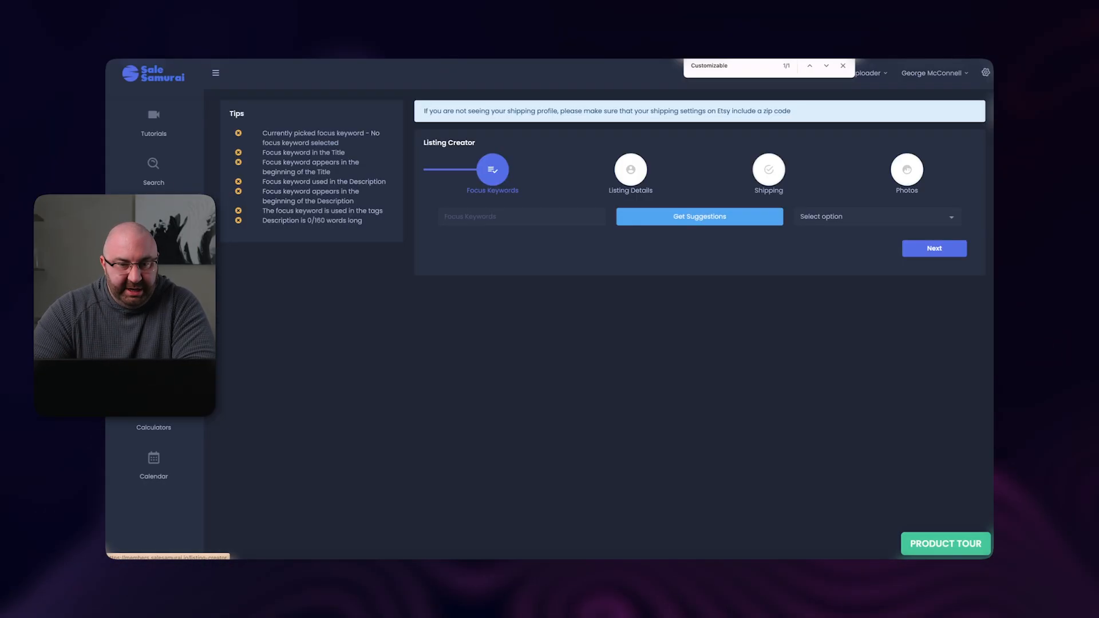
- Enter 'mothers day shirts' as the focus keyword and continue to the Listing Details form
{"action": "type", "text": "mothers day s"}
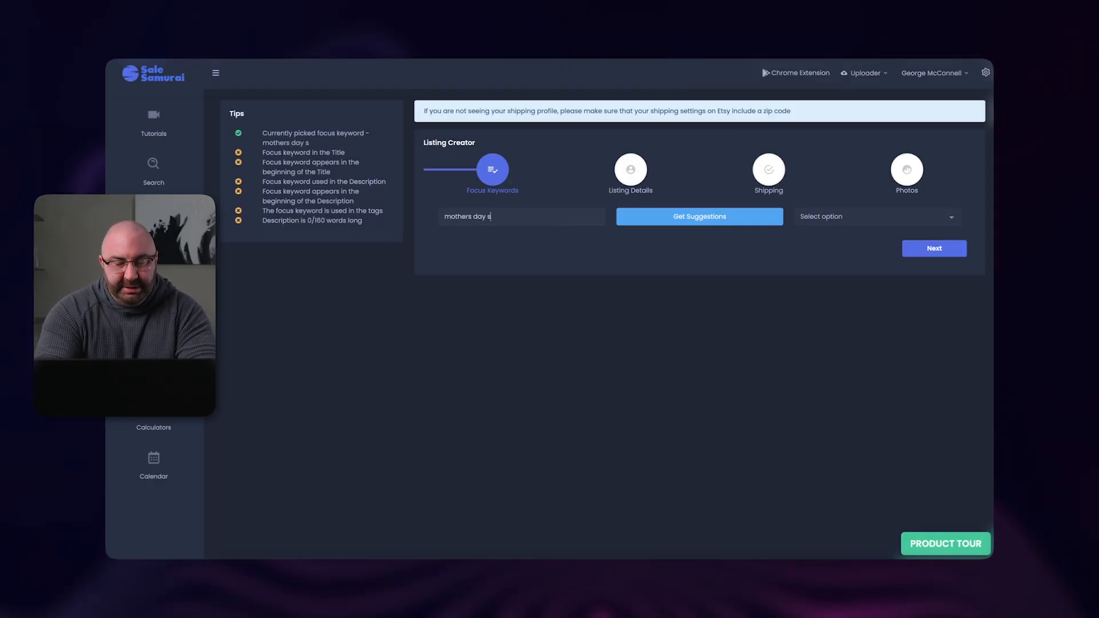
{"action": "left_click", "coordinate": [934, 248]}
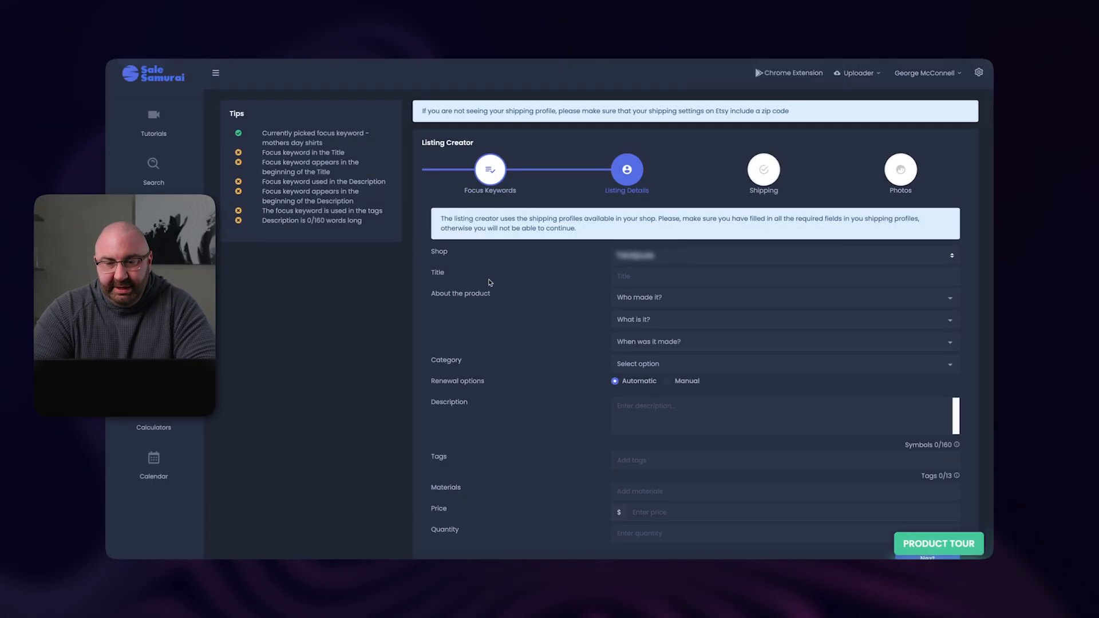
{"action": "scroll", "scroll_direction": "down", "scroll_amount": 3}
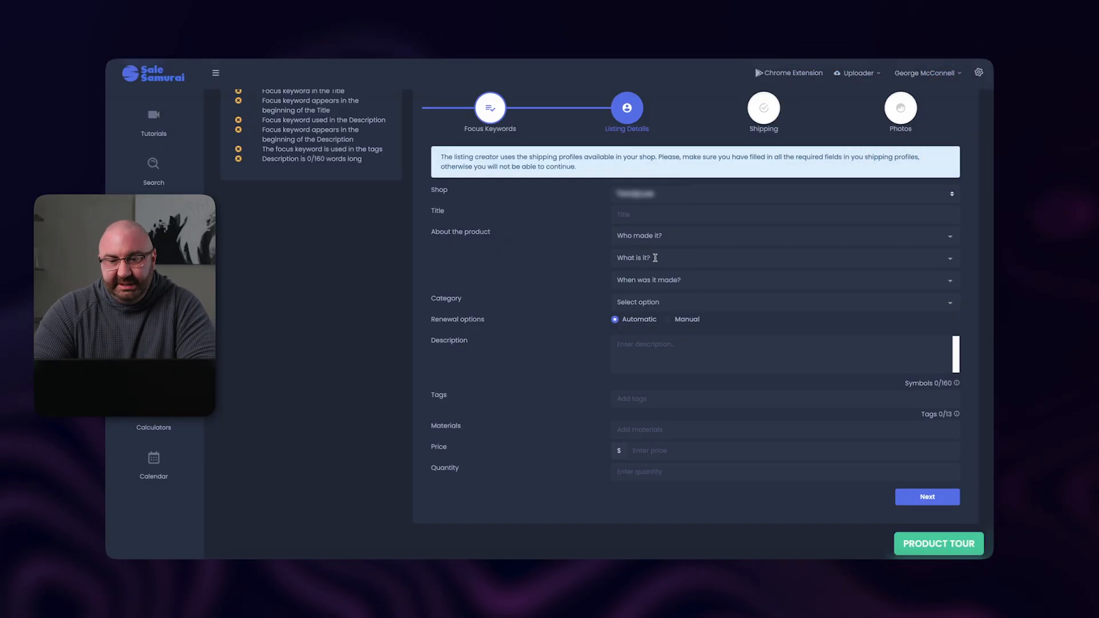
{"action": "mouse_move", "coordinate": [692, 260]}
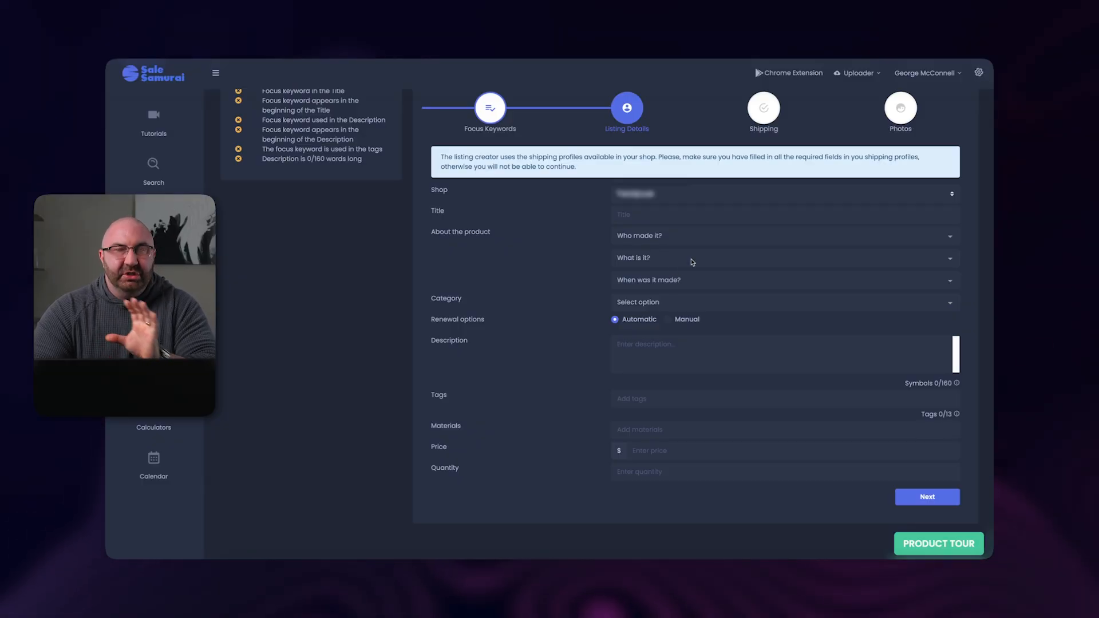
- Mark the item as 'A finished product' in the product-type dropdown
{"action": "left_click", "coordinate": [784, 236]}
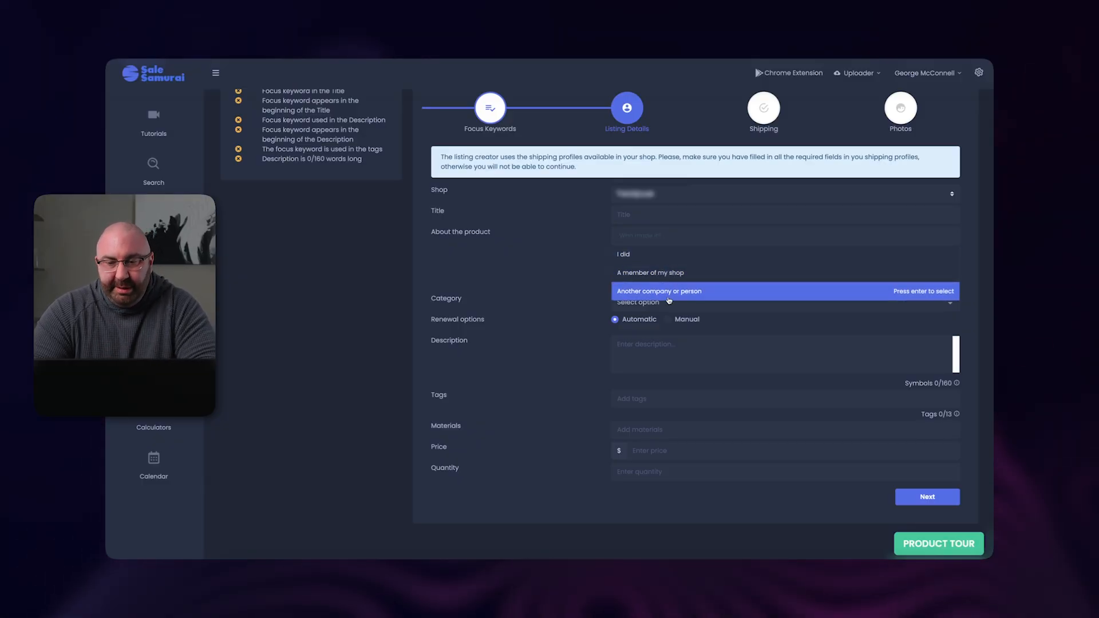
{"action": "left_click", "coordinate": [668, 291]}
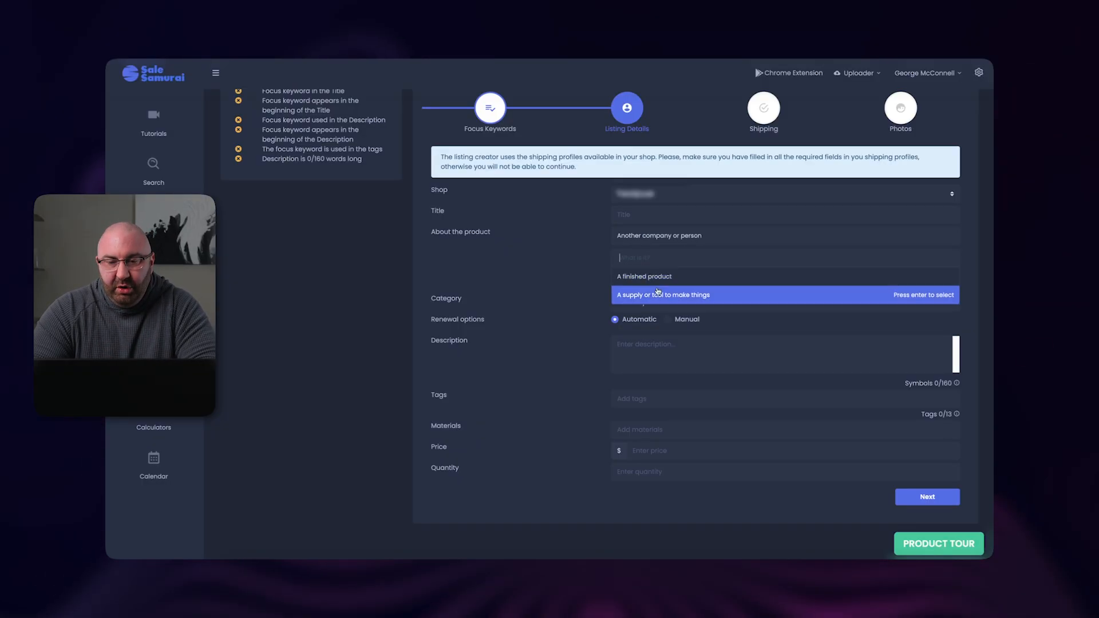
{"action": "left_click", "coordinate": [643, 275]}
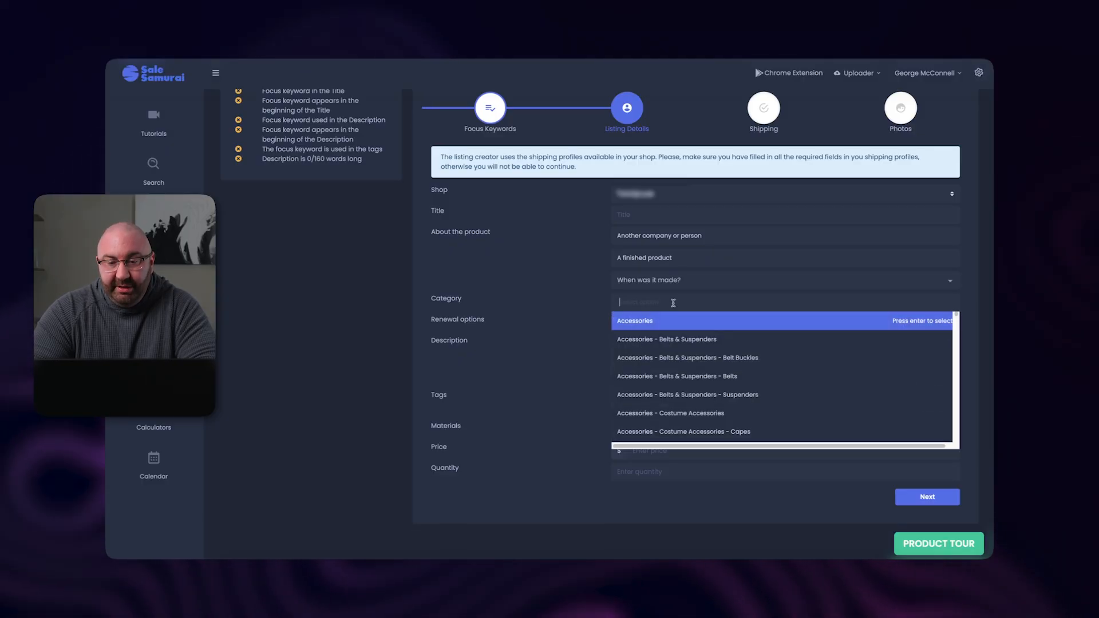
{"action": "scroll", "scroll_direction": "down", "scroll_amount": 3}
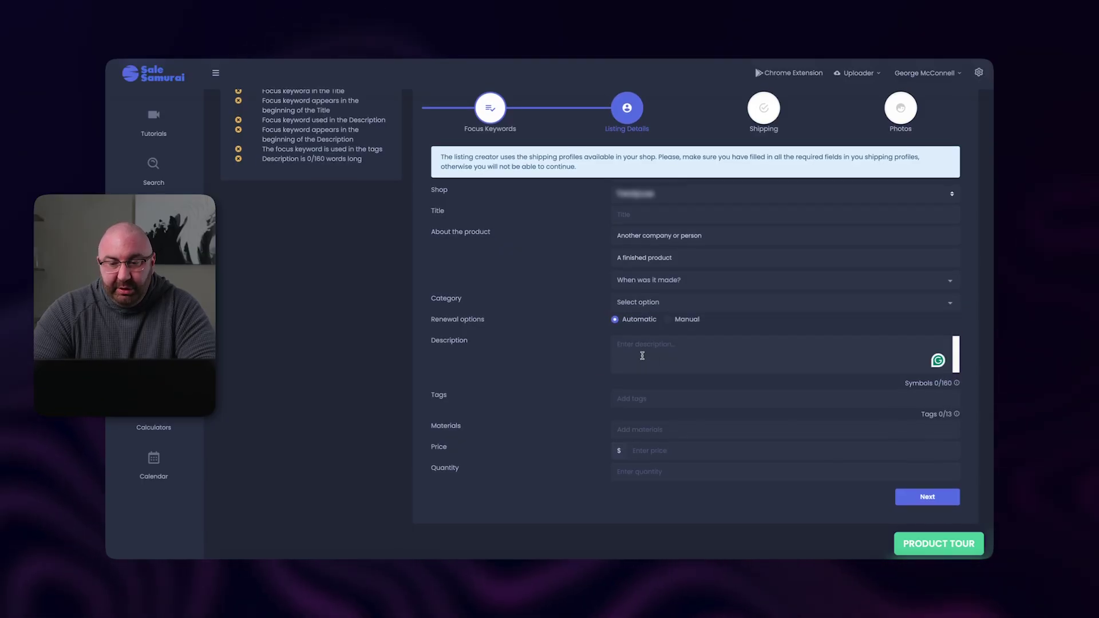
- Fill the description, 'mothers day' tags, Cotton material, price and quantity, then continue to Shipping
{"action": "type", "text": "Mother  day gifts"}
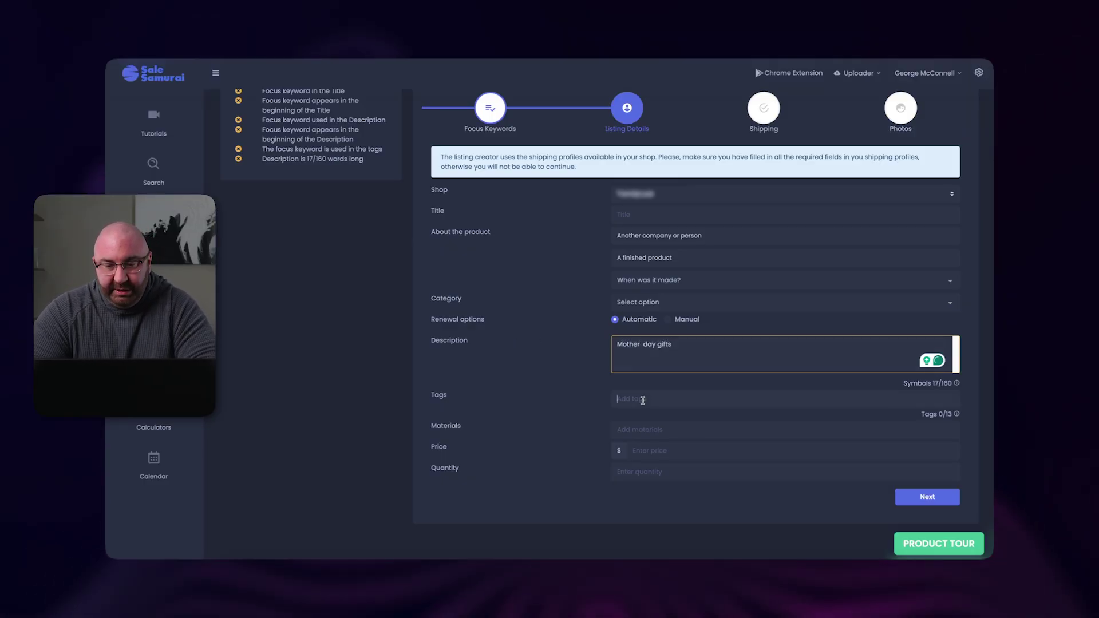
{"action": "type", "text": "mothers day"}
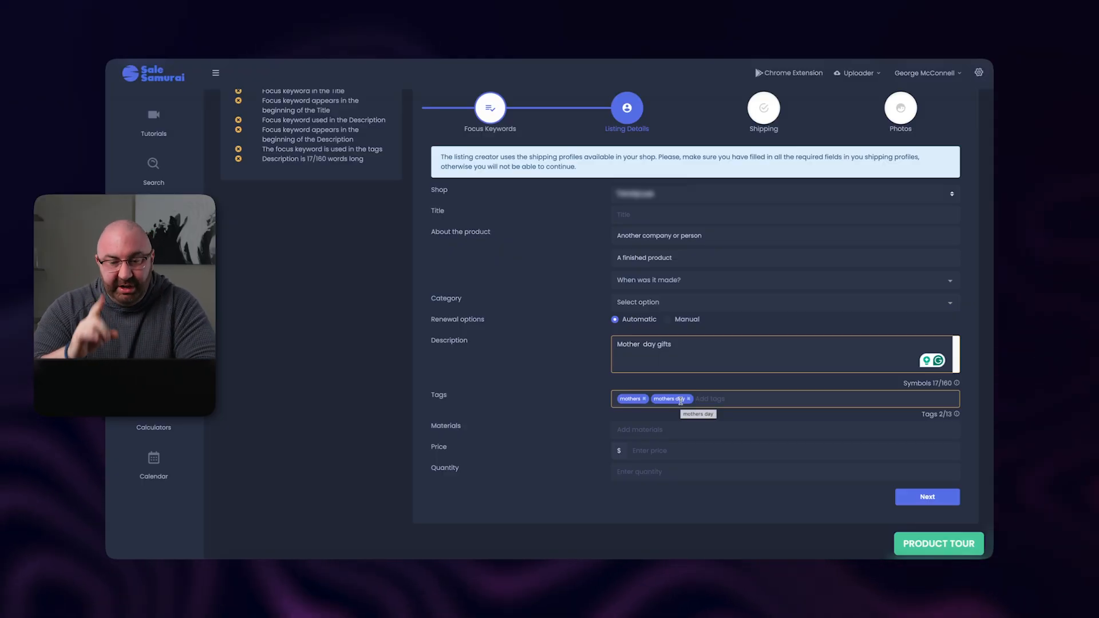
{"action": "type", "text": "Cotton"}
{"action": "left_click", "coordinate": [785, 449]}
{"action": "type", "text": "20"}
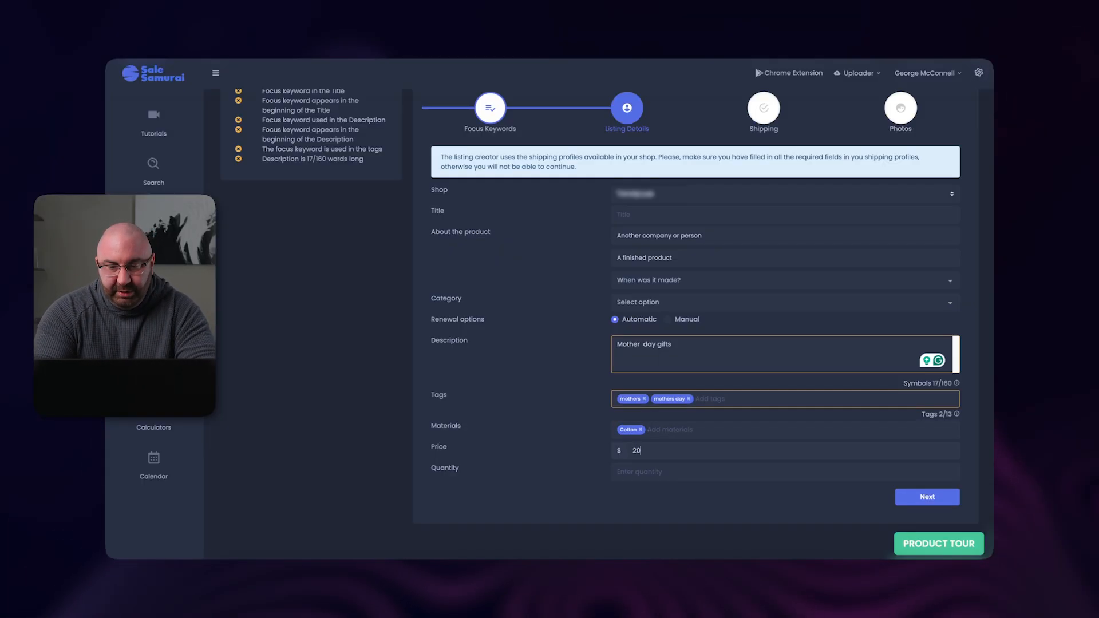
{"action": "type", "text": "5"}
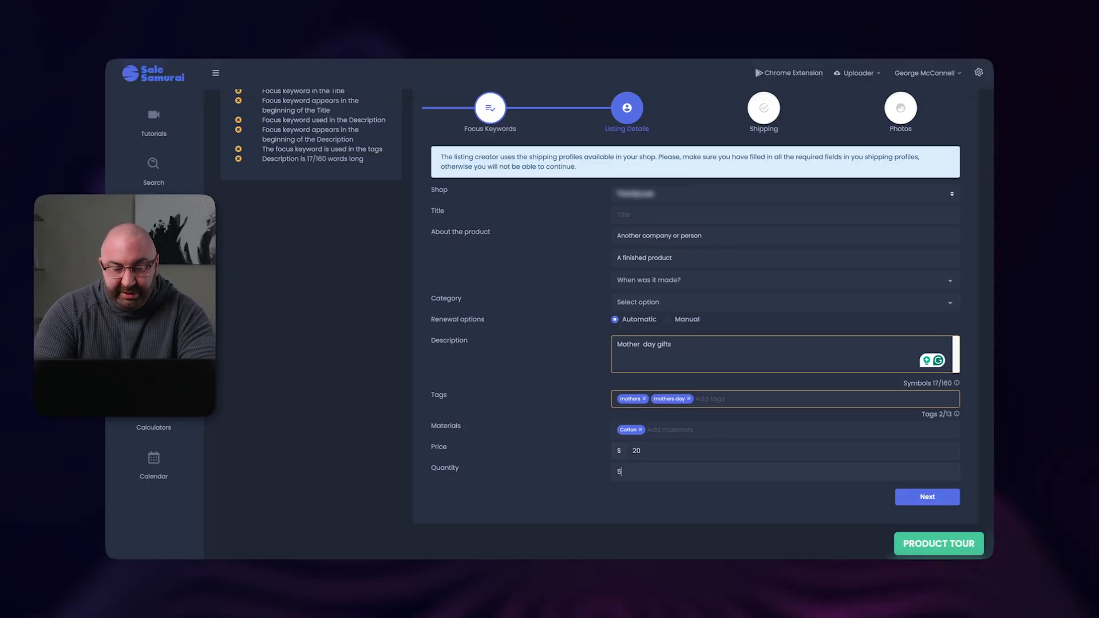
{"action": "type", "text": "2,87"}
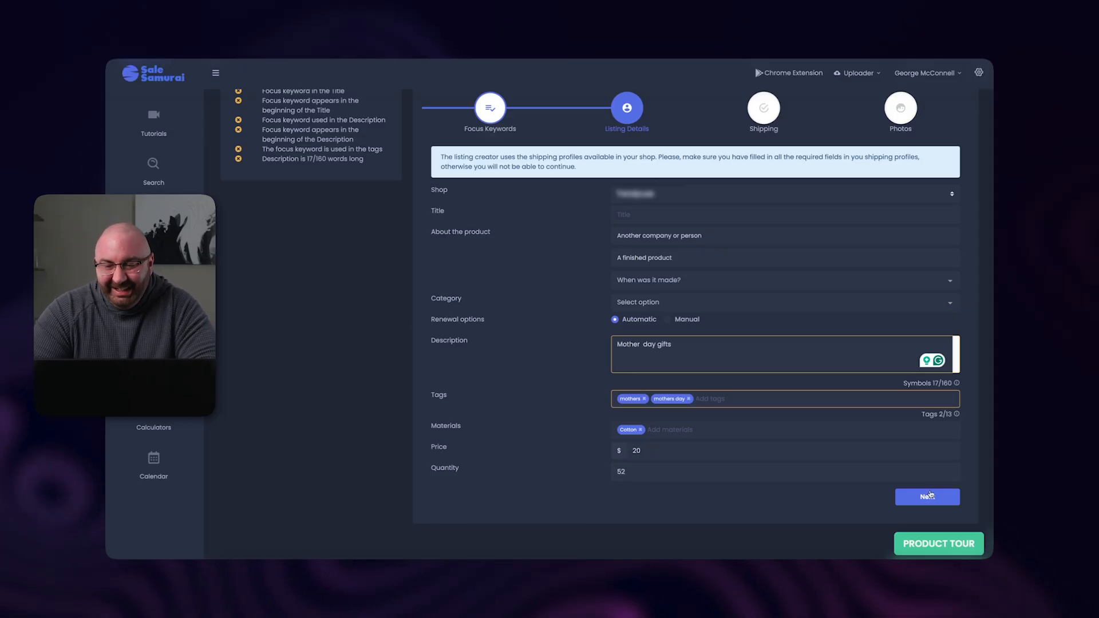
{"action": "left_click", "coordinate": [927, 497]}
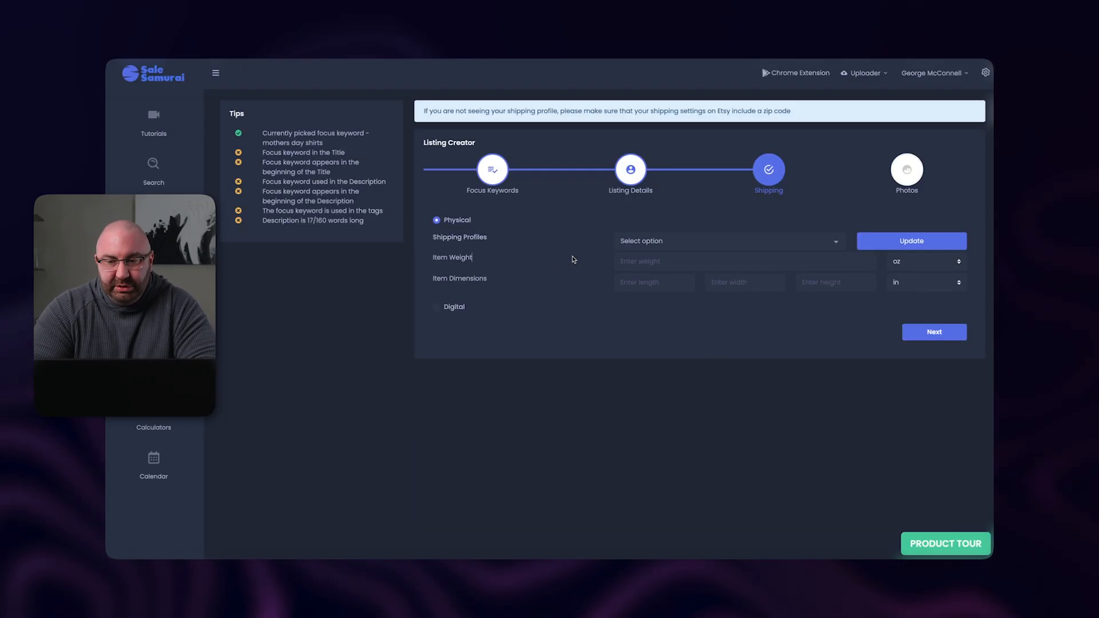
- Advance the new listing to its Shipping step with profile and weight fields
{"action": "left_click", "coordinate": [728, 241]}
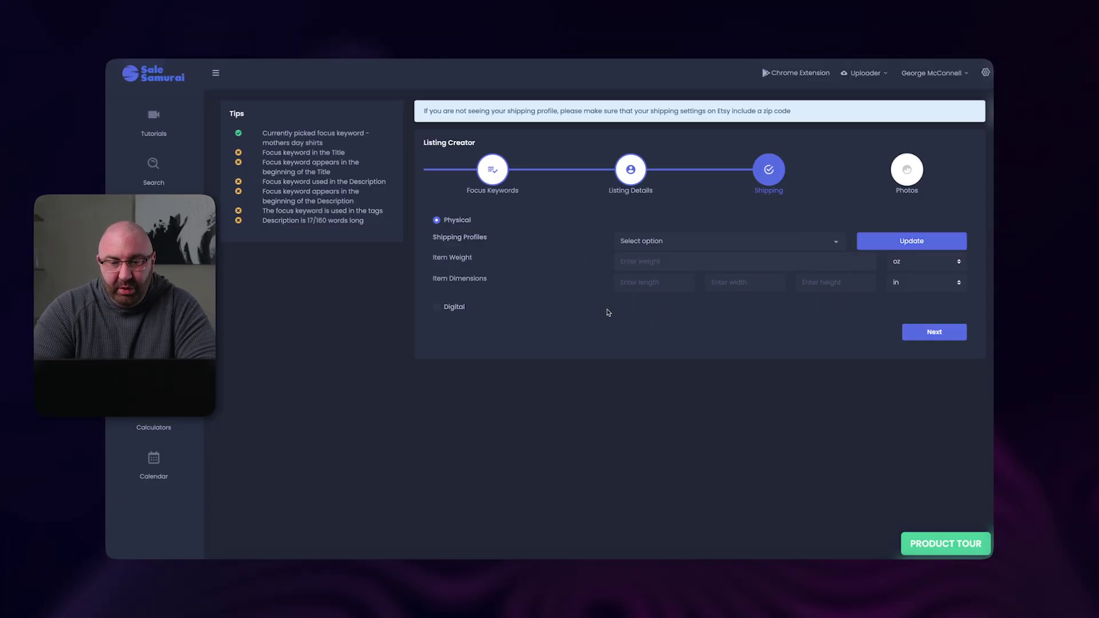
{"action": "left_click", "coordinate": [933, 331]}
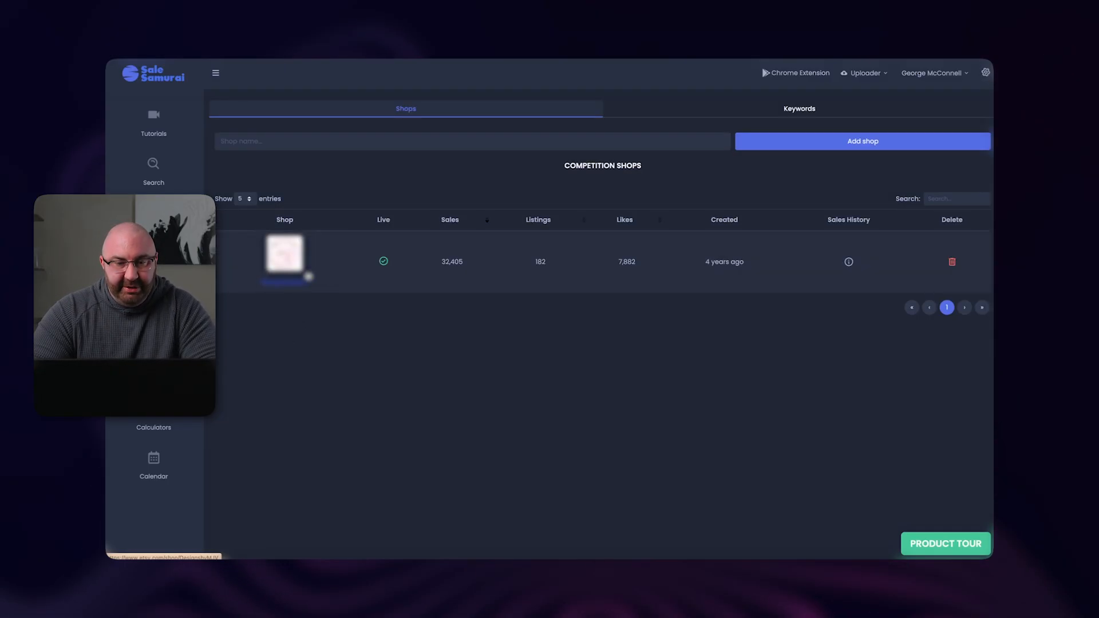
{"action": "mouse_move", "coordinate": [389, 263]}
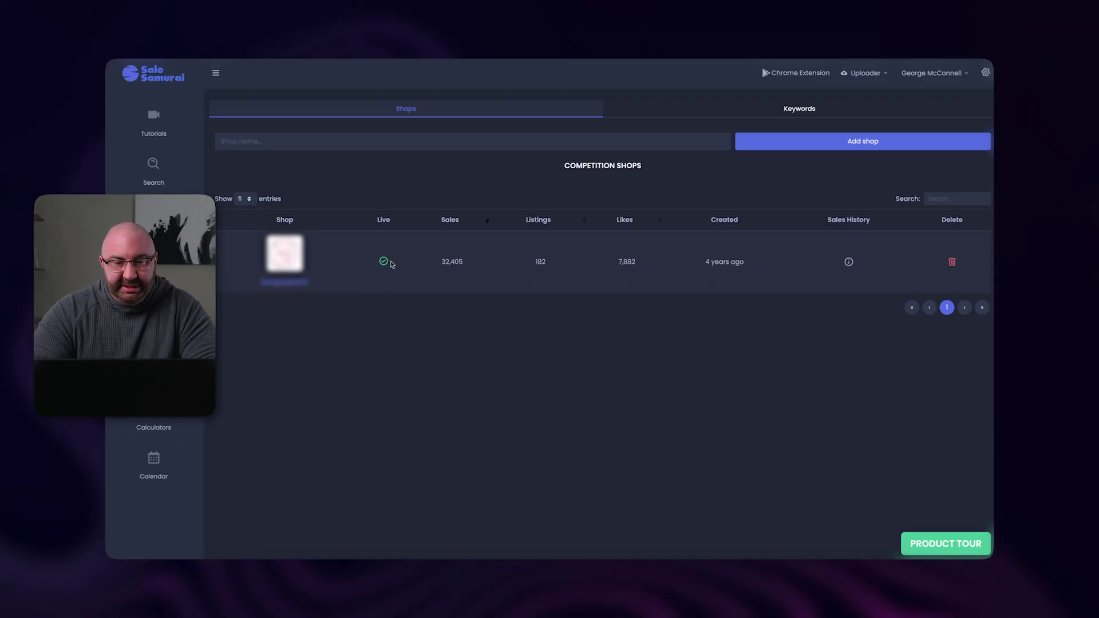
{"action": "mouse_move", "coordinate": [526, 255]}
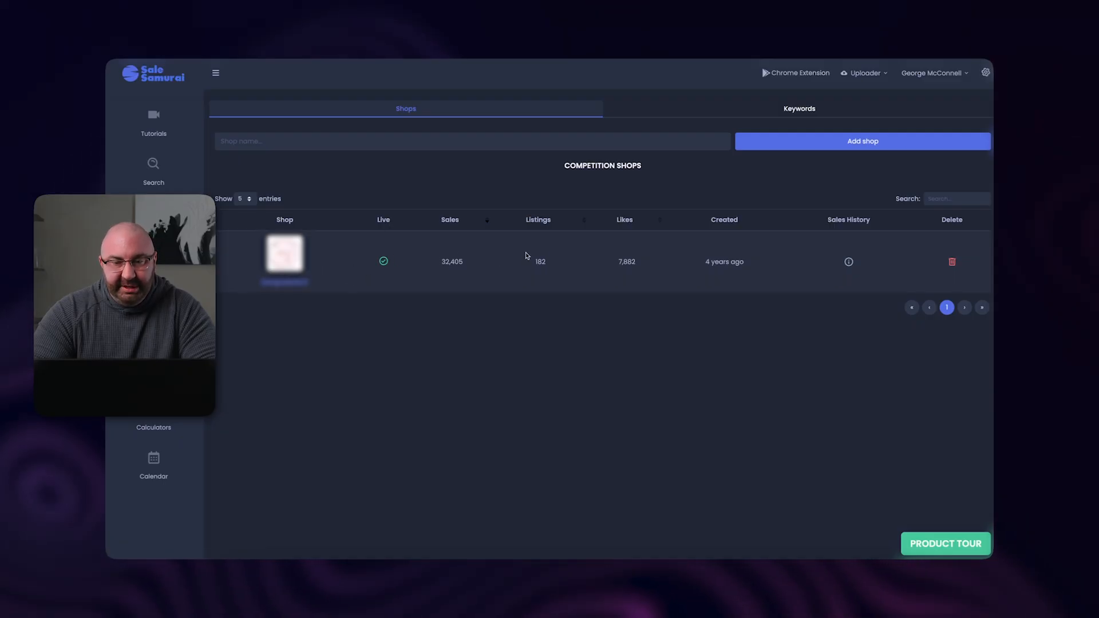
{"action": "mouse_move", "coordinate": [752, 270]}
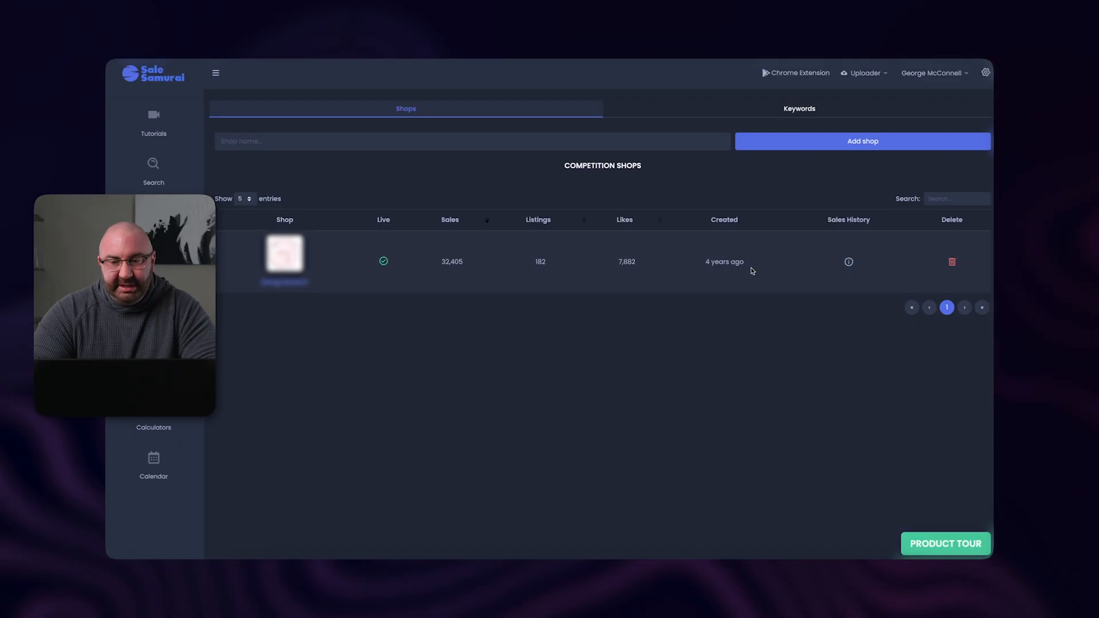
{"action": "mouse_move", "coordinate": [337, 299]}
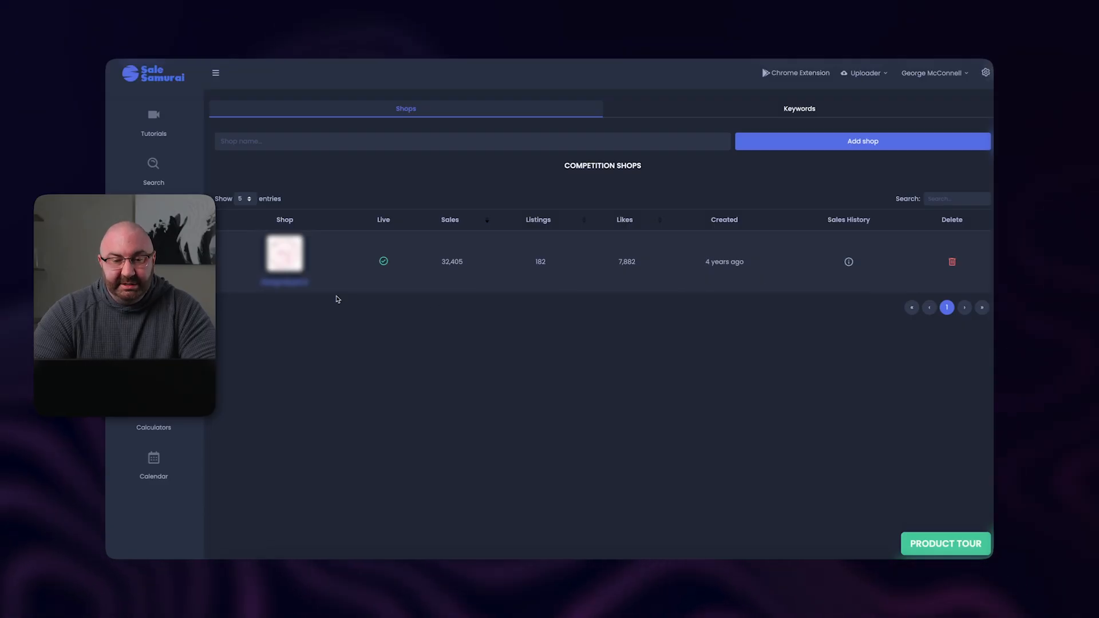
{"action": "mouse_move", "coordinate": [849, 262]}
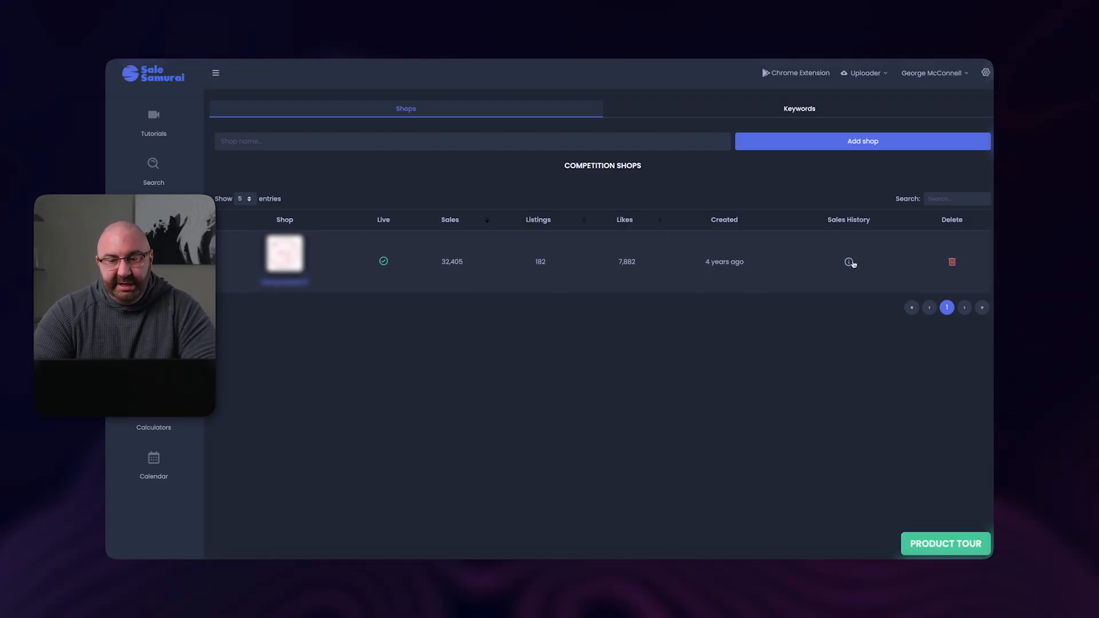
- View the tracked shop's daily sales history chart and close it again
{"action": "left_click", "coordinate": [848, 261]}
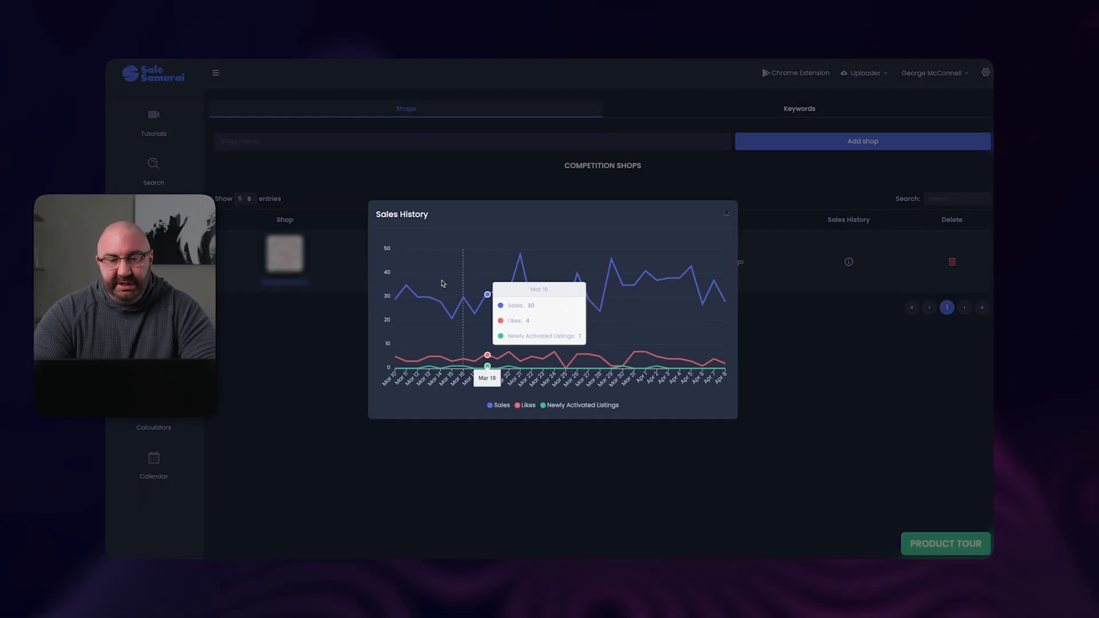
{"action": "mouse_move", "coordinate": [617, 276]}
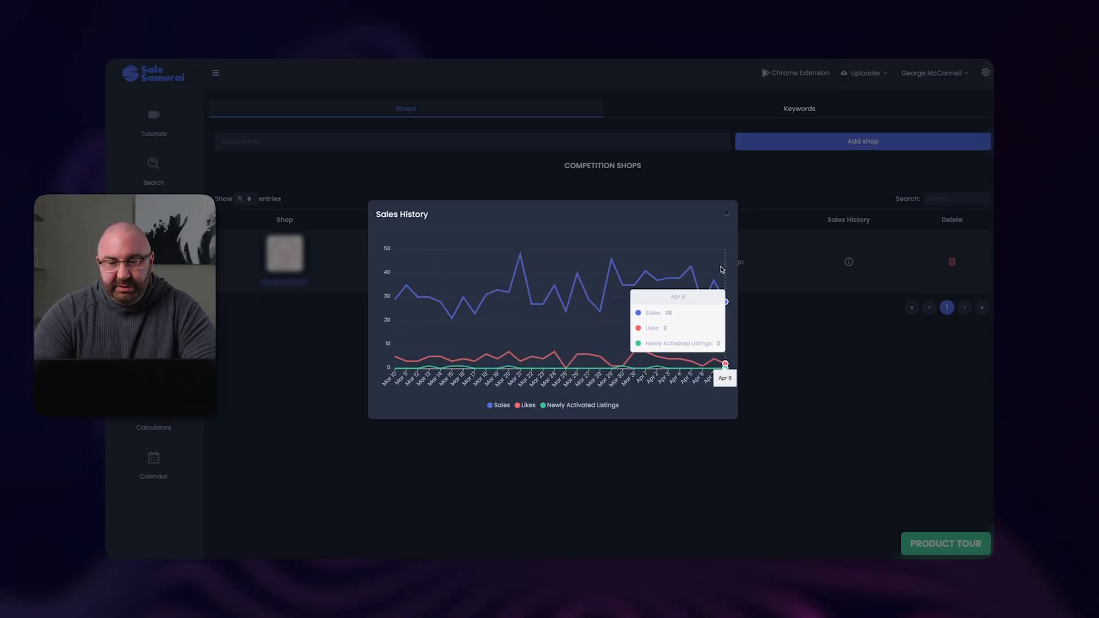
{"action": "mouse_move", "coordinate": [714, 274]}
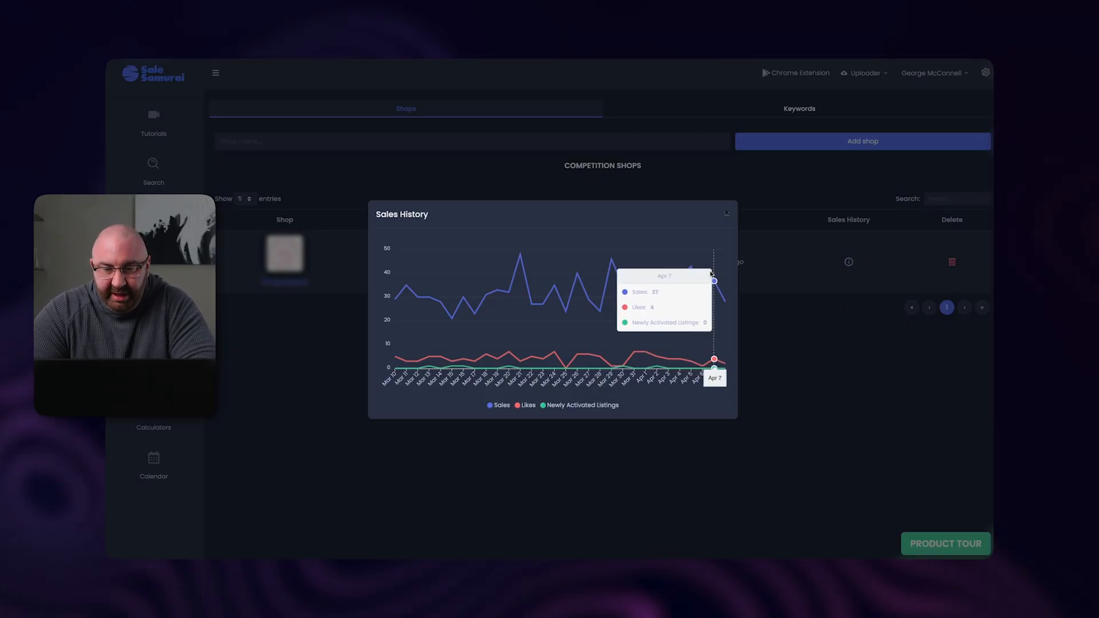
{"action": "mouse_move", "coordinate": [667, 277]}
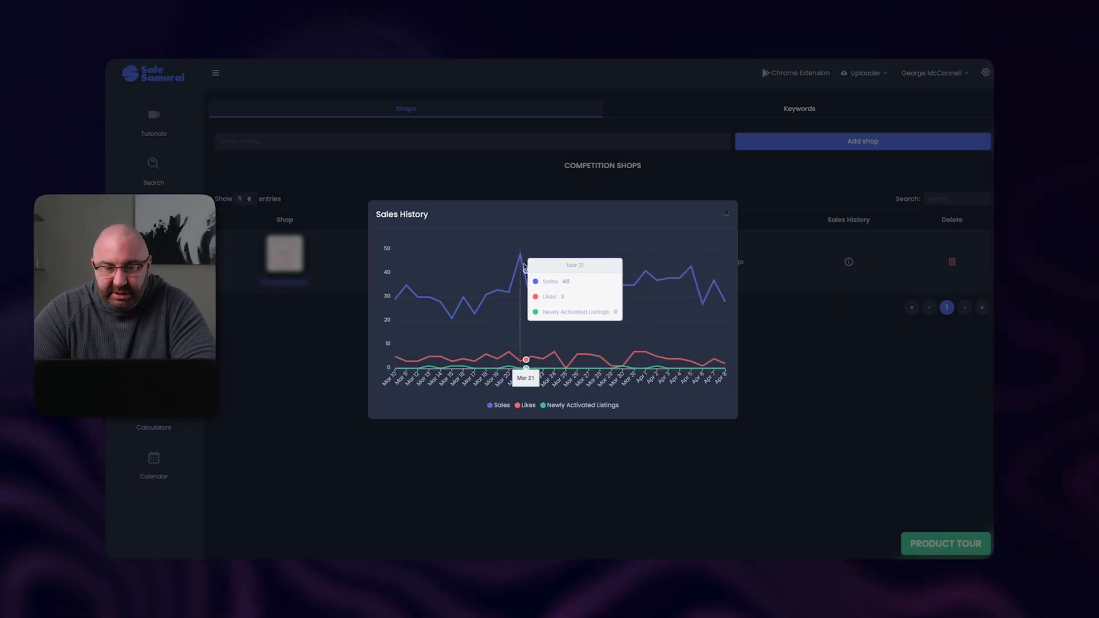
{"action": "mouse_move", "coordinate": [520, 253]}
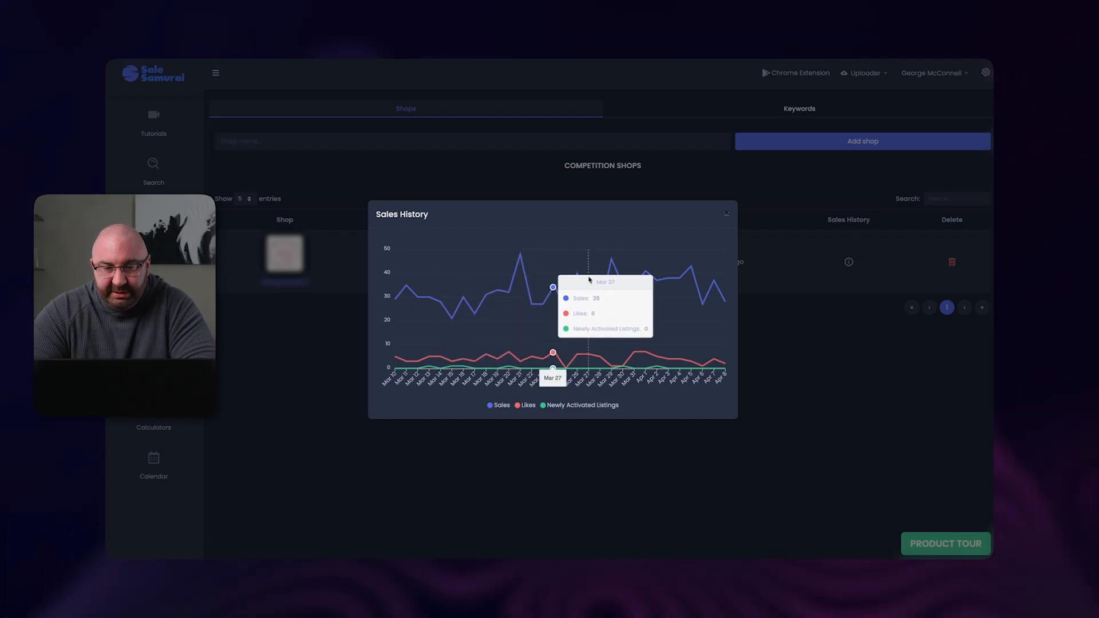
{"action": "left_click", "coordinate": [725, 213]}
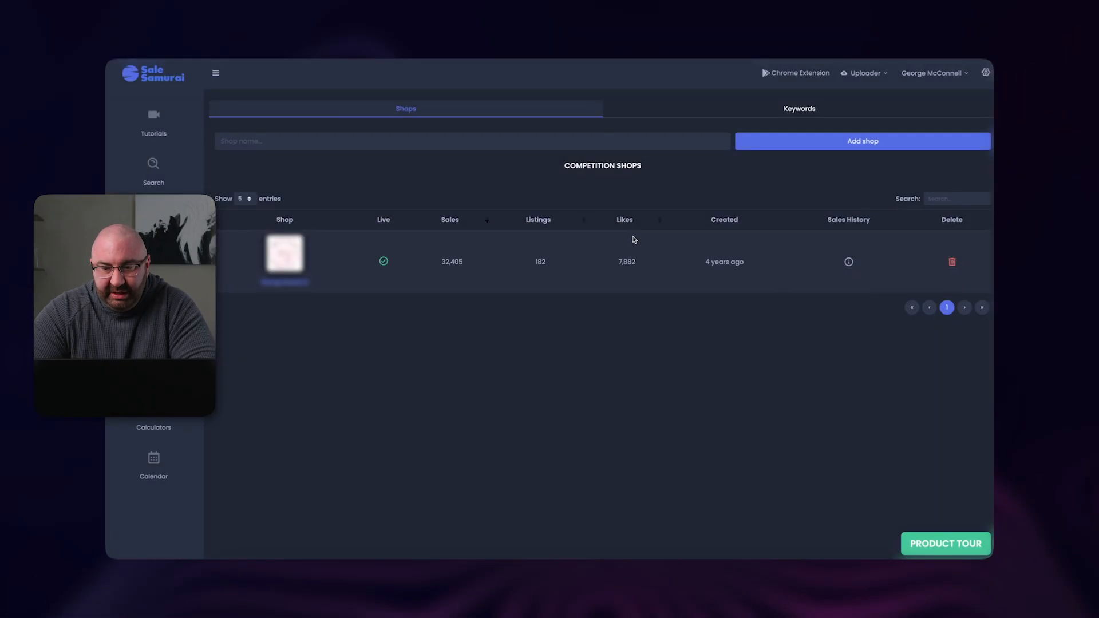
{"action": "mouse_move", "coordinate": [756, 123]}
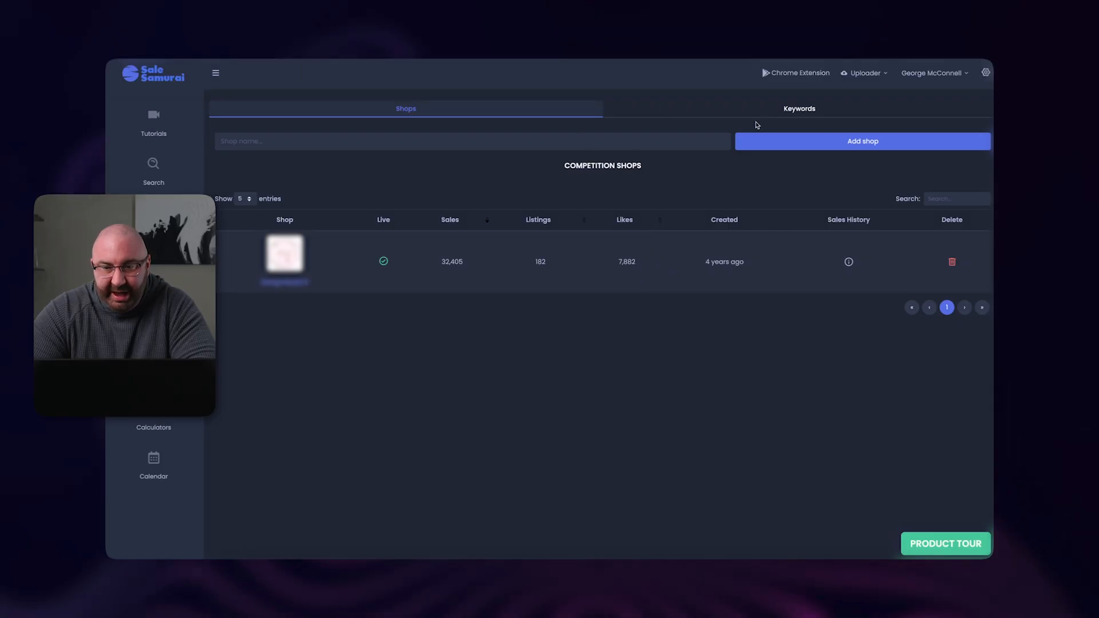
{"action": "left_click", "coordinate": [799, 108]}
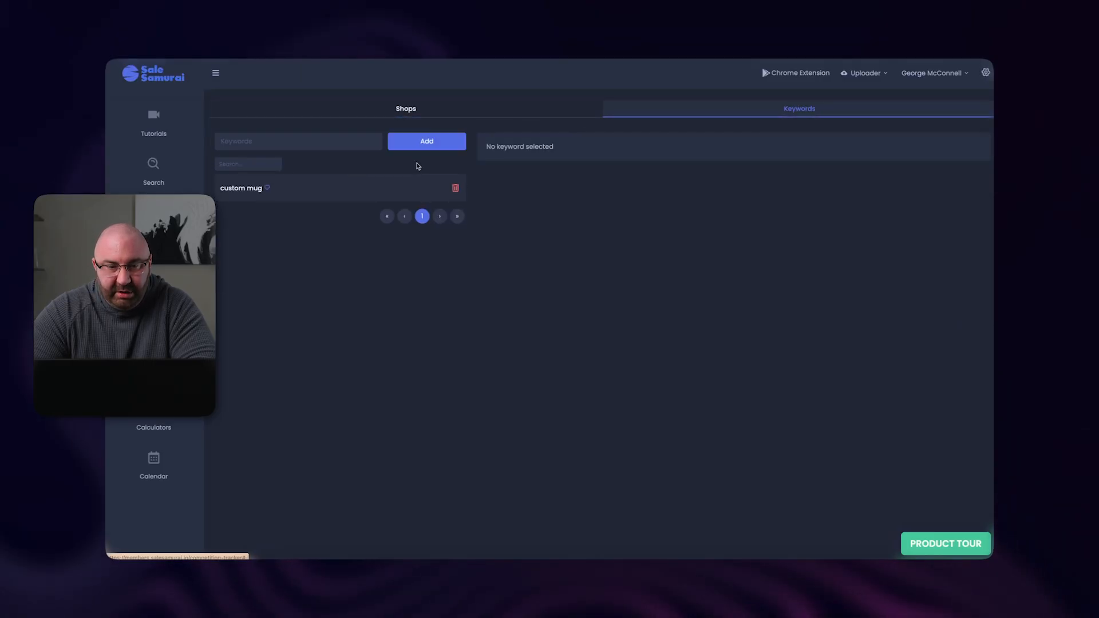
{"action": "left_click", "coordinate": [240, 188]}
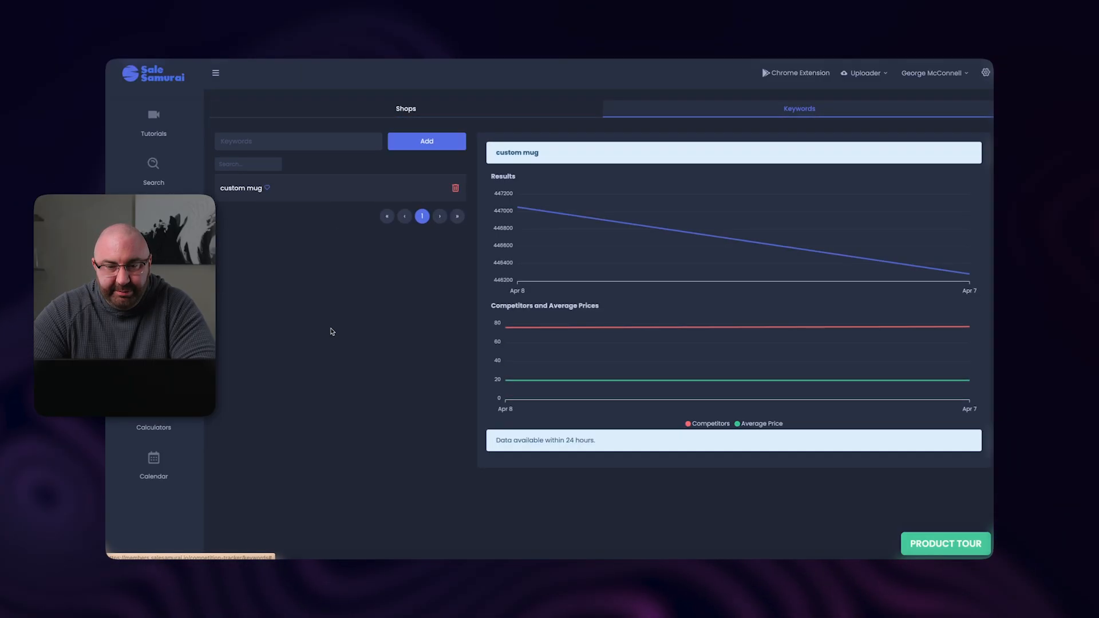
{"action": "mouse_move", "coordinate": [506, 327]}
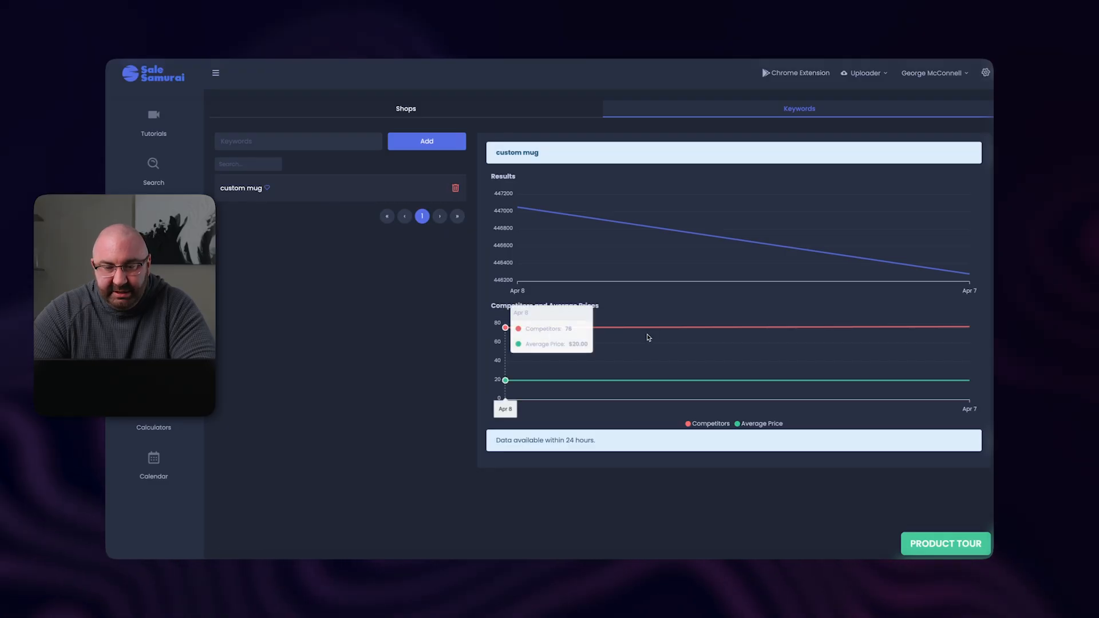
{"action": "mouse_move", "coordinate": [565, 226]}
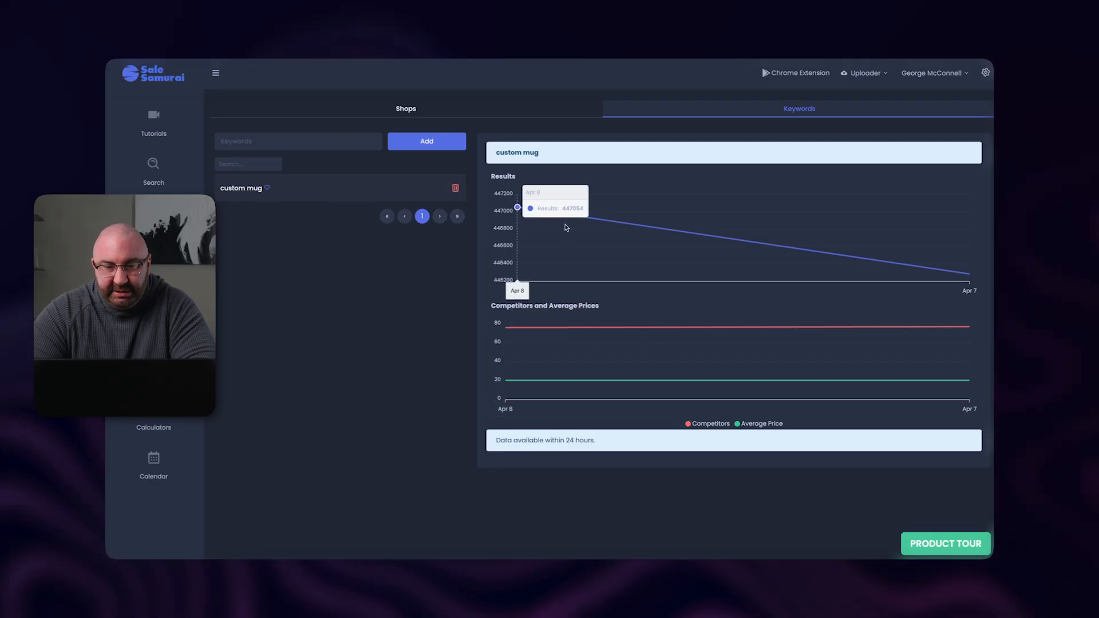
{"action": "left_click", "coordinate": [405, 109]}
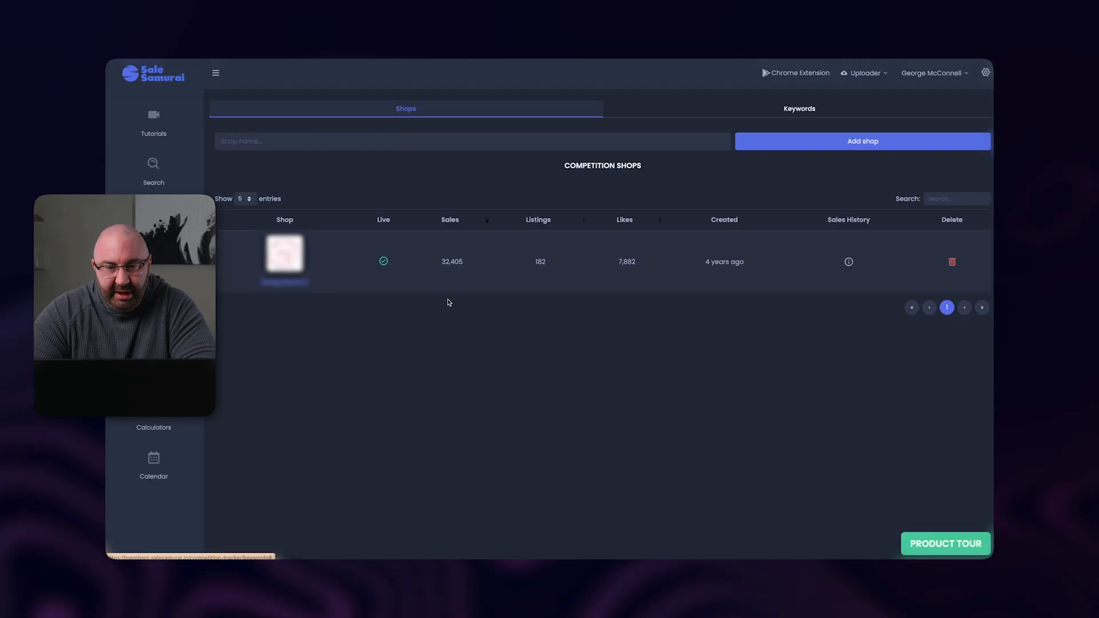
{"action": "mouse_move", "coordinate": [385, 280]}
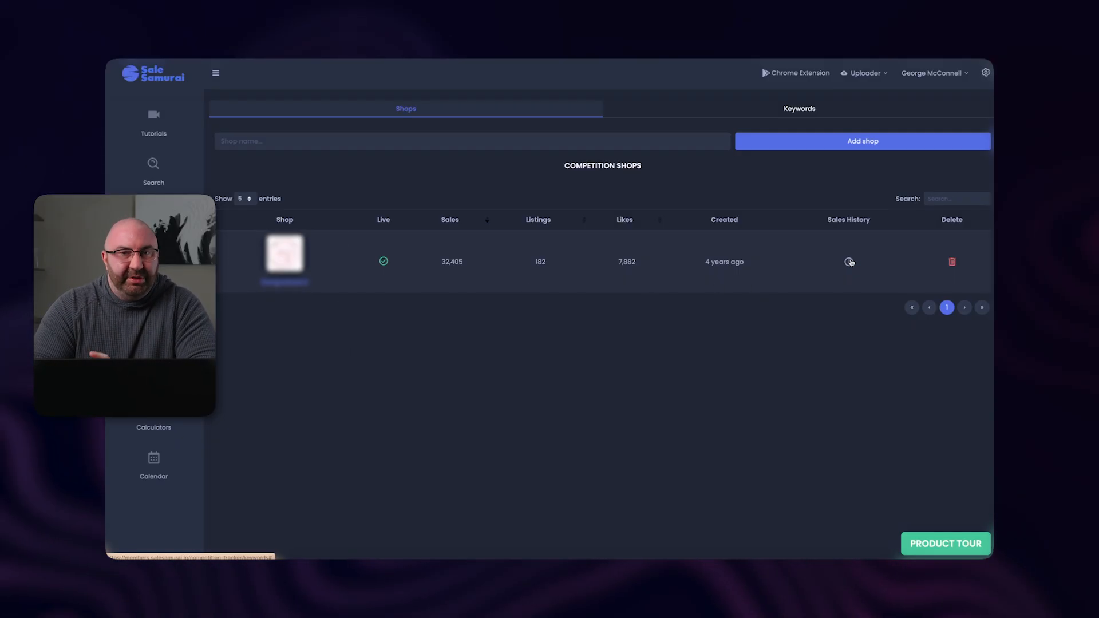
{"action": "left_click", "coordinate": [154, 360]}
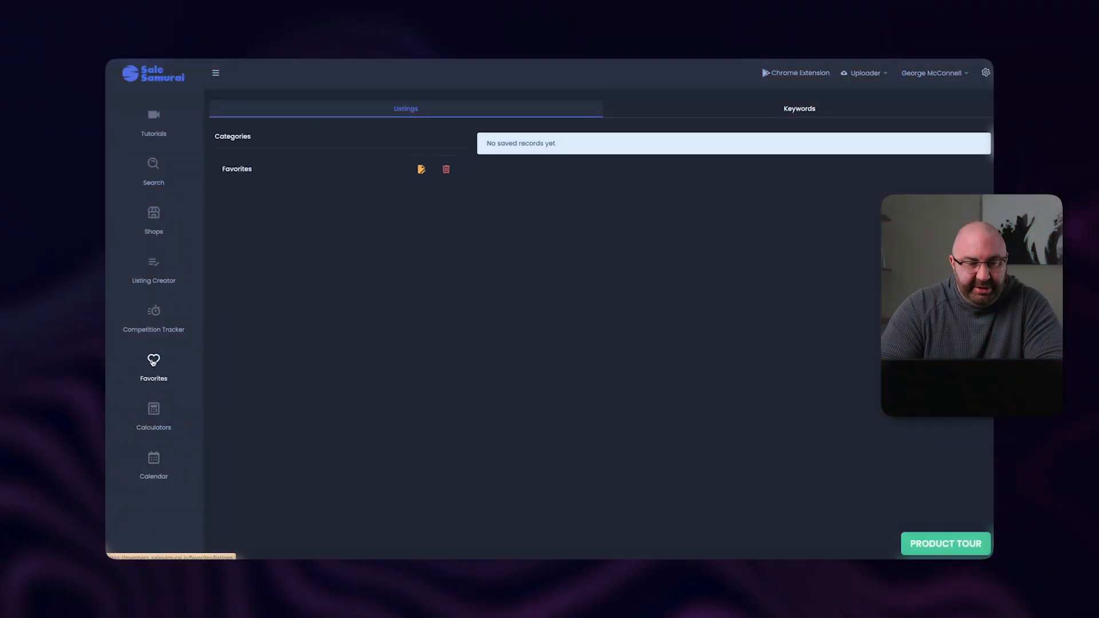
{"action": "mouse_move", "coordinate": [730, 112]}
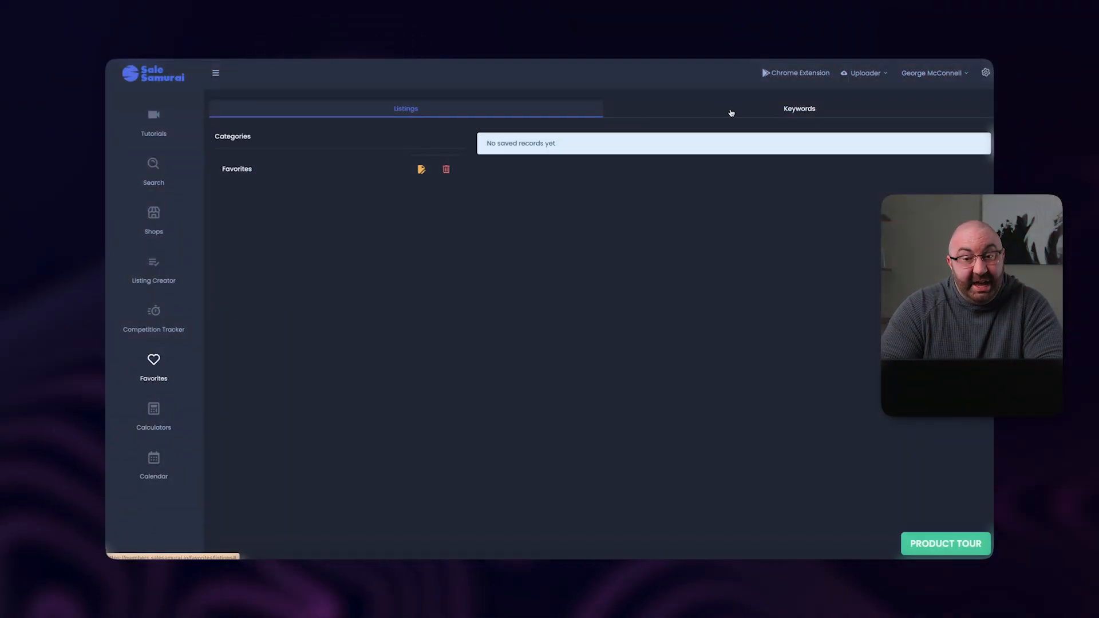
{"action": "mouse_move", "coordinate": [713, 164]}
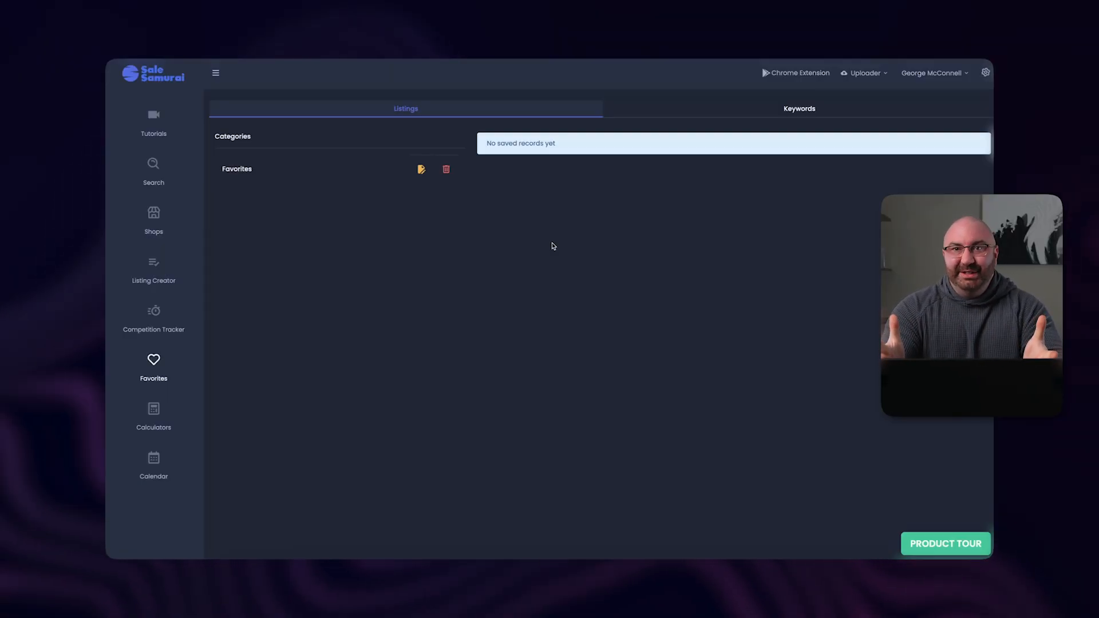
- Look over the empty Profit and ROI calculators, finishing on the ROI calculator
{"action": "left_click", "coordinate": [154, 417]}
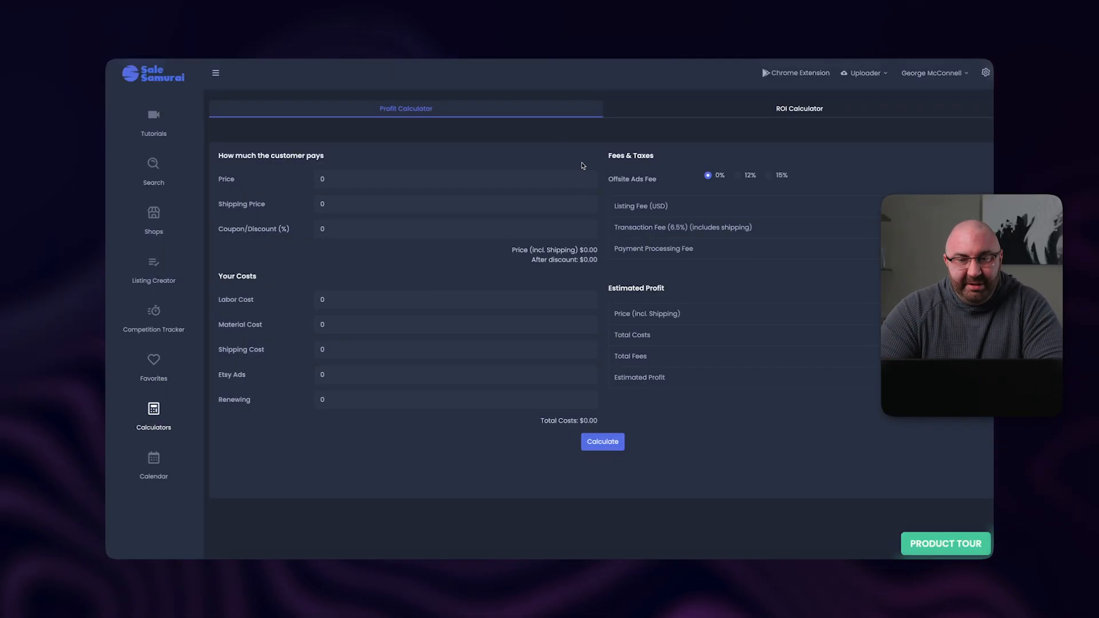
{"action": "left_click", "coordinate": [798, 108]}
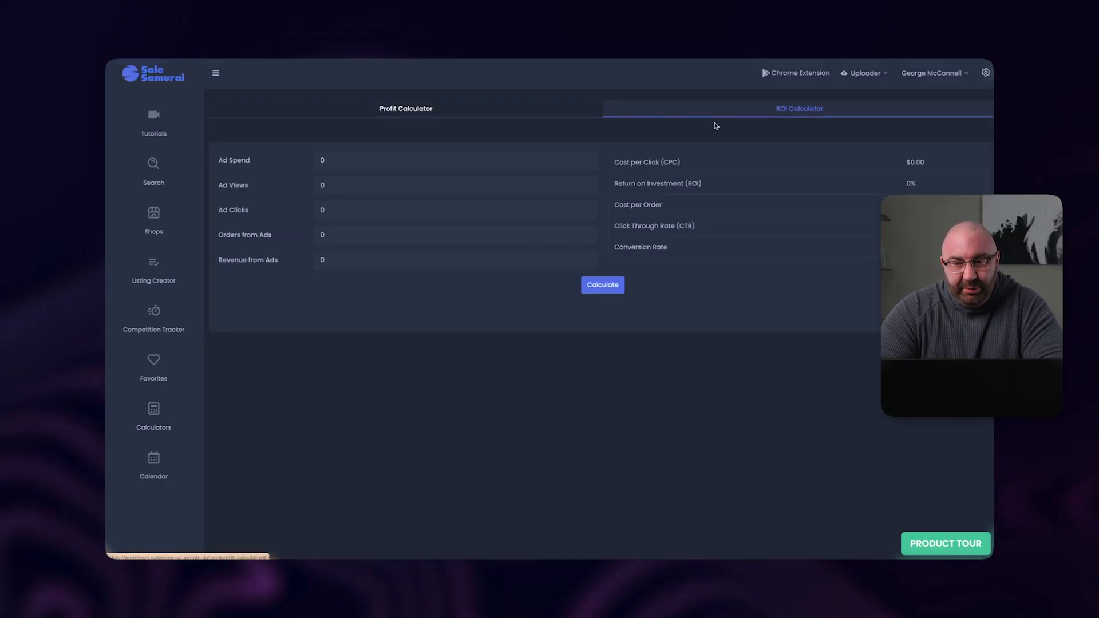
{"action": "mouse_move", "coordinate": [769, 131]}
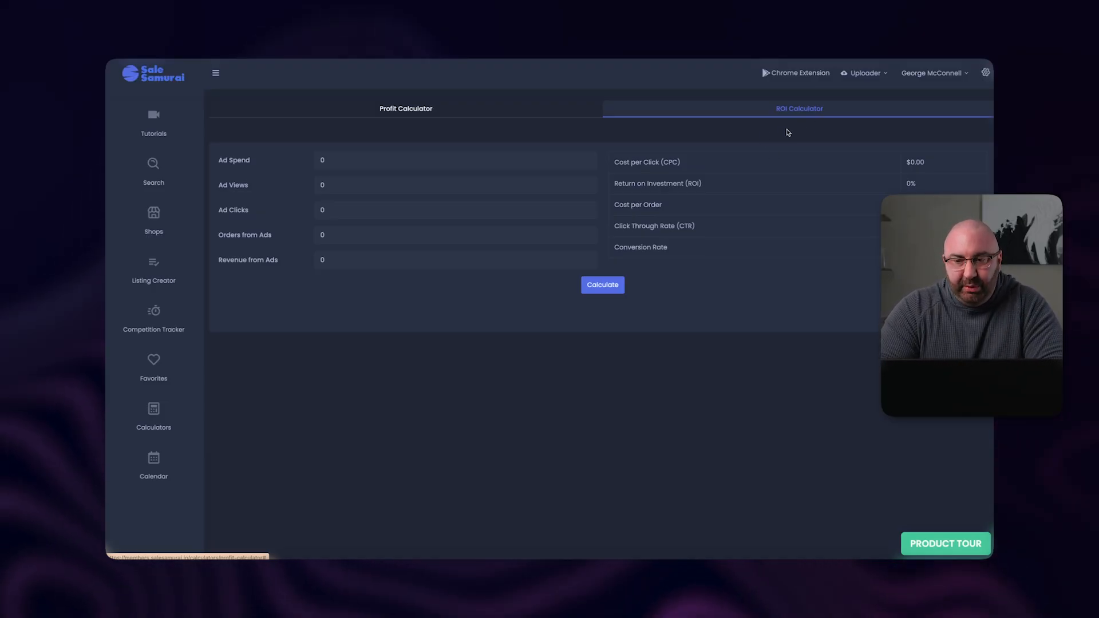
{"action": "left_click", "coordinate": [405, 109]}
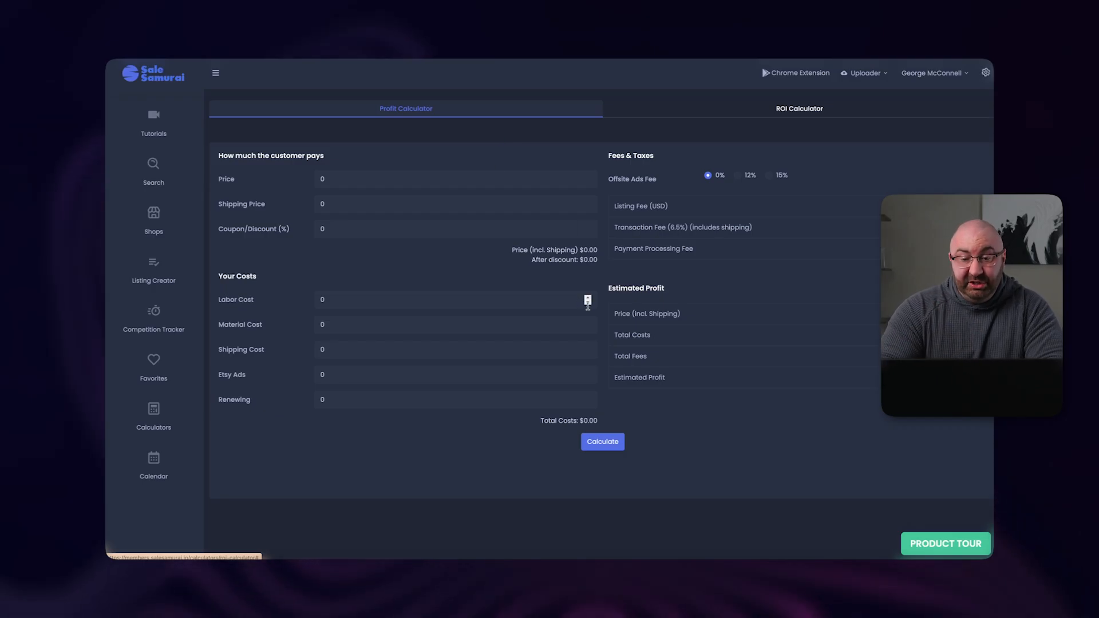
{"action": "left_click", "coordinate": [799, 107]}
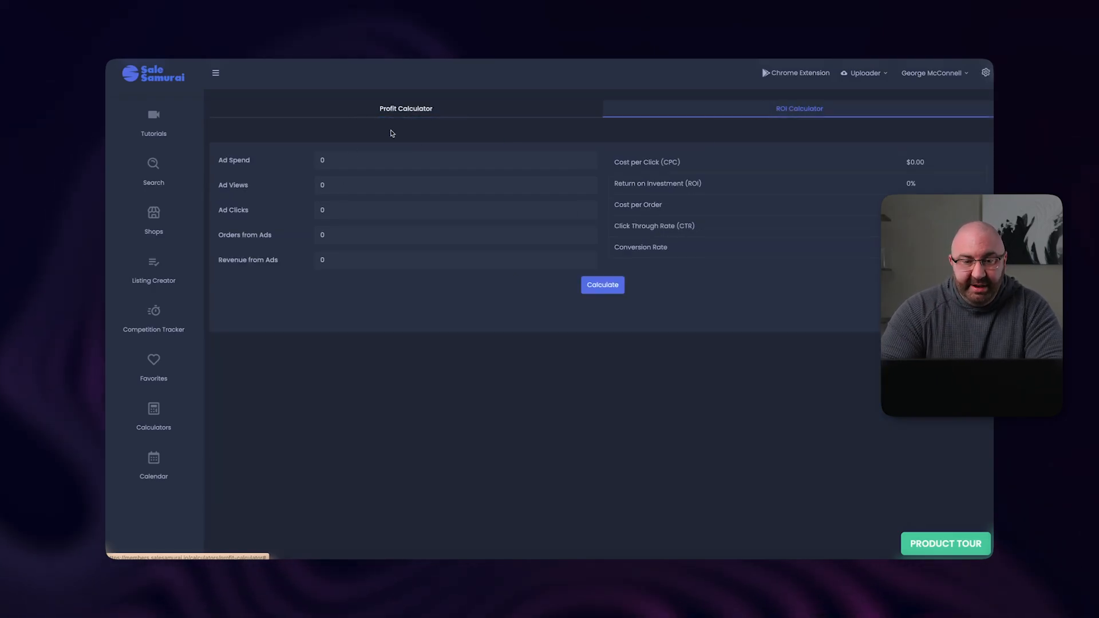
{"action": "mouse_move", "coordinate": [466, 151]}
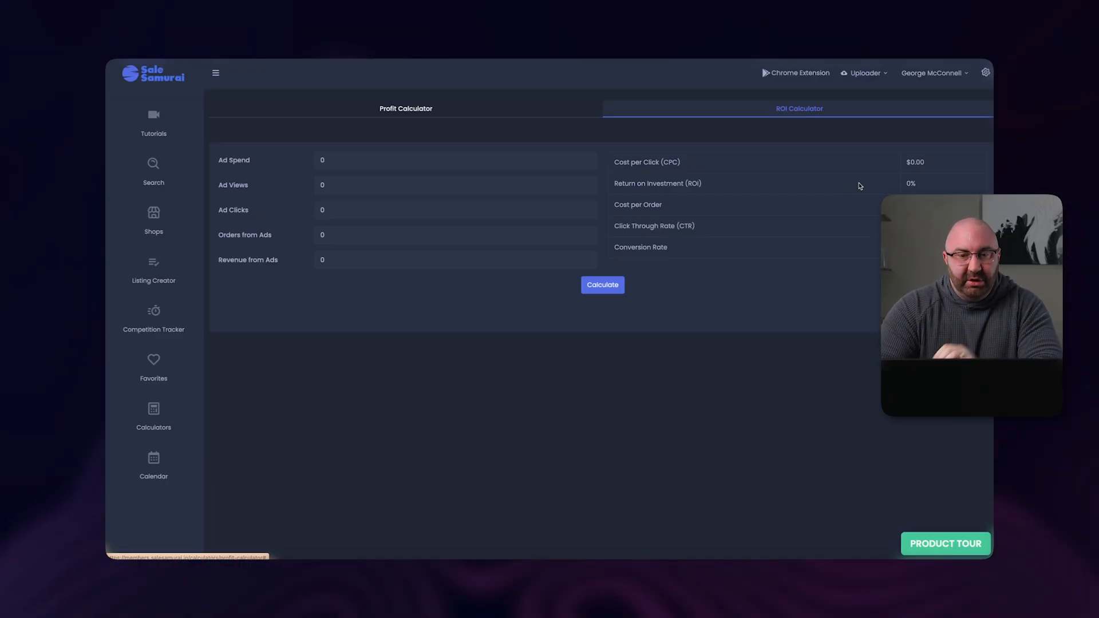
{"action": "mouse_move", "coordinate": [154, 458]}
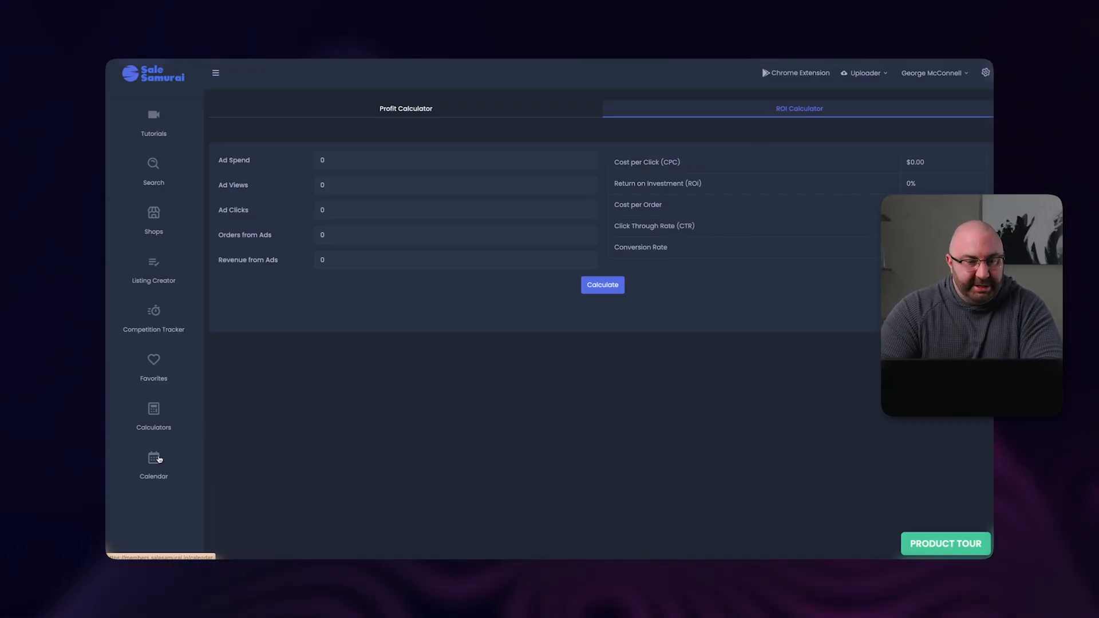
- Show the April 2025 holiday calendar for US, UK, Germany and unofficial holidays
{"action": "left_click", "coordinate": [154, 457]}
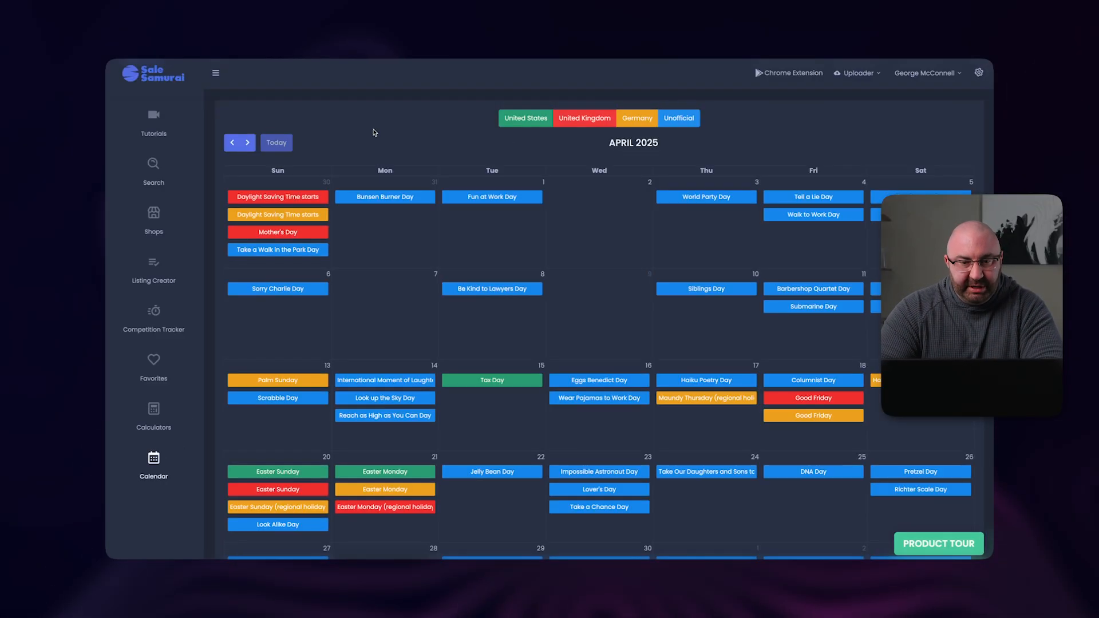
{"action": "mouse_move", "coordinate": [490, 224]}
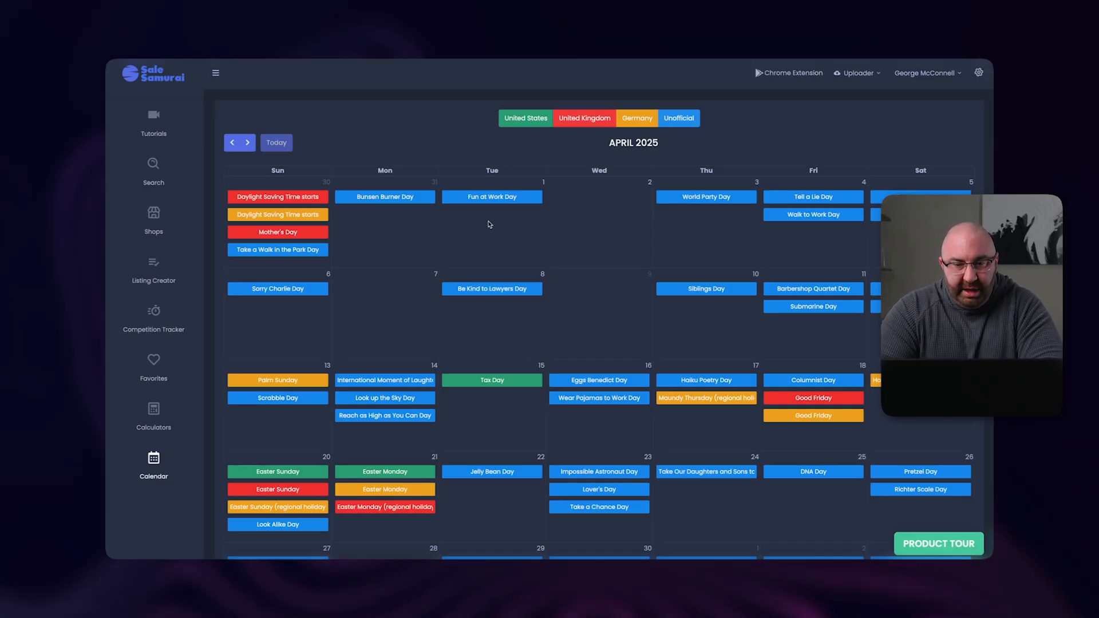
{"action": "mouse_move", "coordinate": [827, 234]}
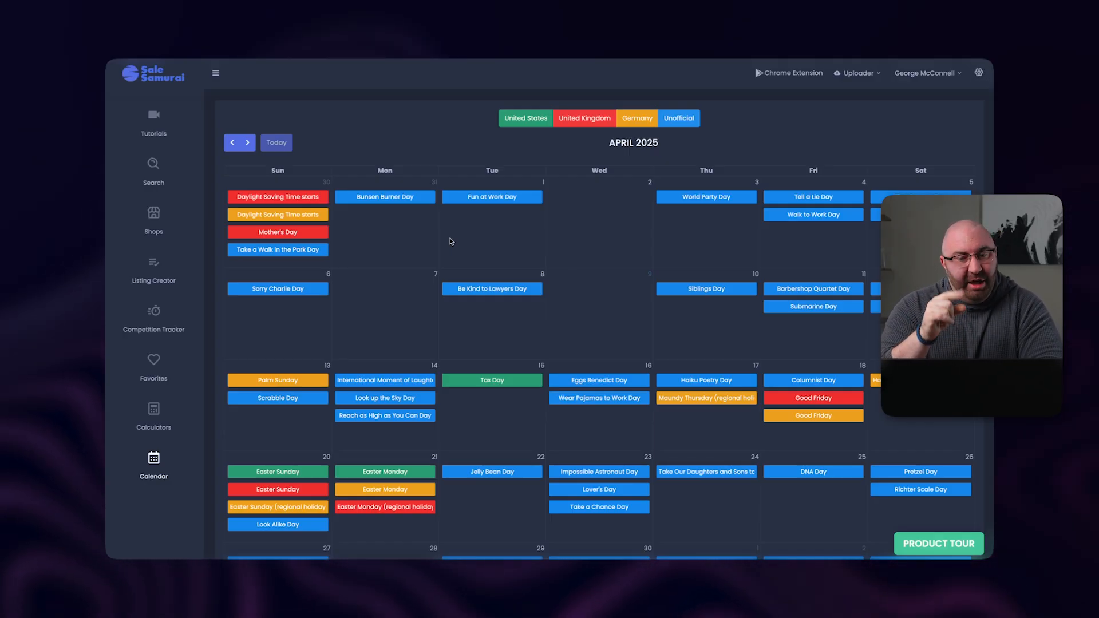
{"action": "mouse_move", "coordinate": [714, 233]}
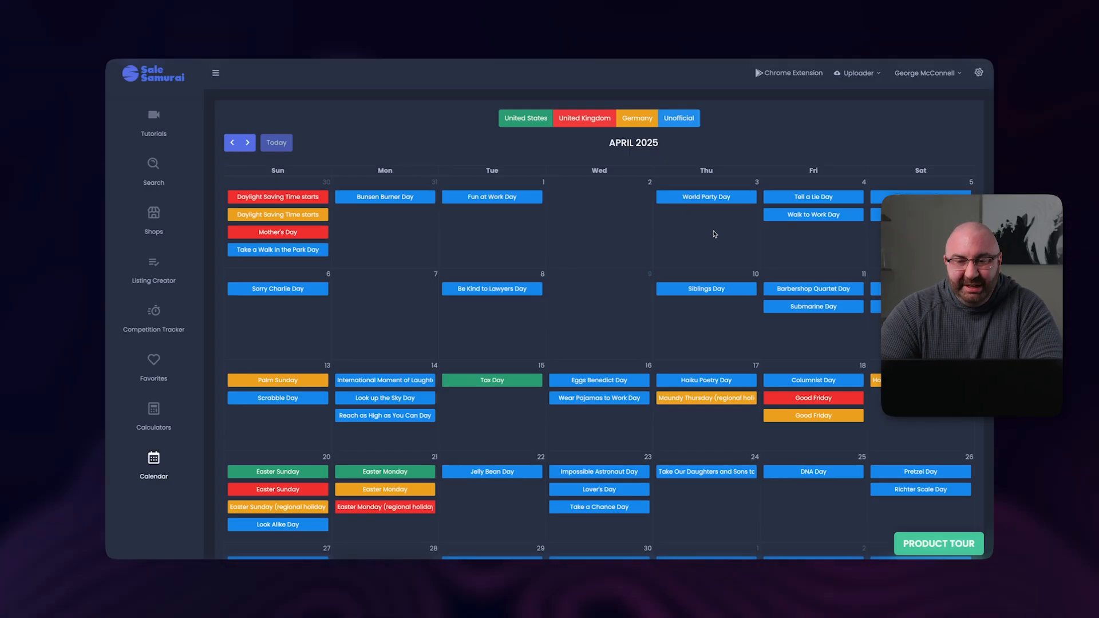
{"action": "mouse_move", "coordinate": [727, 250]}
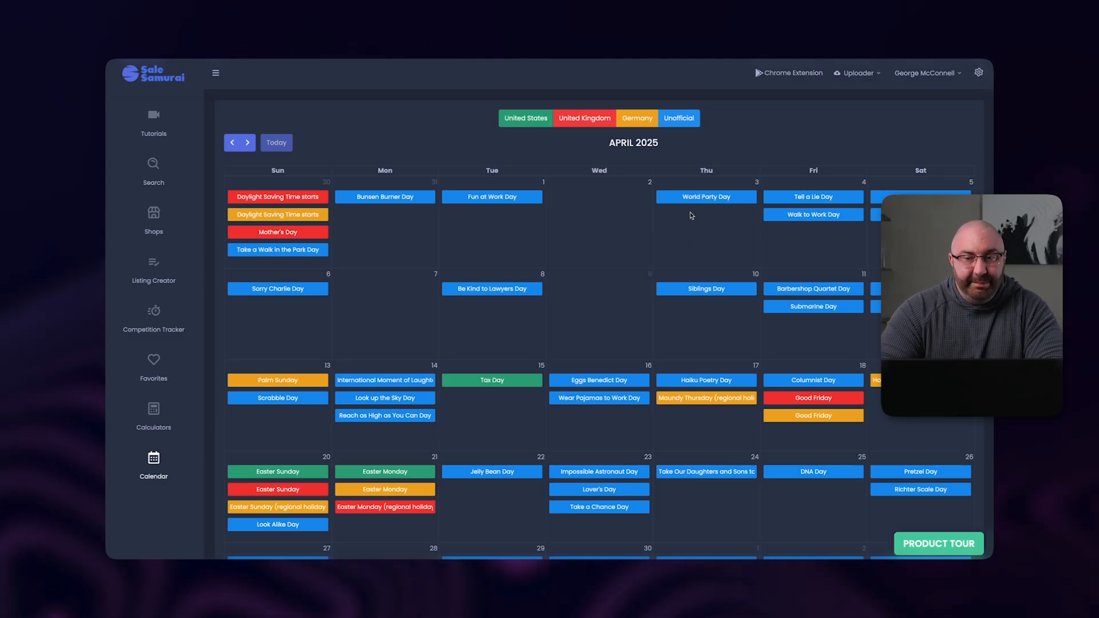
{"action": "mouse_move", "coordinate": [733, 217]}
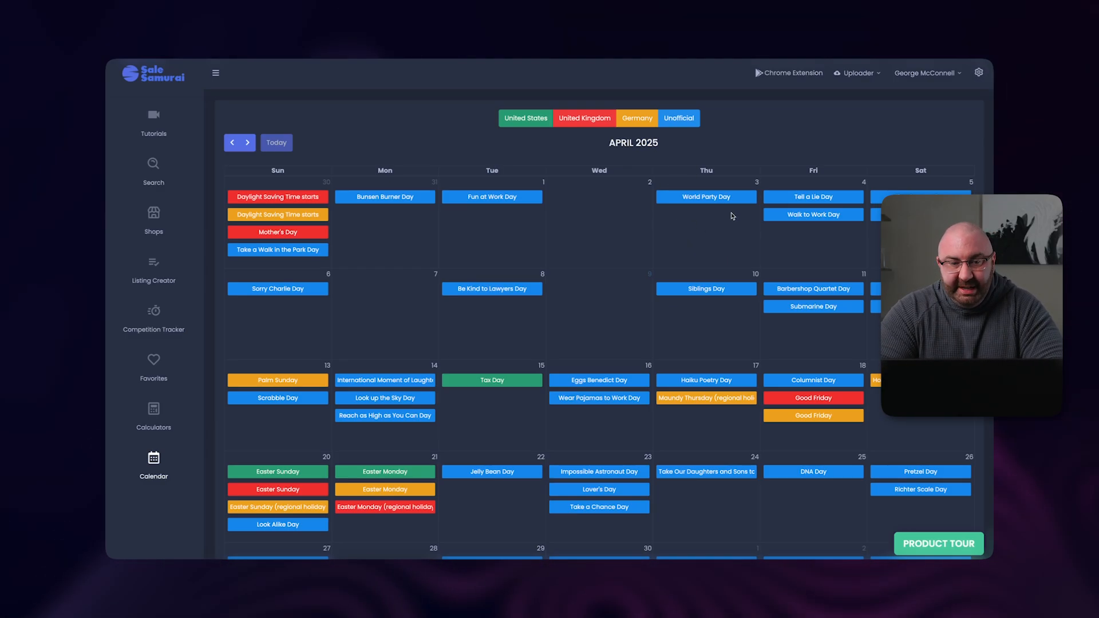
{"action": "mouse_move", "coordinate": [815, 184]}
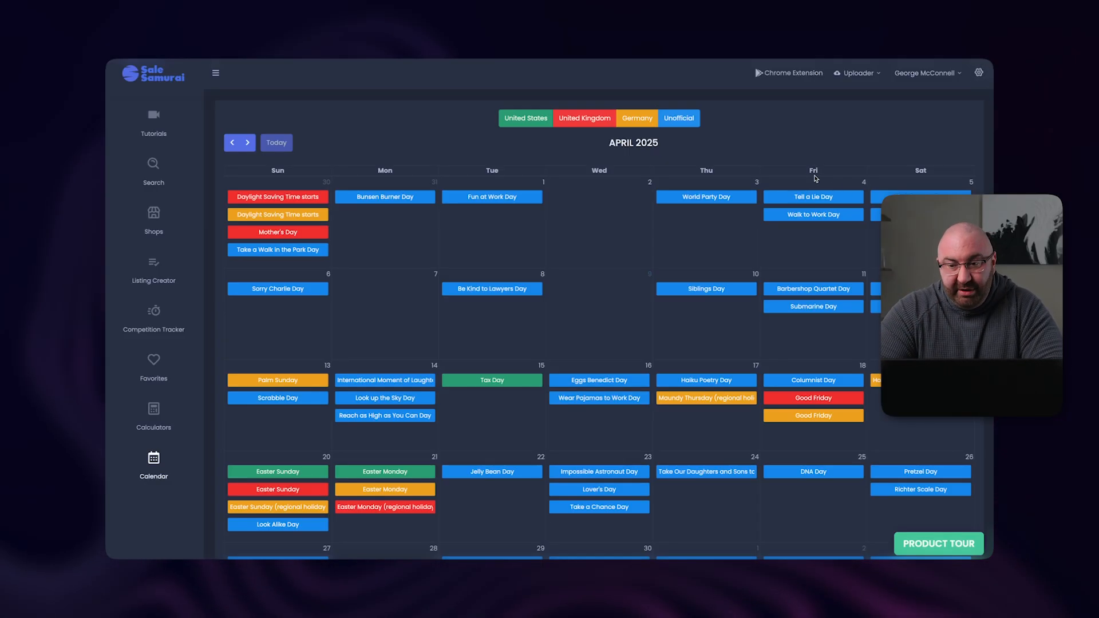
{"action": "mouse_move", "coordinate": [828, 203]}
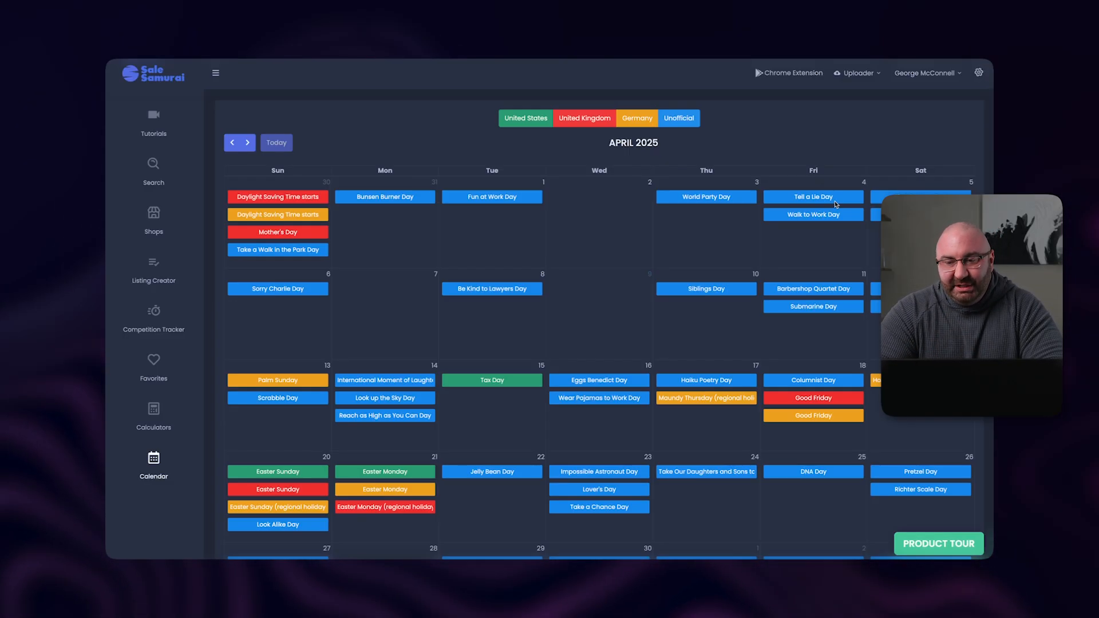
{"action": "mouse_move", "coordinate": [538, 295]}
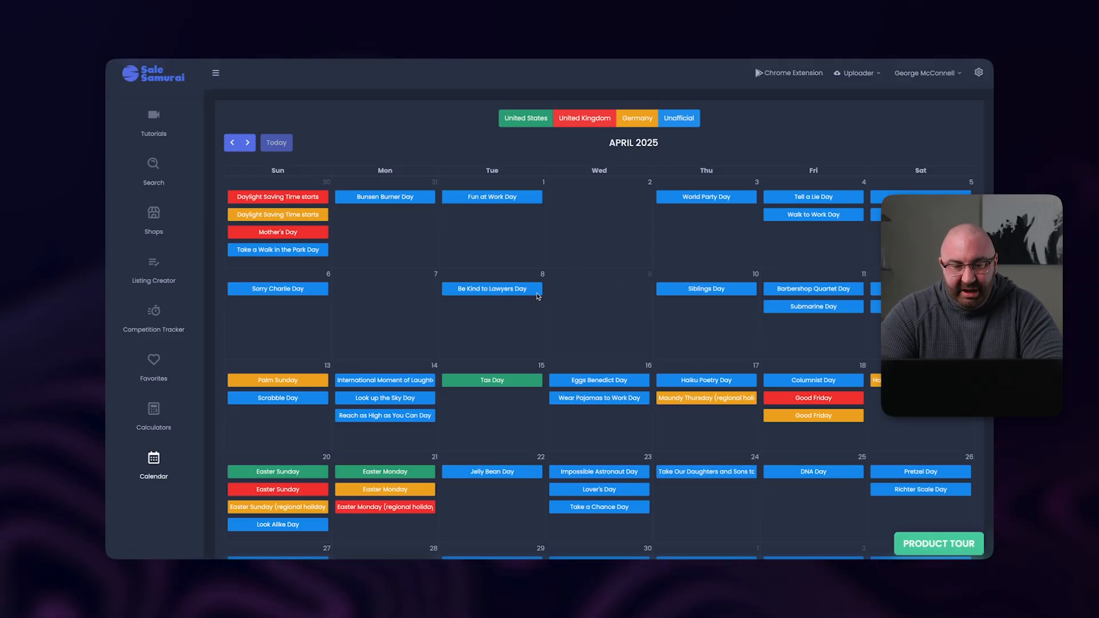
{"action": "scroll", "scroll_direction": "down", "scroll_amount": 3}
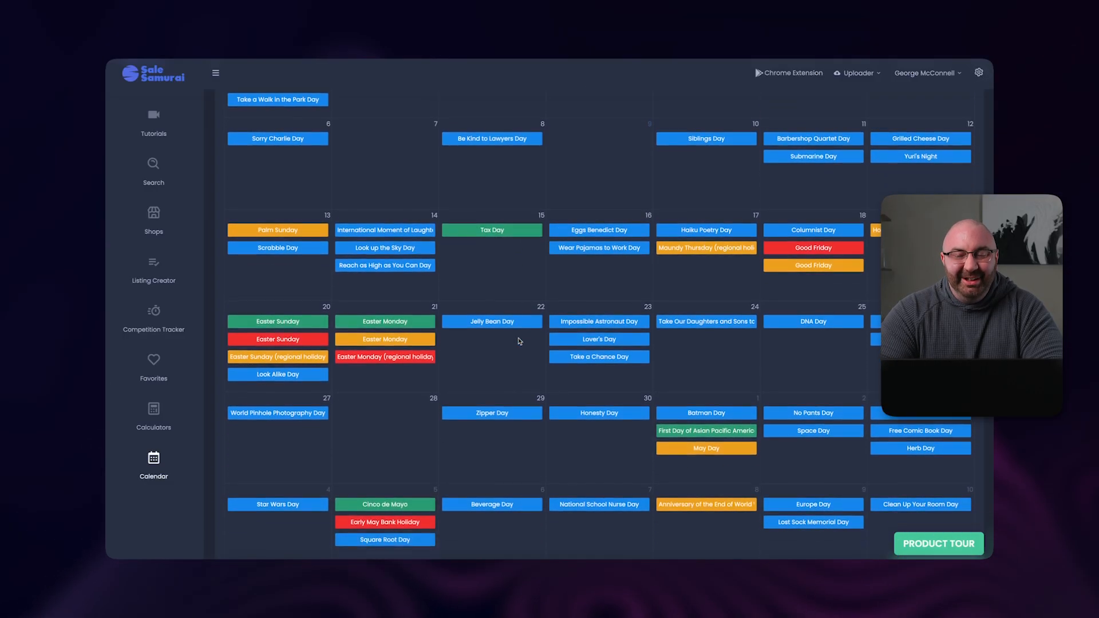
{"action": "scroll", "scroll_direction": "down", "scroll_amount": 3}
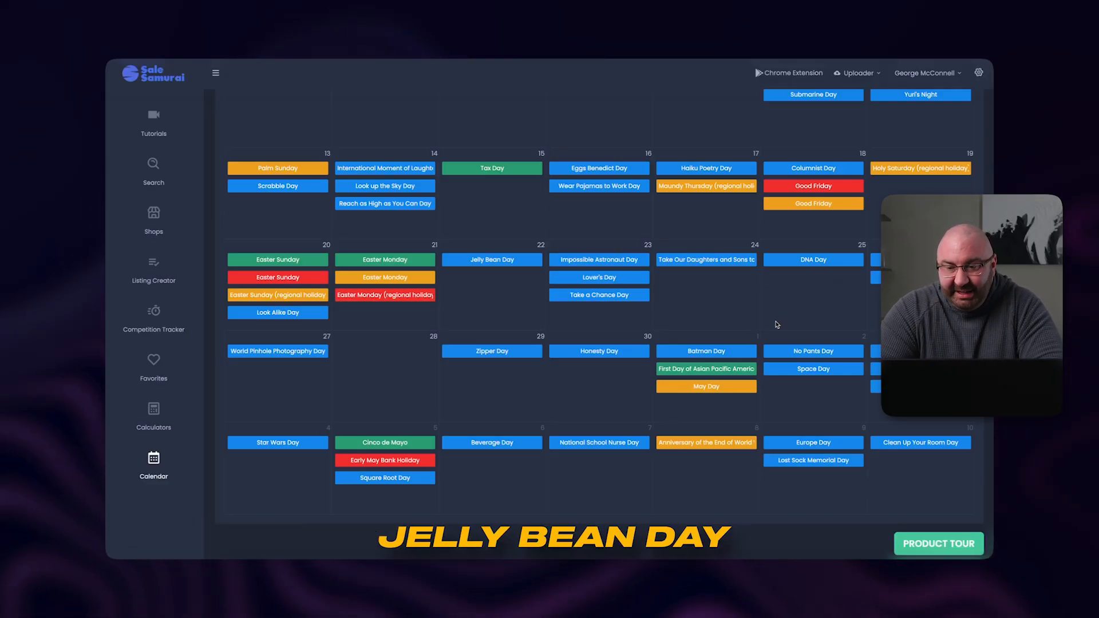
{"action": "mouse_move", "coordinate": [874, 268]}
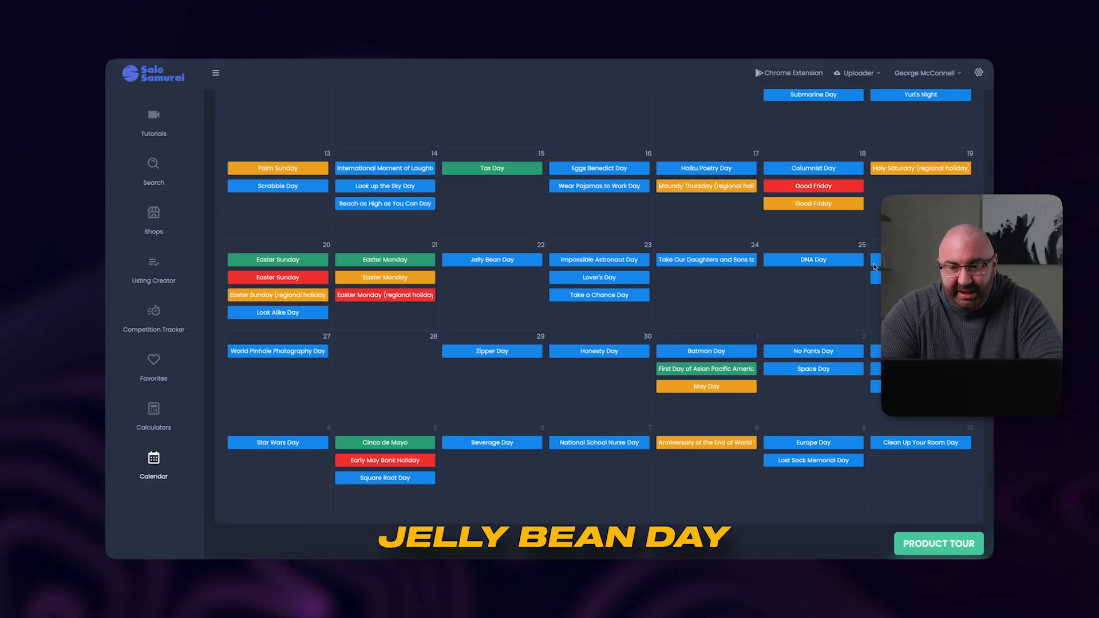
{"action": "mouse_move", "coordinate": [620, 358]}
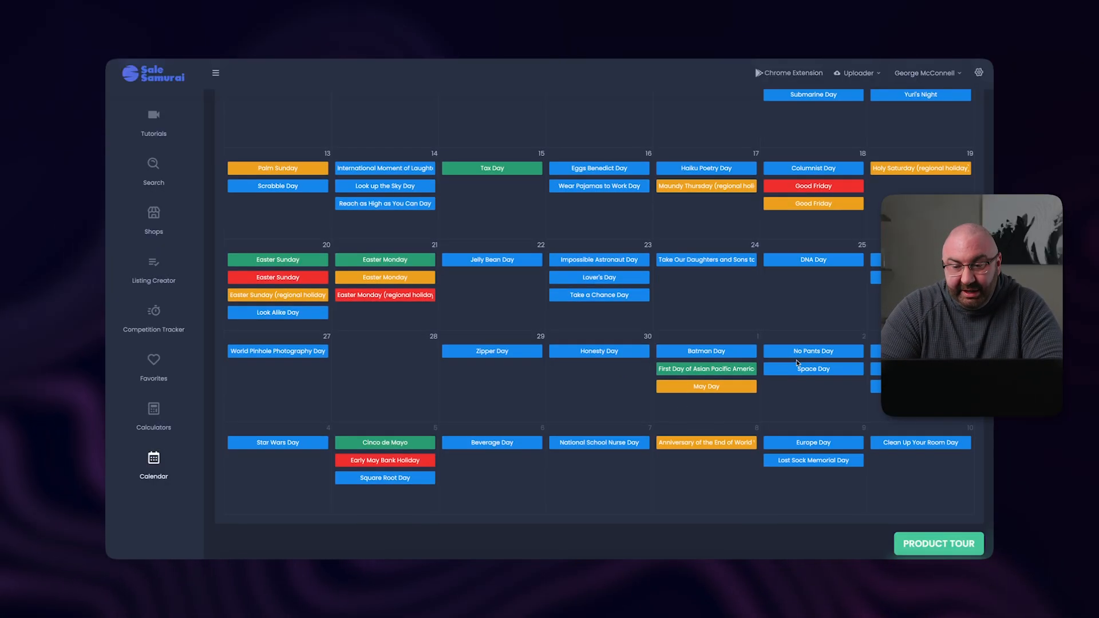
{"action": "mouse_move", "coordinate": [814, 309]}
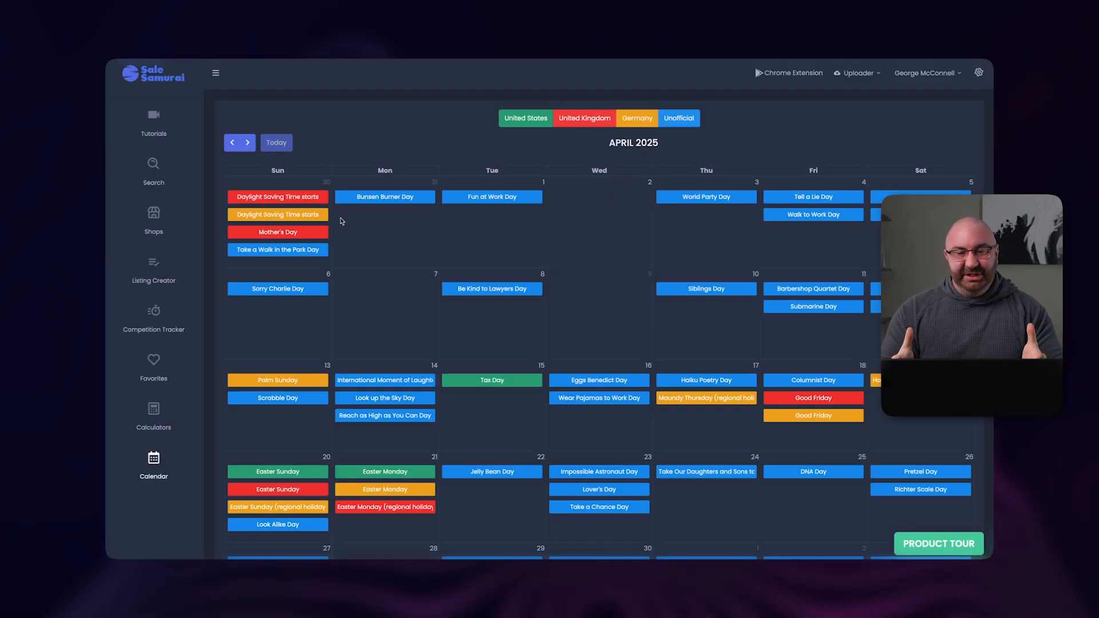
{"action": "mouse_move", "coordinate": [301, 112]}
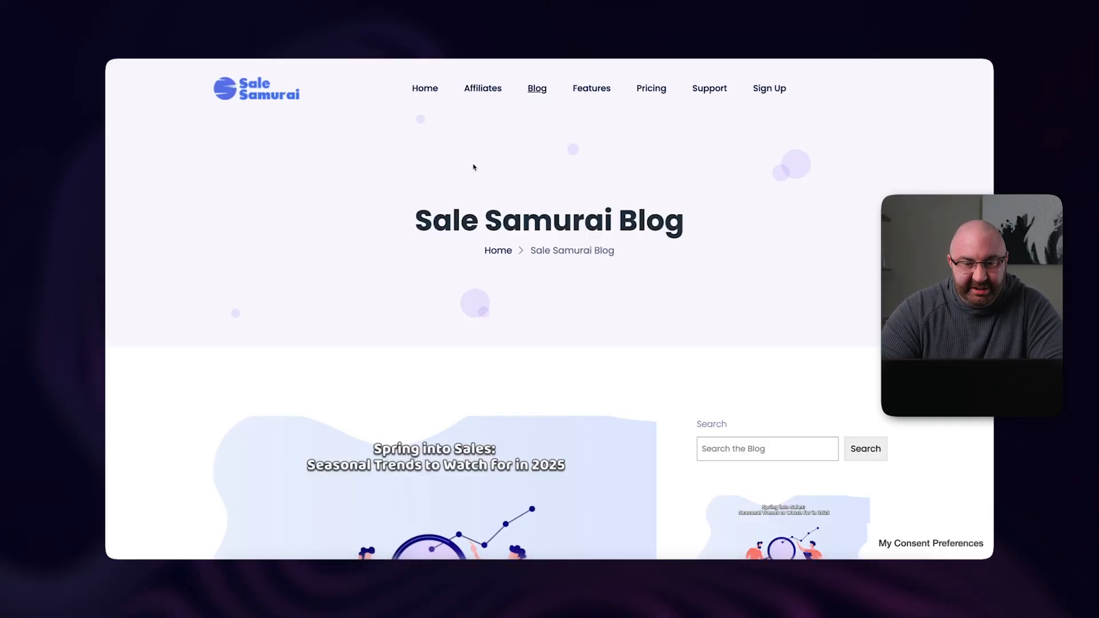
- Review the Monthly $9.99 and Yearly $99.99 plans, then return to the 'mothers day shirts' search
{"action": "left_click", "coordinate": [651, 89]}
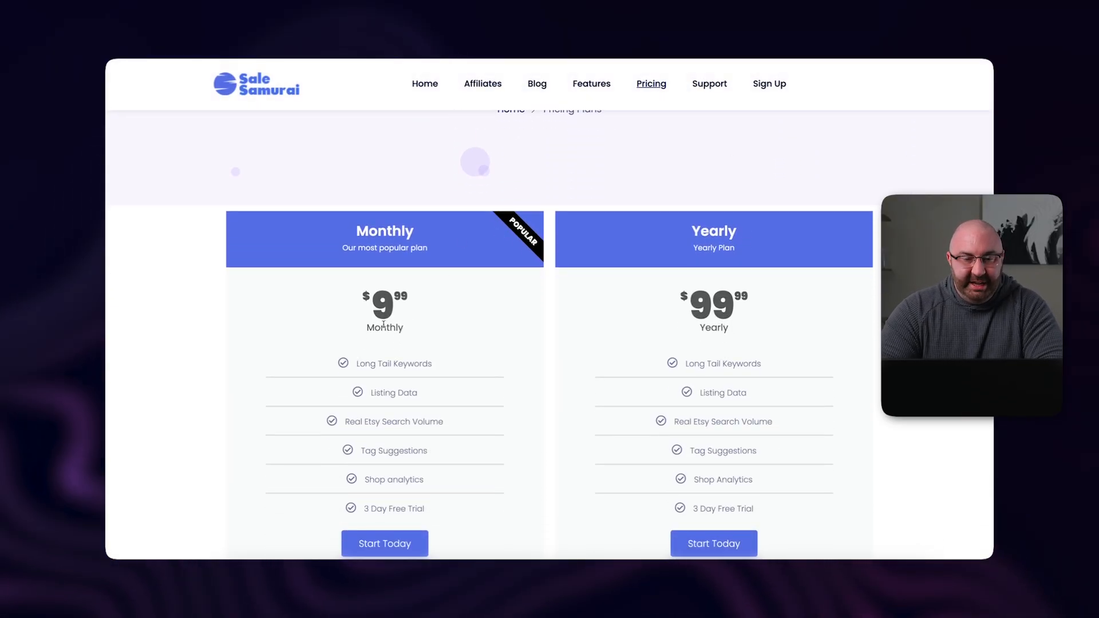
{"action": "scroll", "scroll_direction": "down", "scroll_amount": 3}
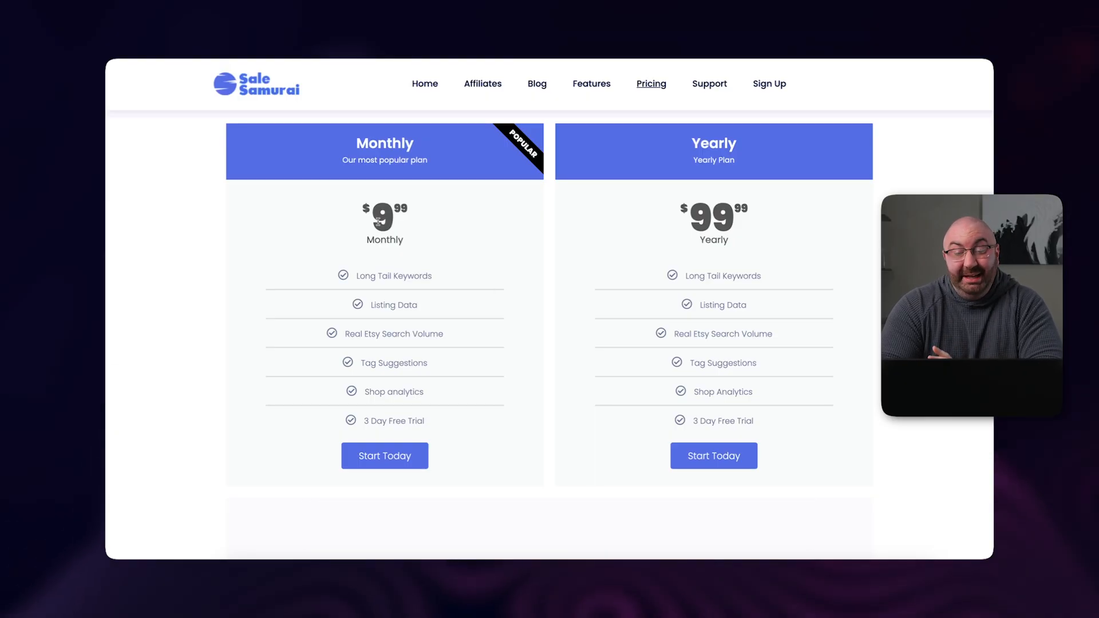
{"action": "mouse_move", "coordinate": [454, 256]}
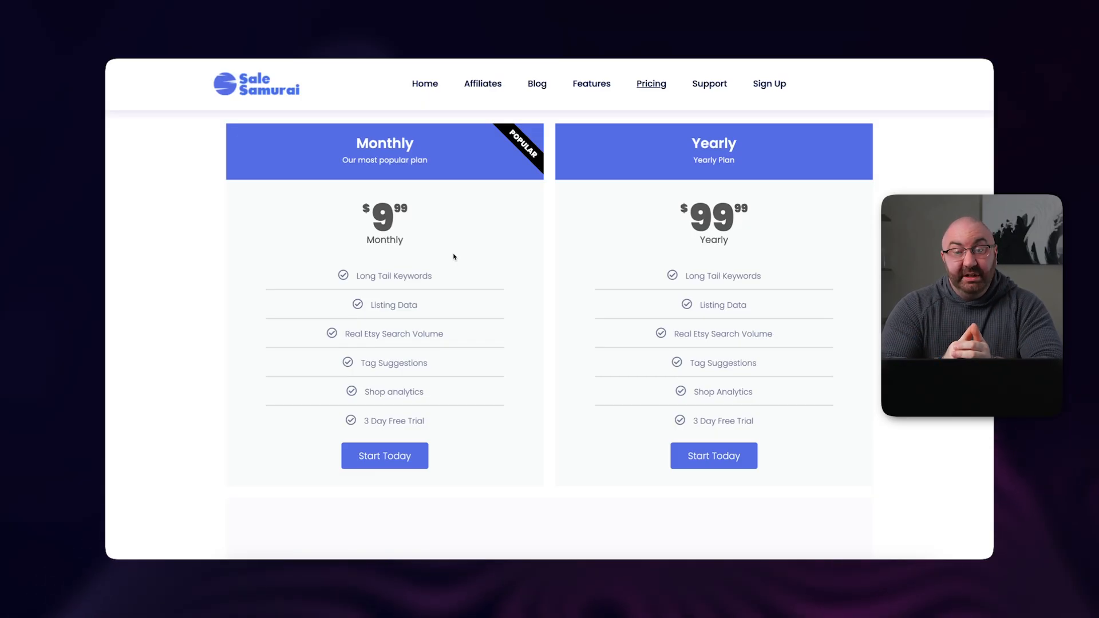
{"action": "mouse_move", "coordinate": [545, 237]}
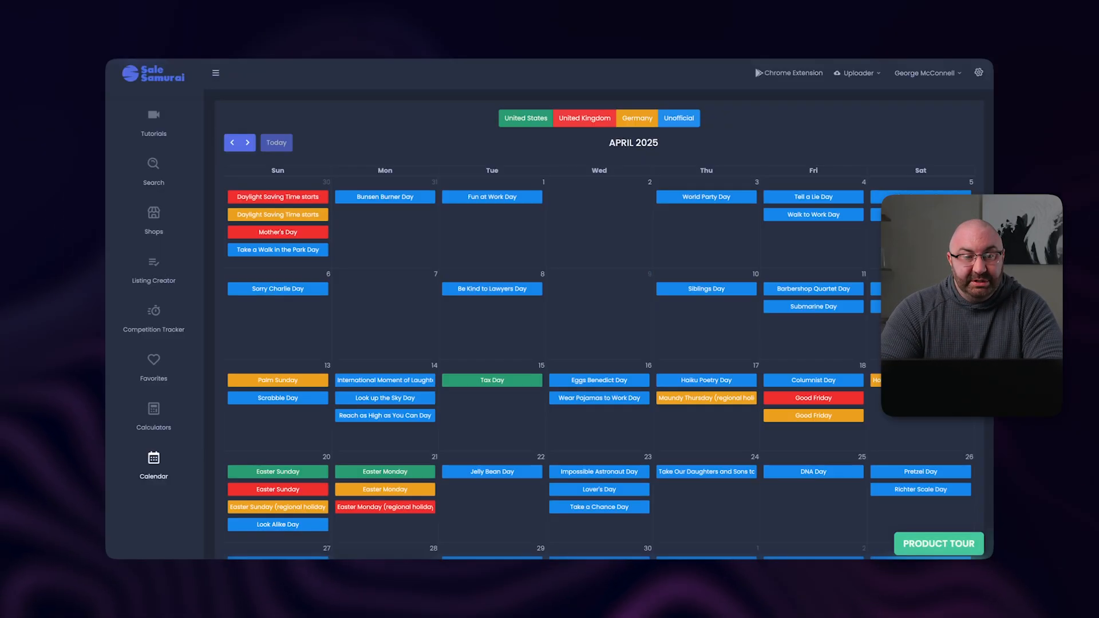
{"action": "left_click", "coordinate": [153, 162]}
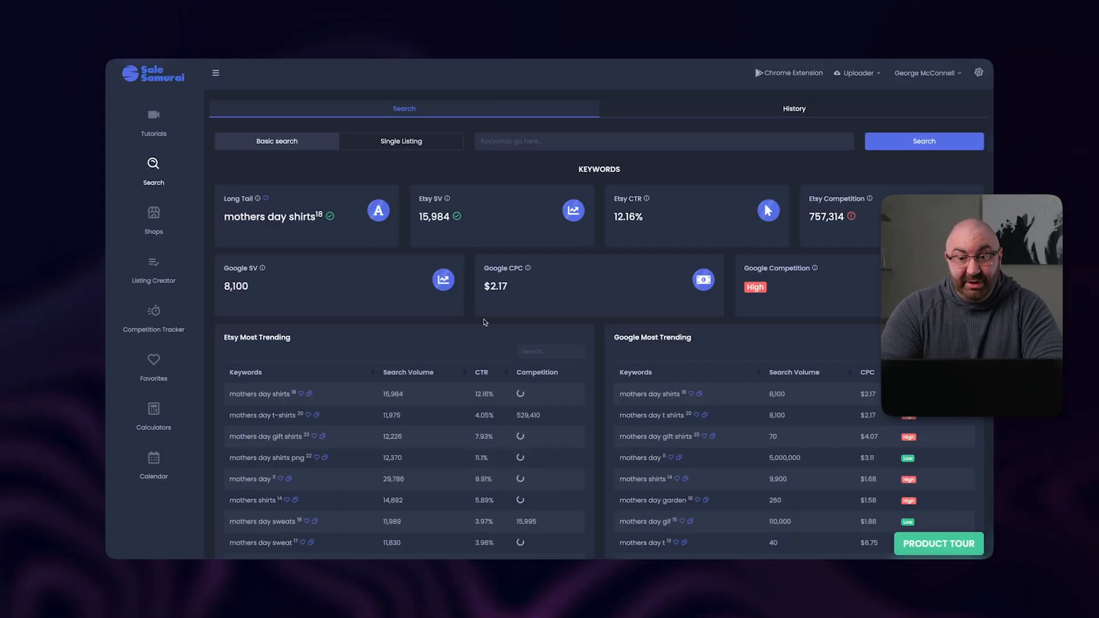